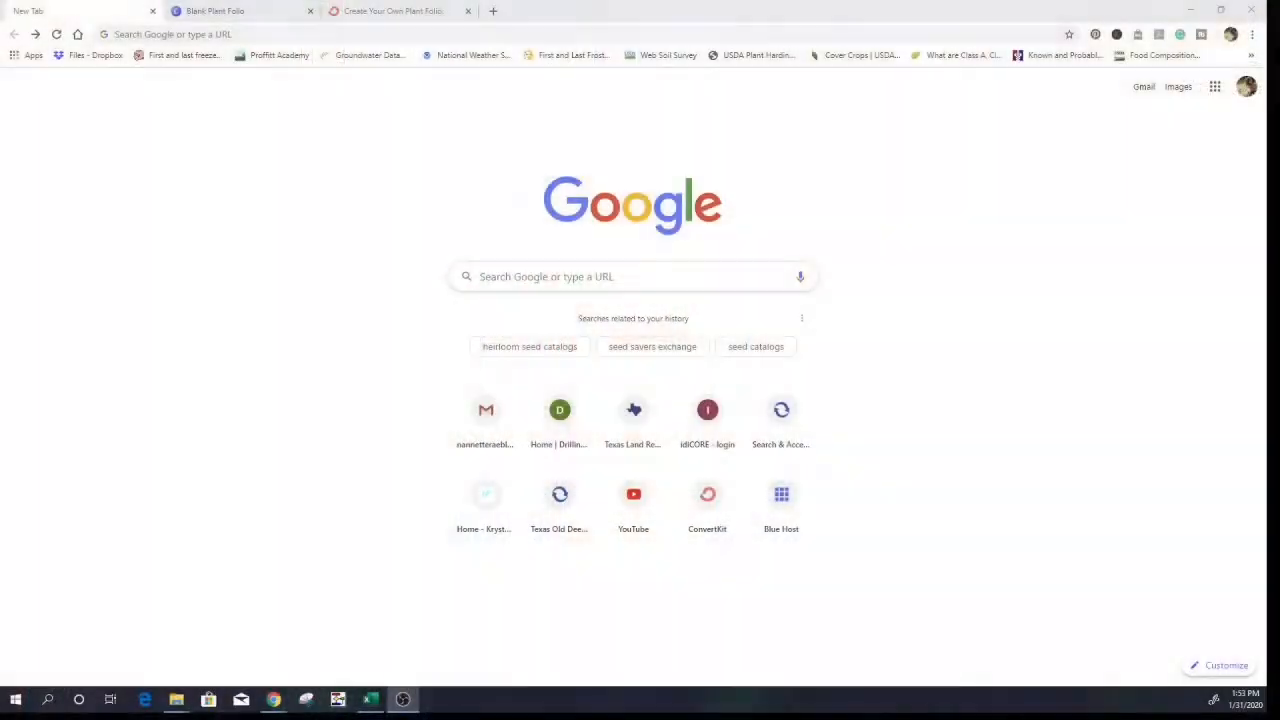
- Search Google for 'Canva' to reach the Canva home dashboard
click(633, 276)
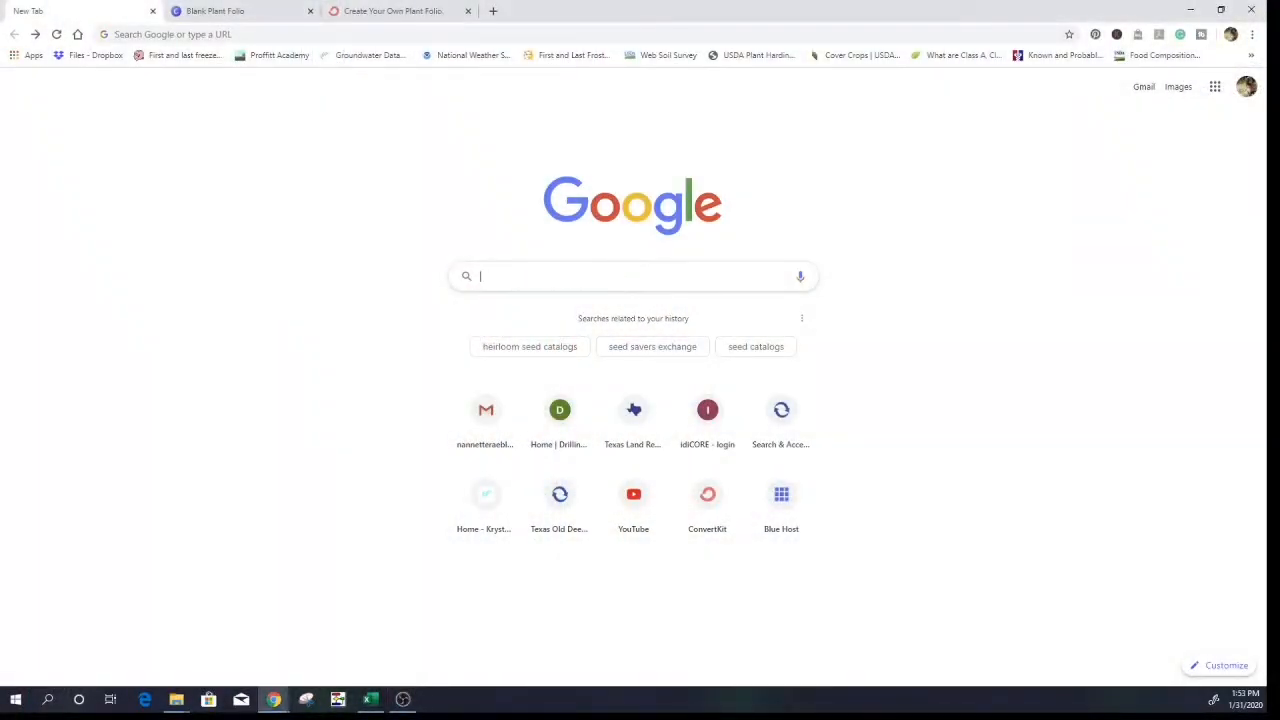
text(Ca)
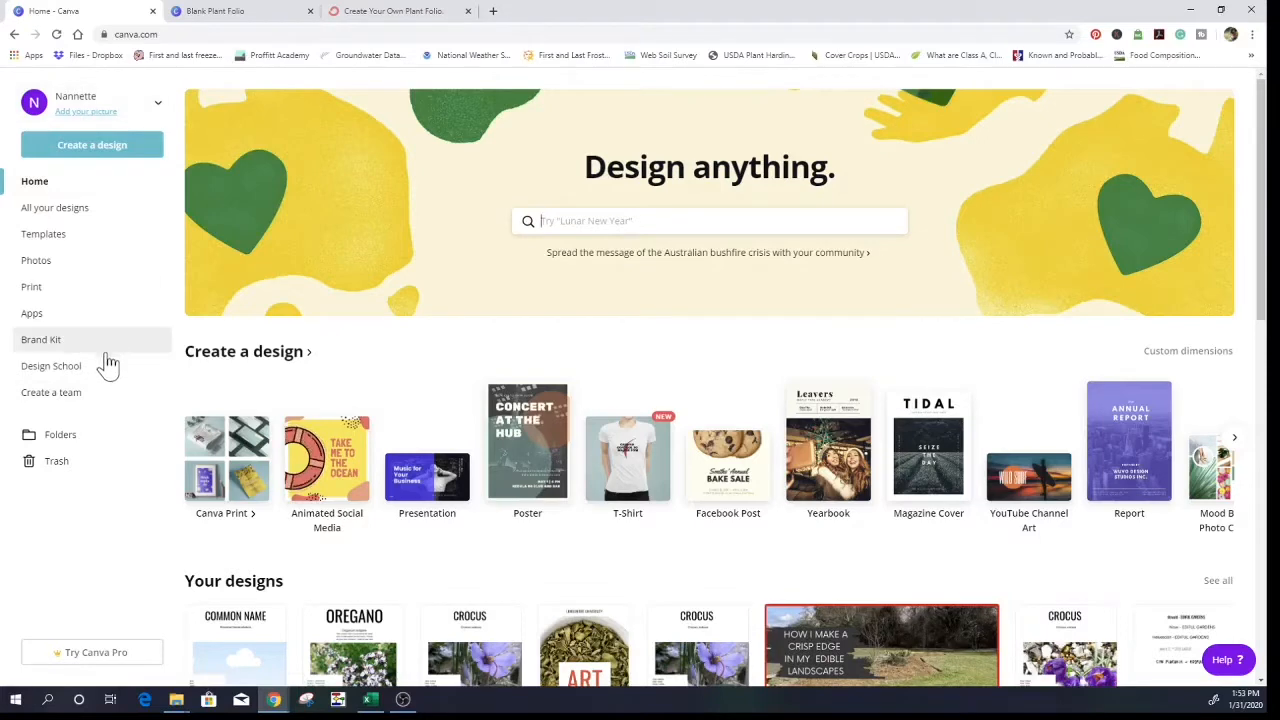
mouse_move(750, 290)
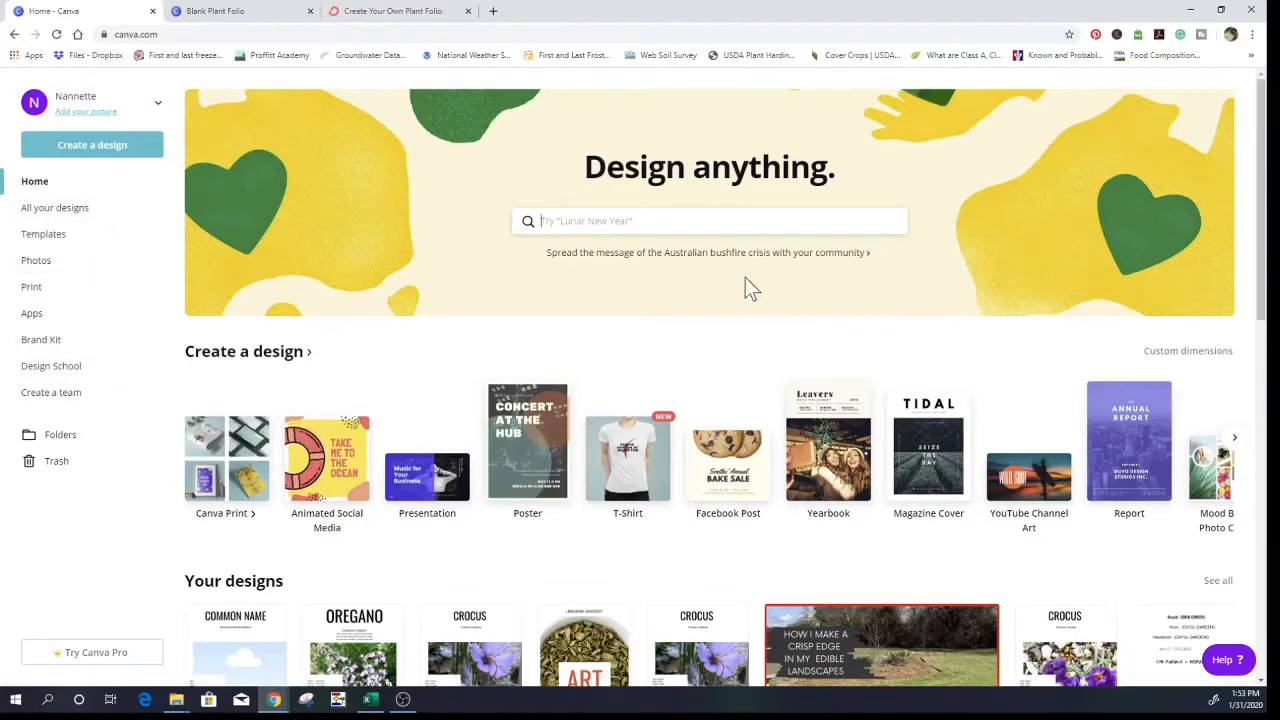
mouse_move(98, 550)
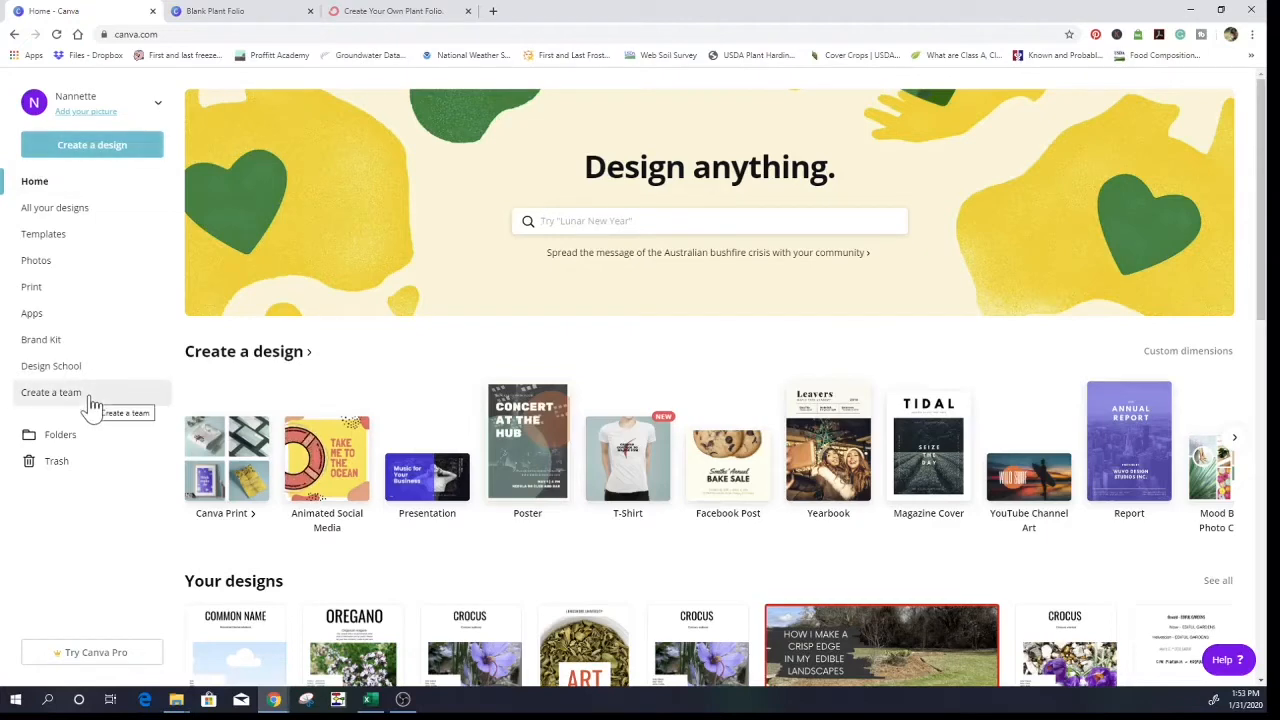
mouse_move(150, 138)
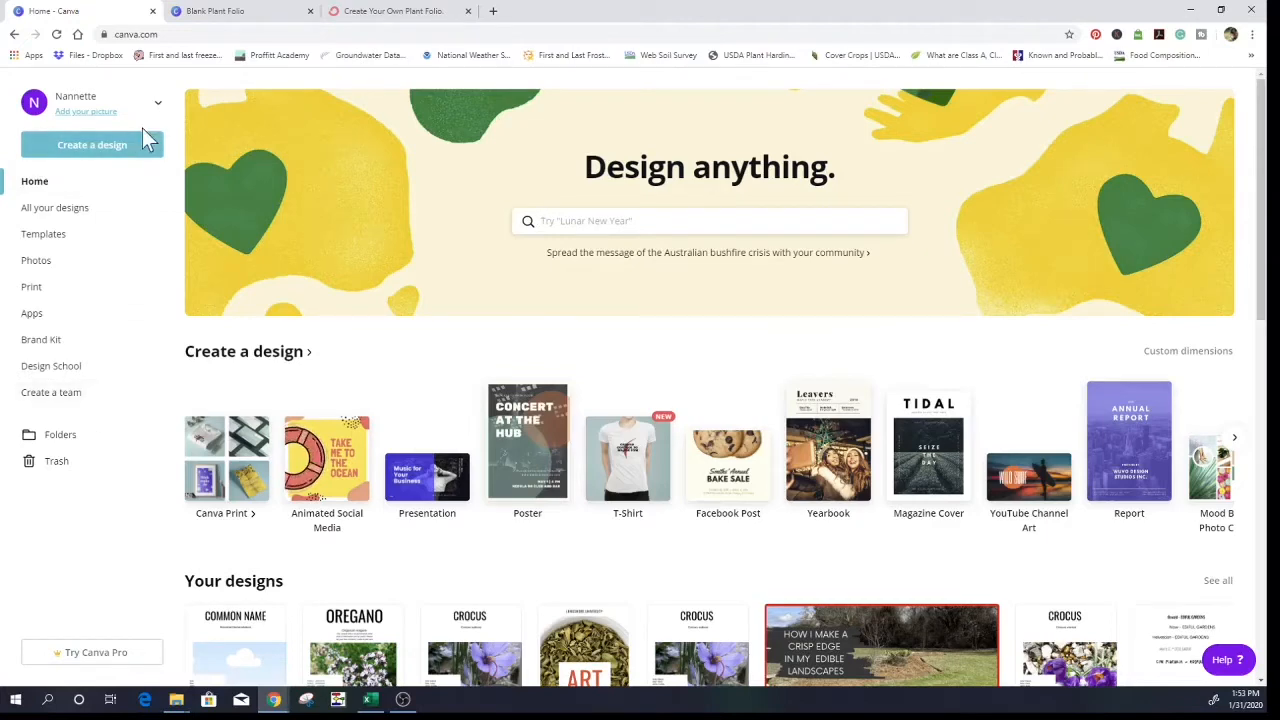
mouse_move(75, 95)
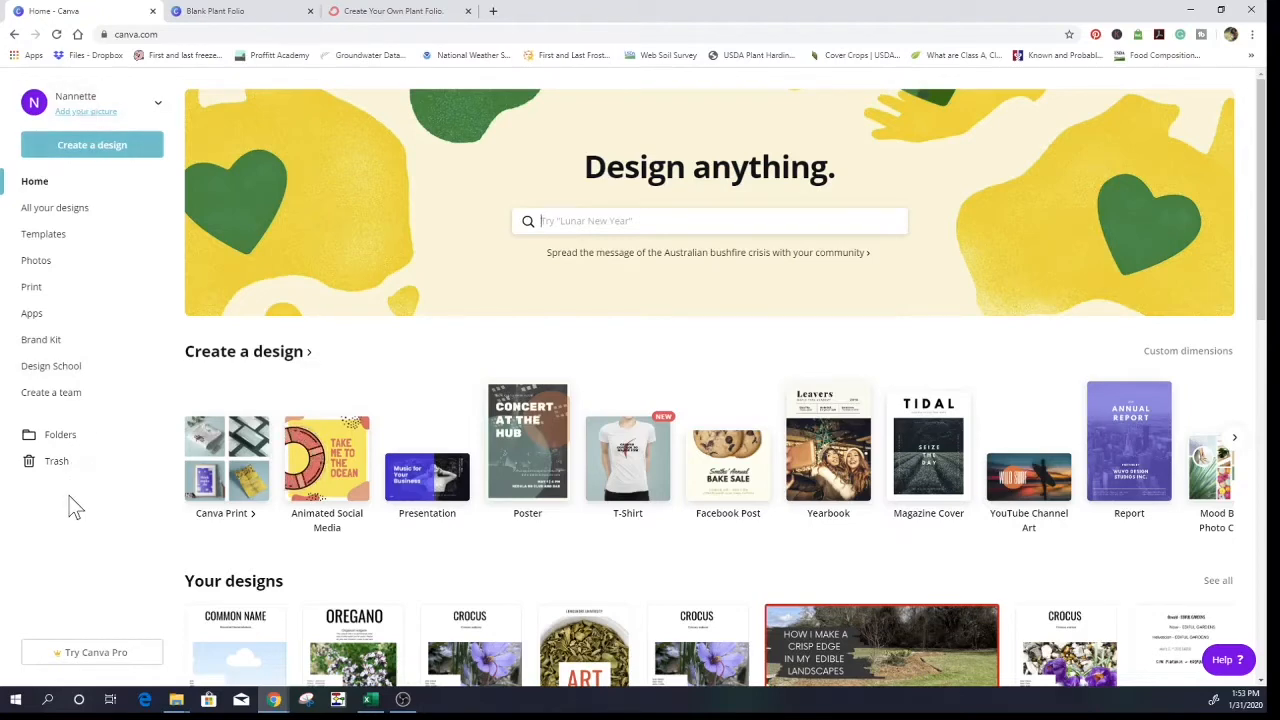
mouse_move(303, 105)
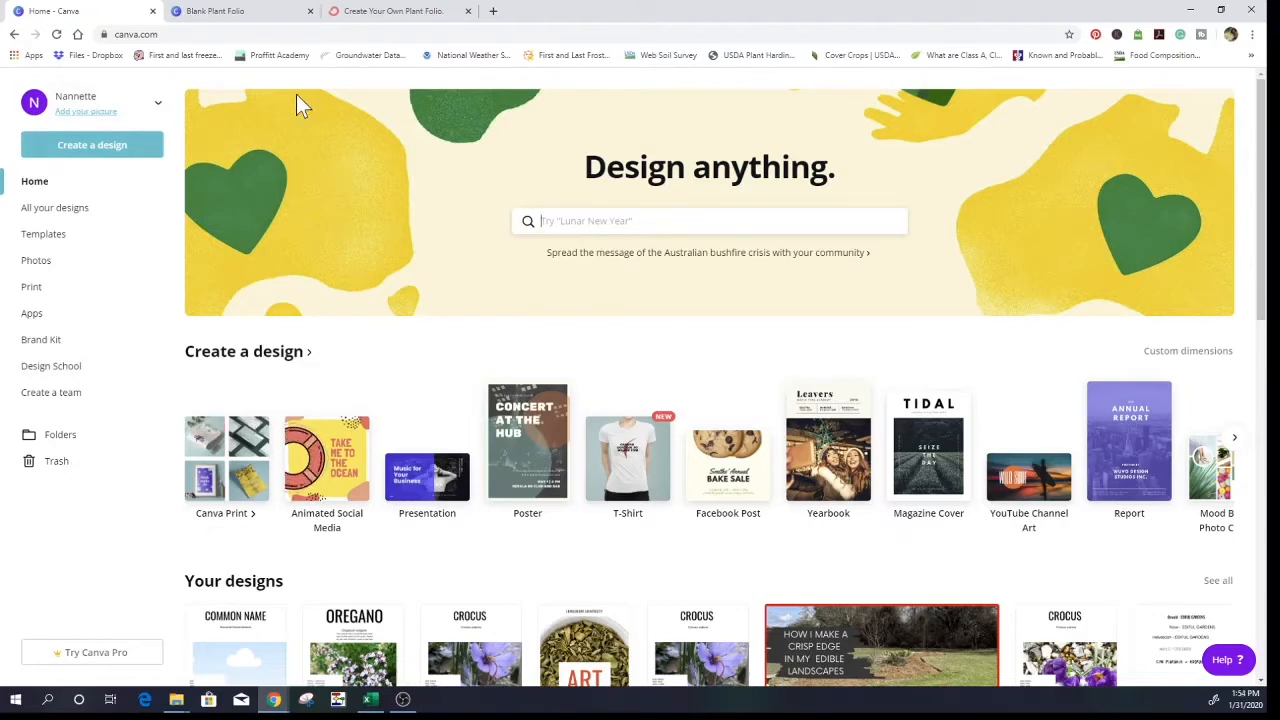
- Review the edifulgardens.com/folio page, then switch to the Plant Folio Template 1 design
click(214, 11)
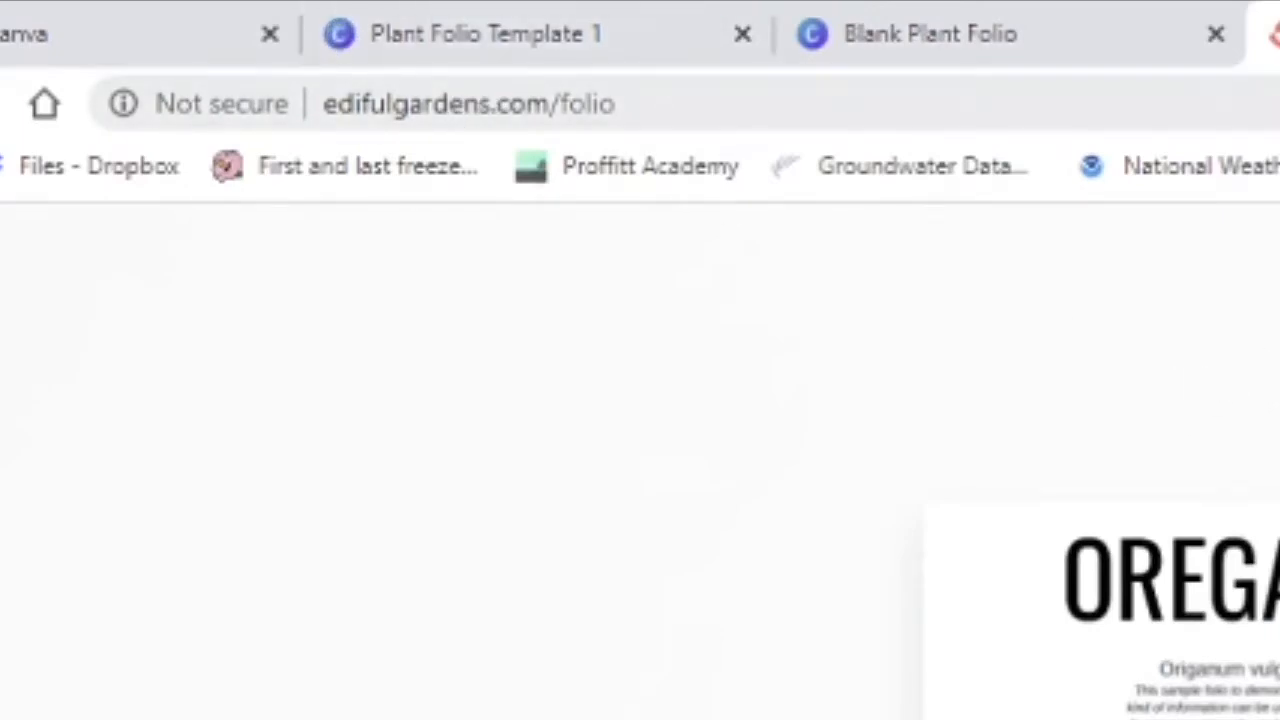
double_click(588, 103)
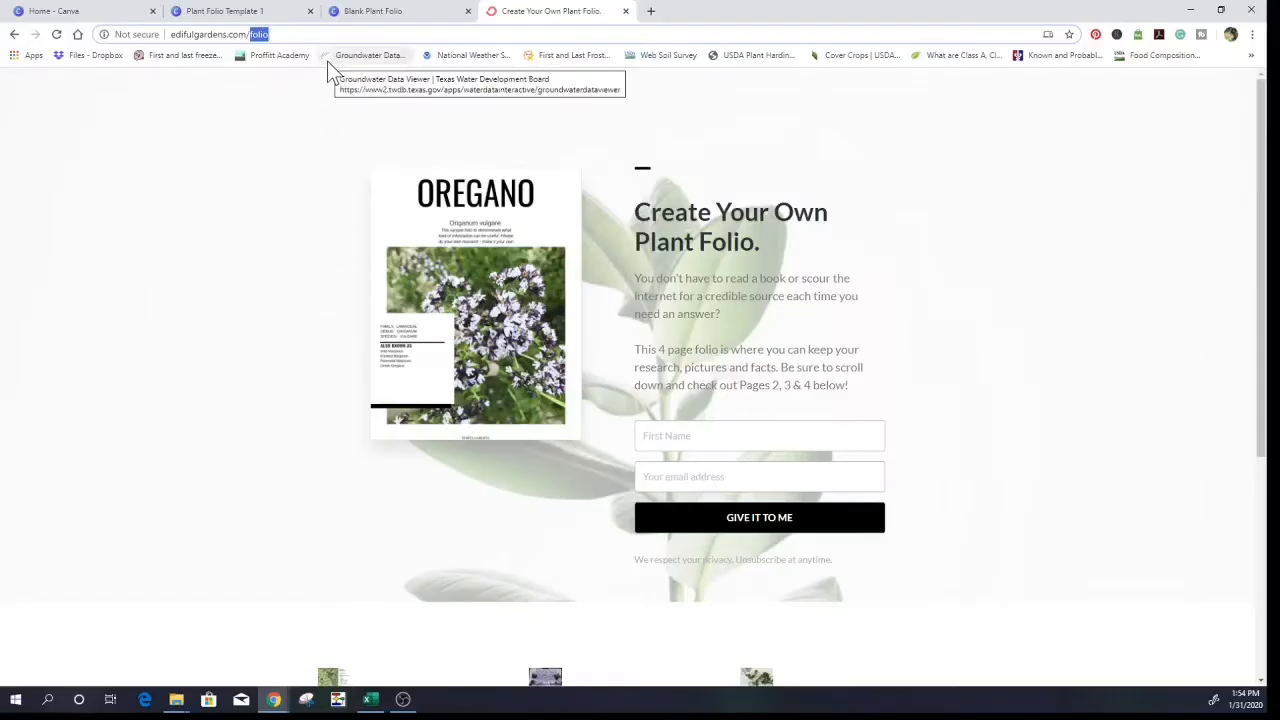
mouse_move(420, 33)
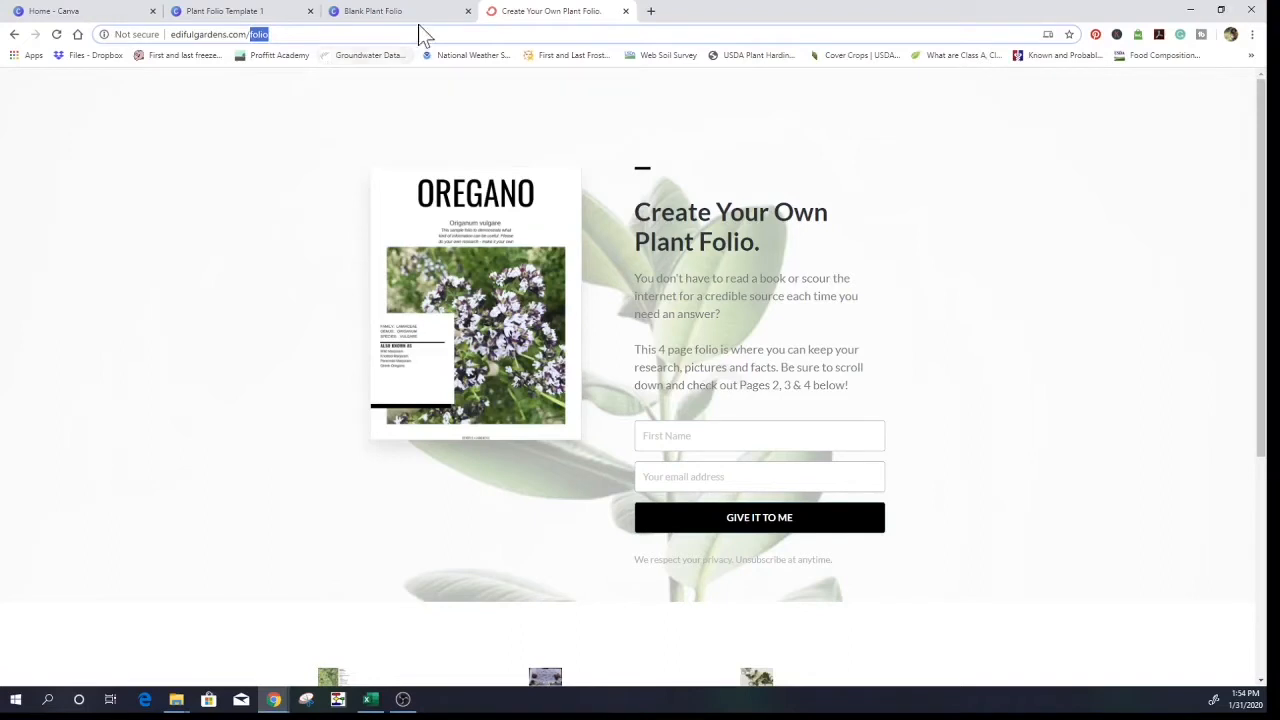
click(220, 11)
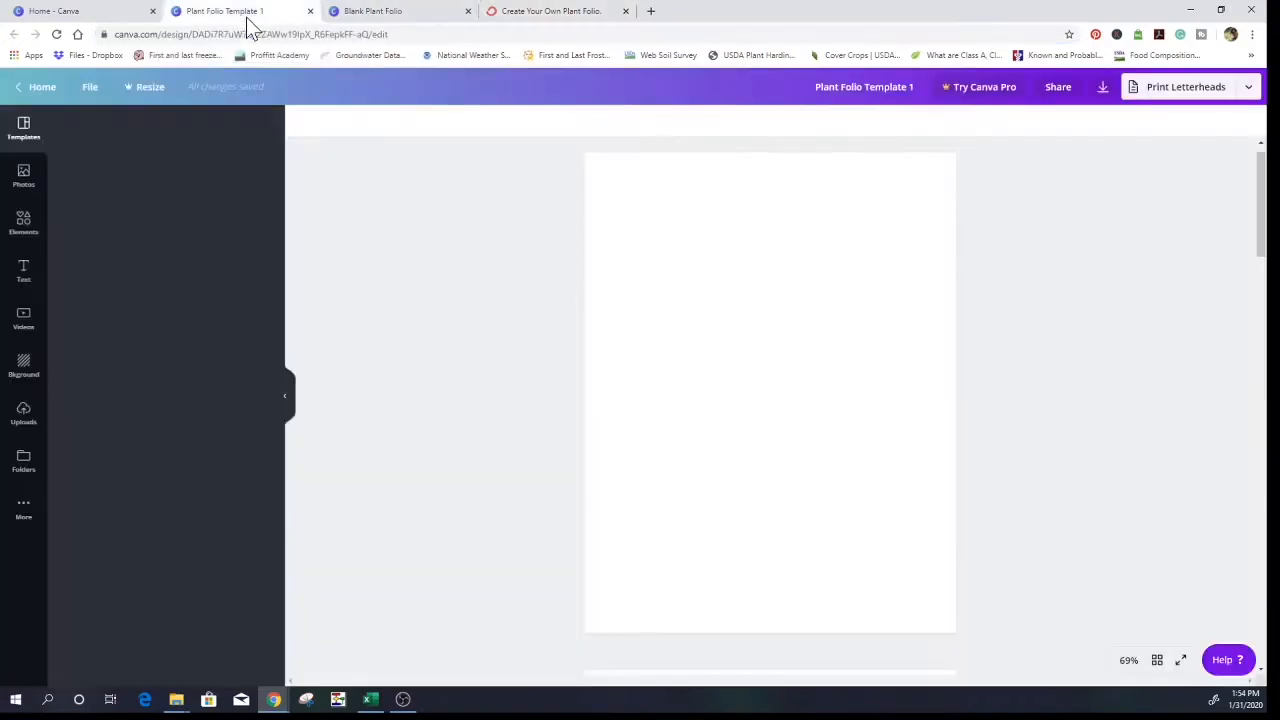
- Switch to the Blank Plant Folio design and scroll through its COMMON NAME placeholder page
click(23, 128)
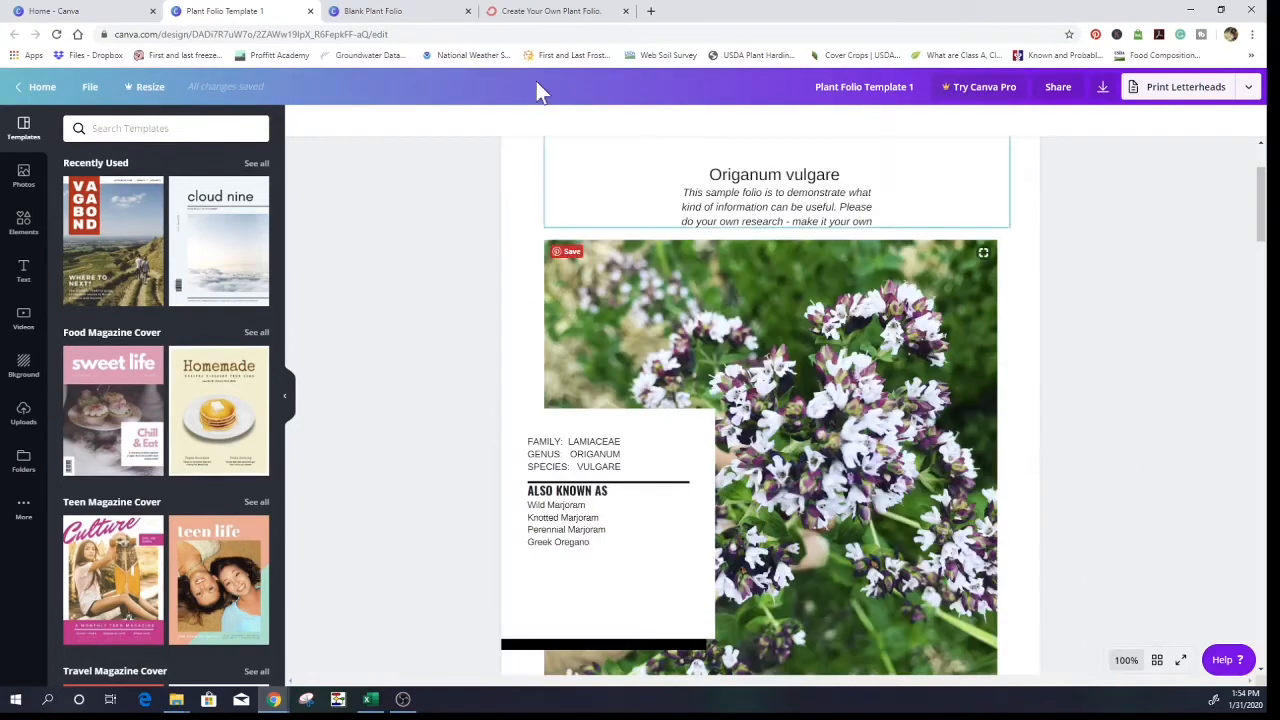
click(390, 11)
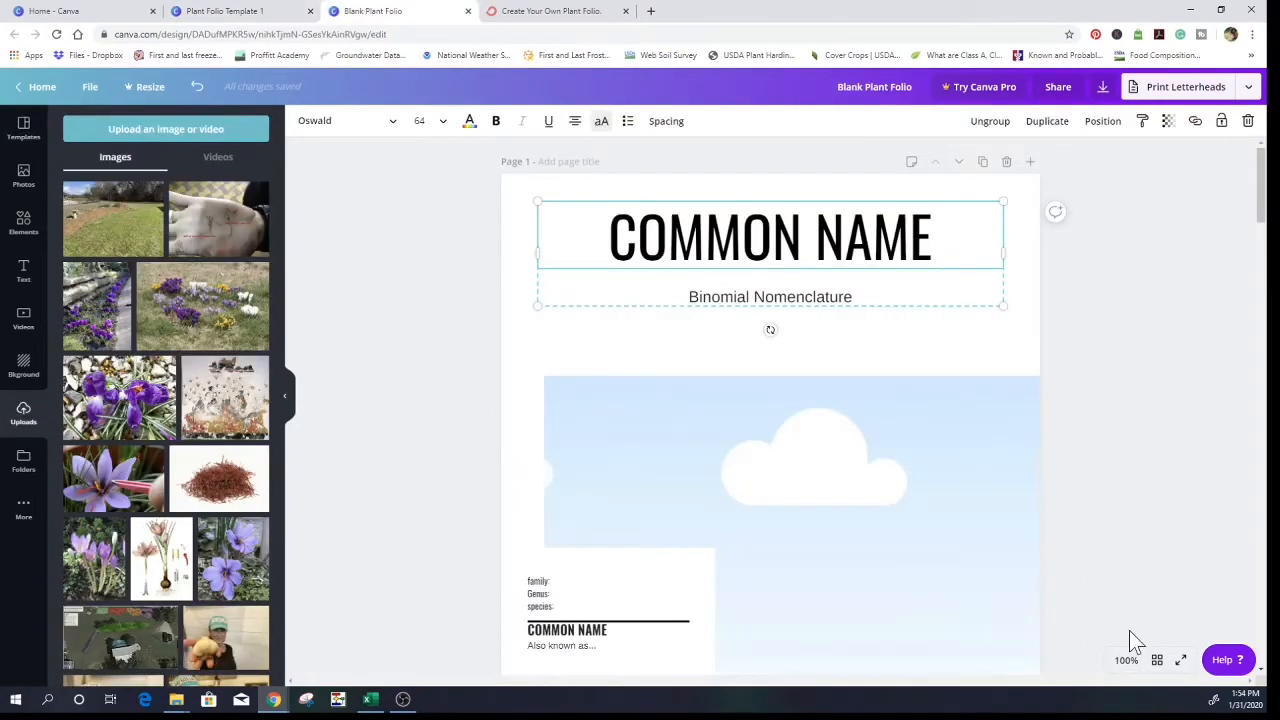
scroll(down, 3)
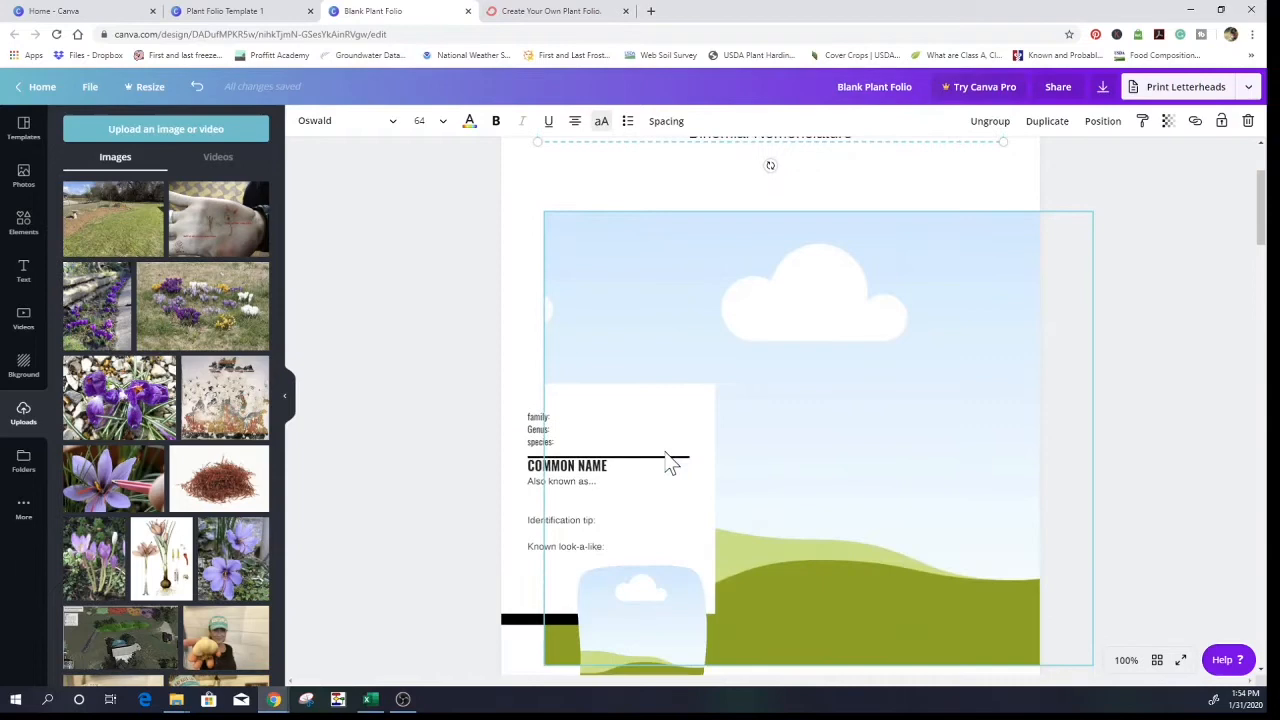
scroll(up, 3)
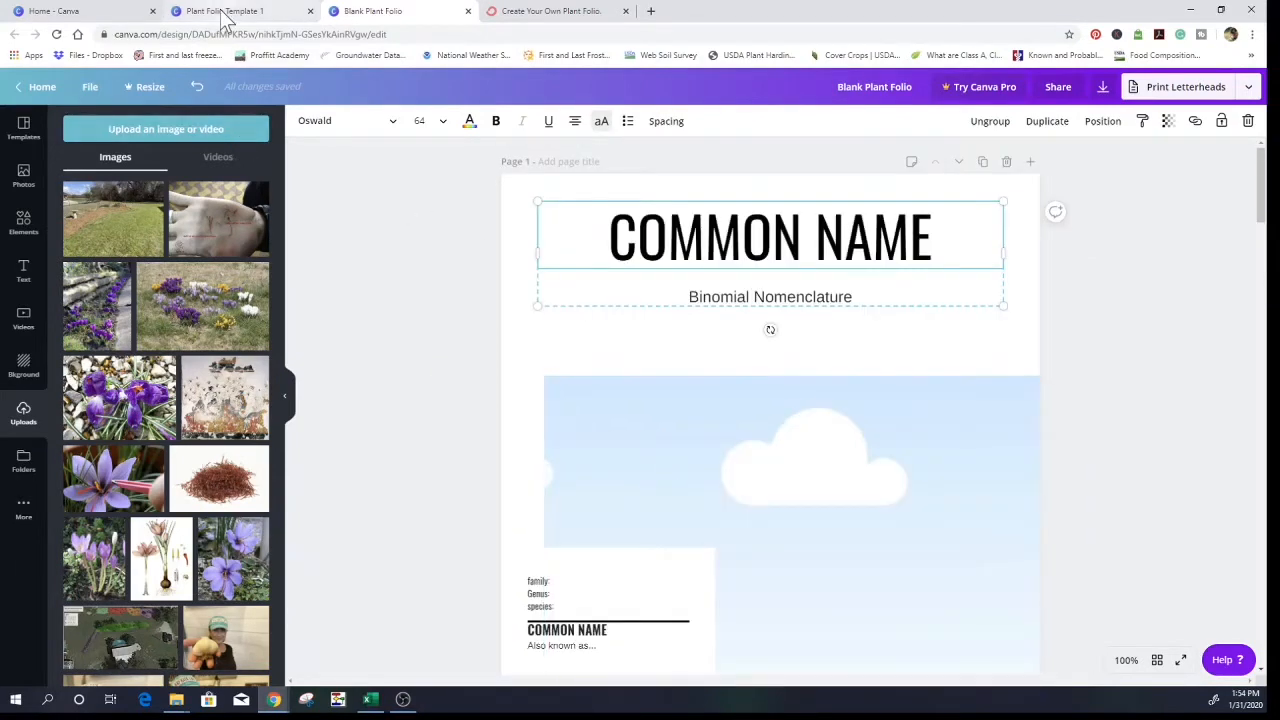
- Return to the Oregano sample and look over its title page
click(224, 11)
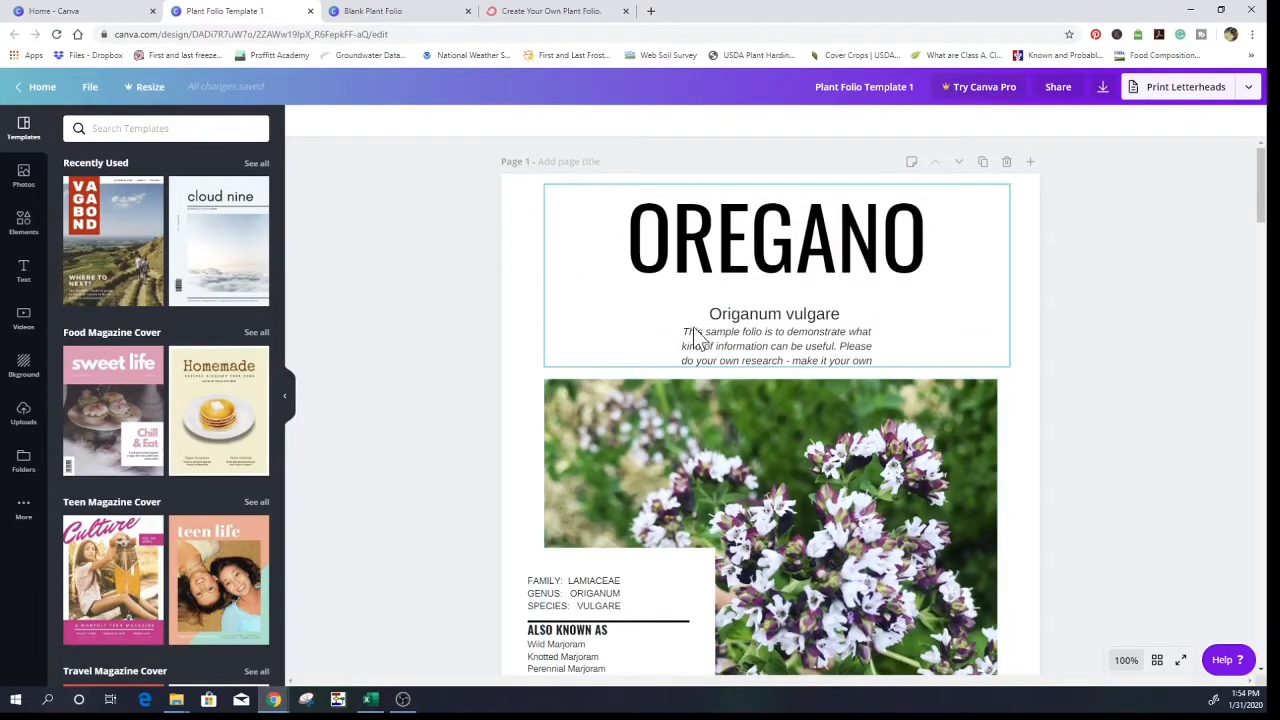
mouse_move(714, 339)
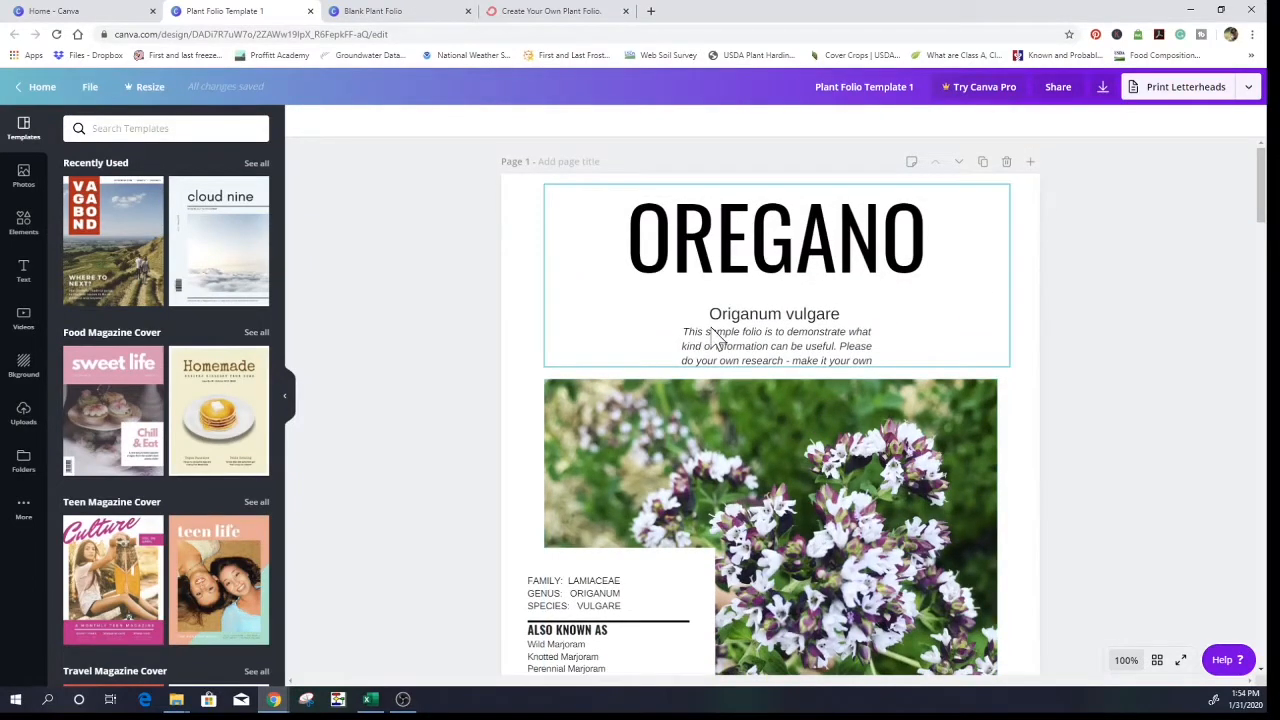
click(700, 477)
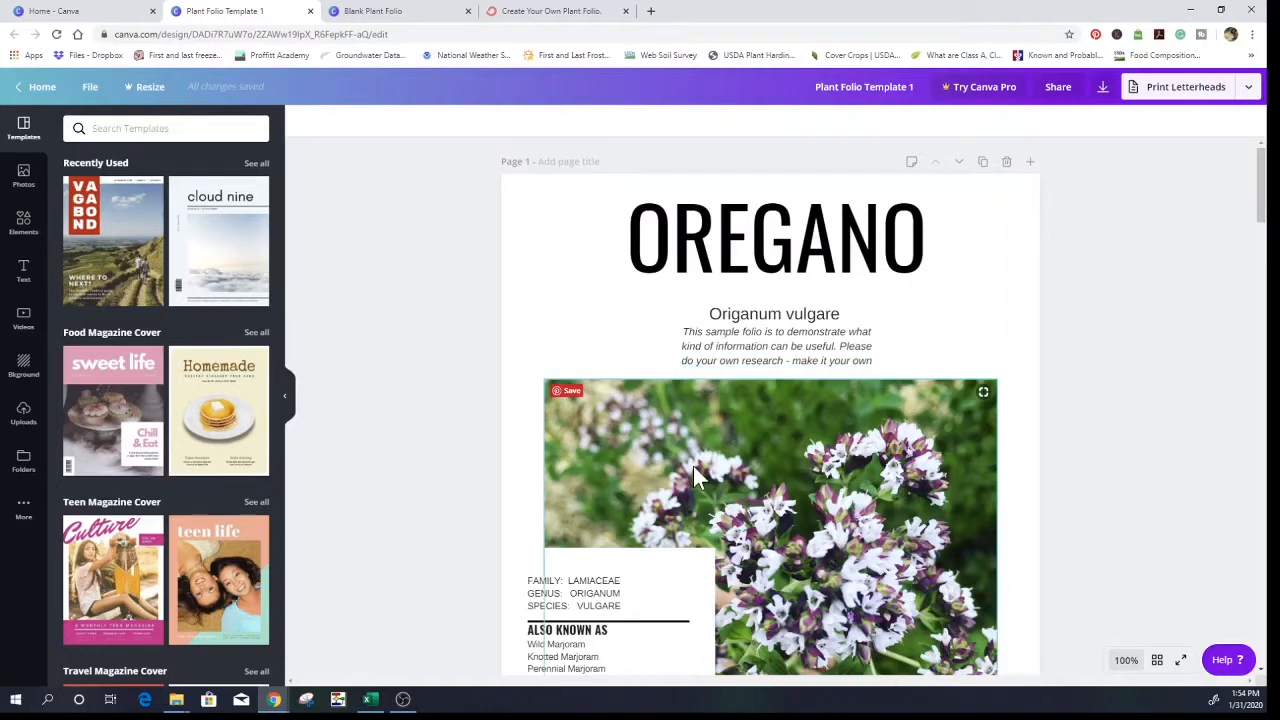
scroll(down, 3)
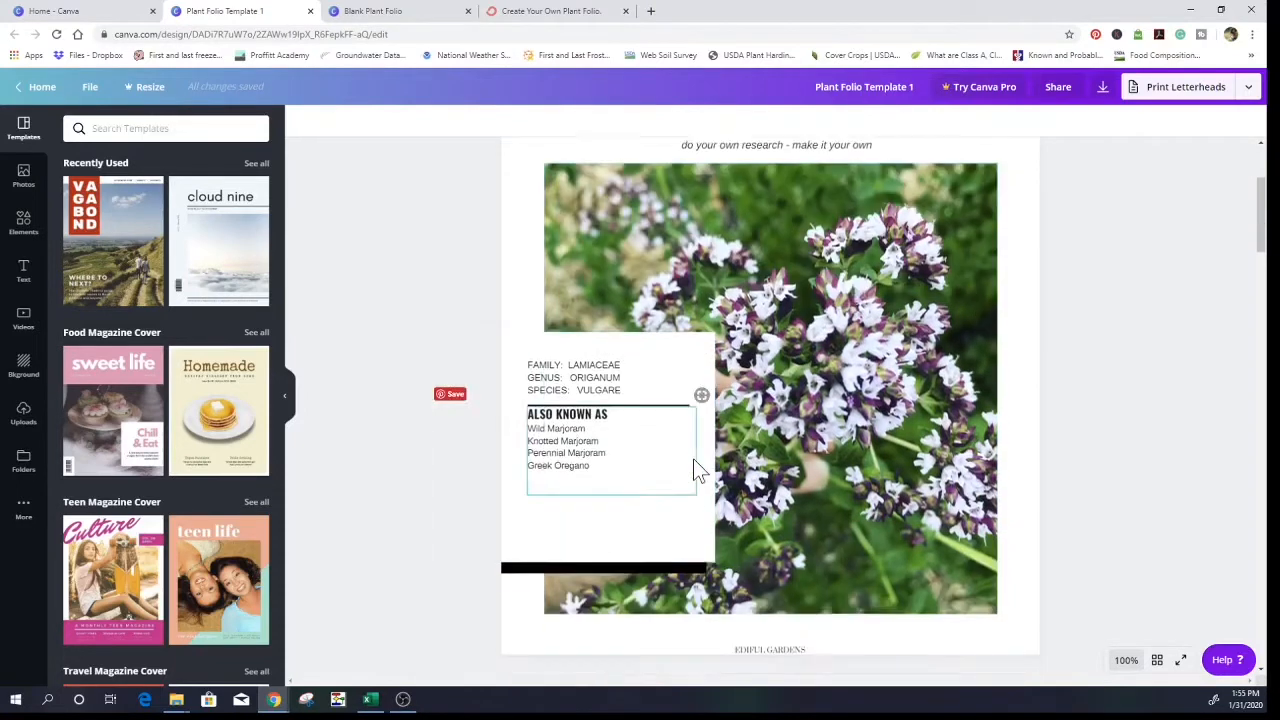
scroll(down, 3)
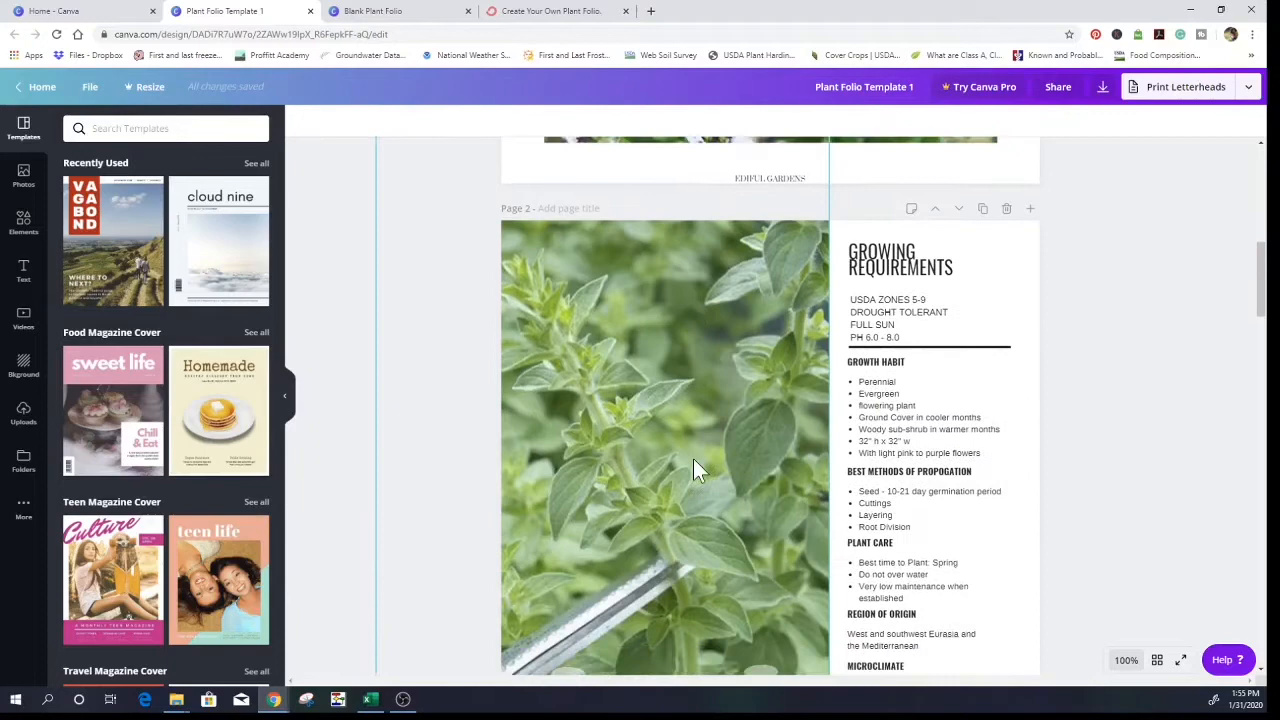
scroll(up, 3)
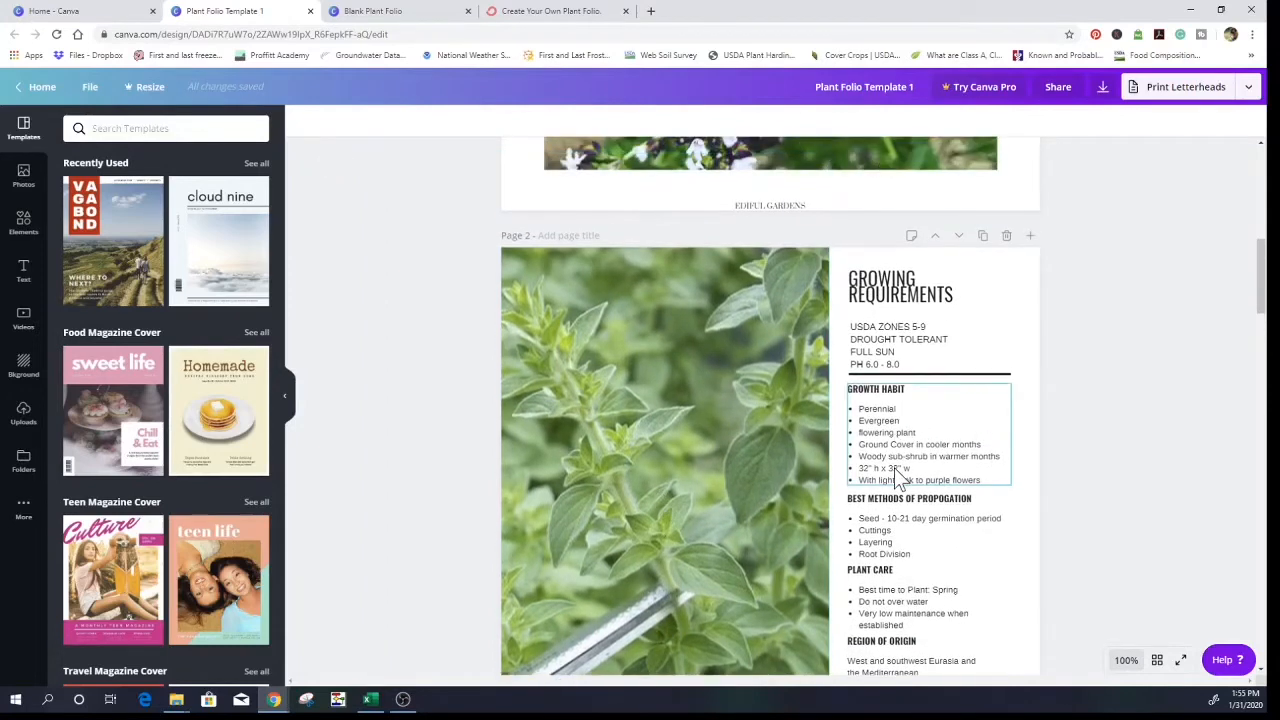
mouse_move(890, 473)
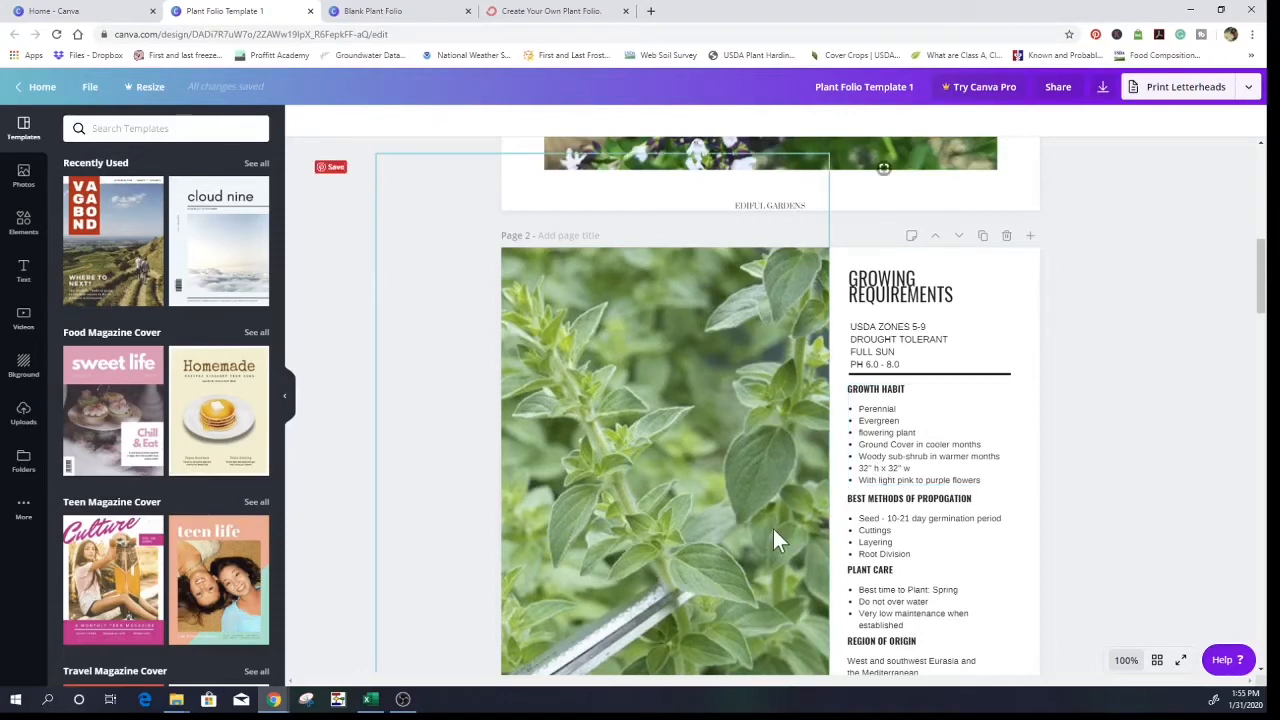
- Scroll through the growing-requirements and culinary-and-medicinal-uses pages of the Oregano sample
scroll(down, 3)
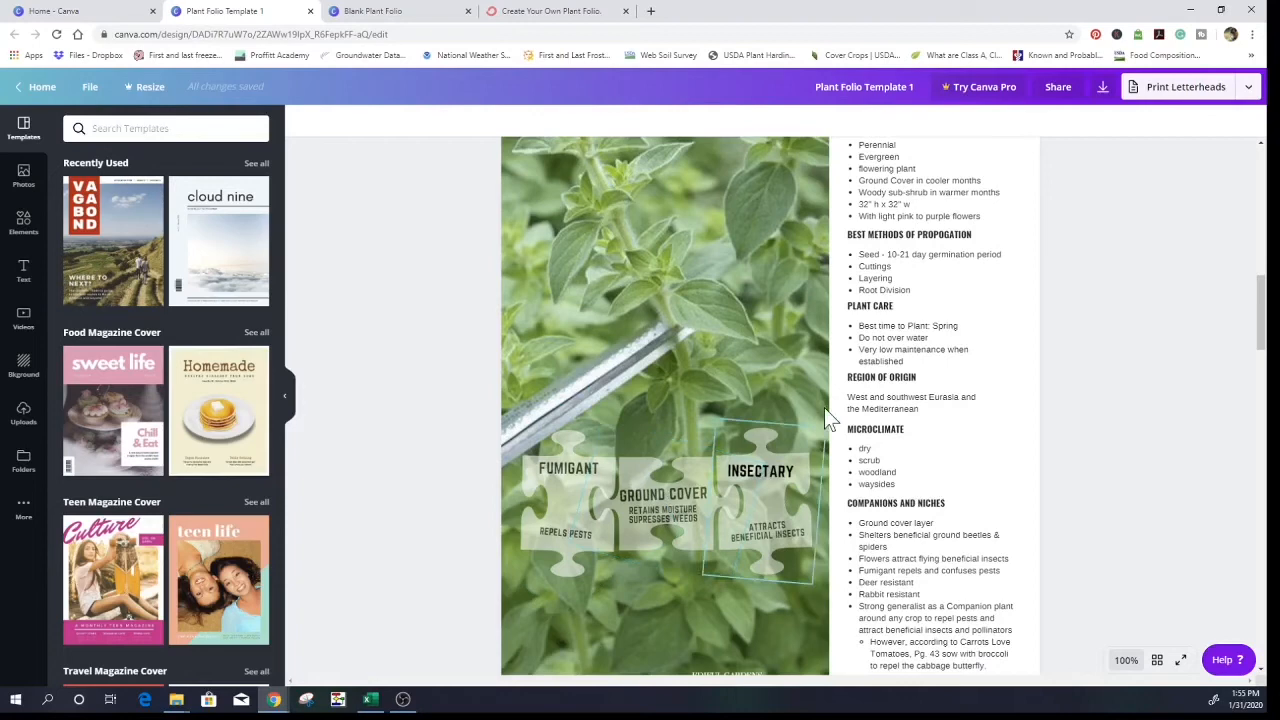
click(876, 471)
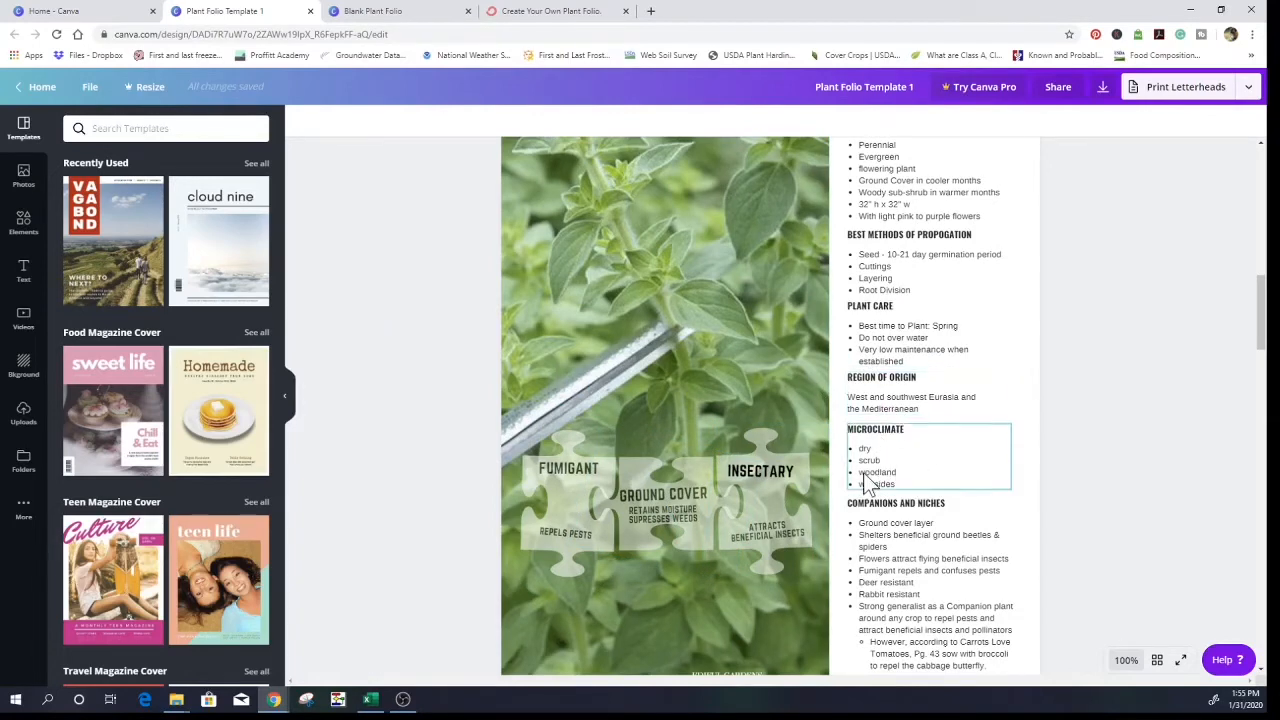
scroll(down, 3)
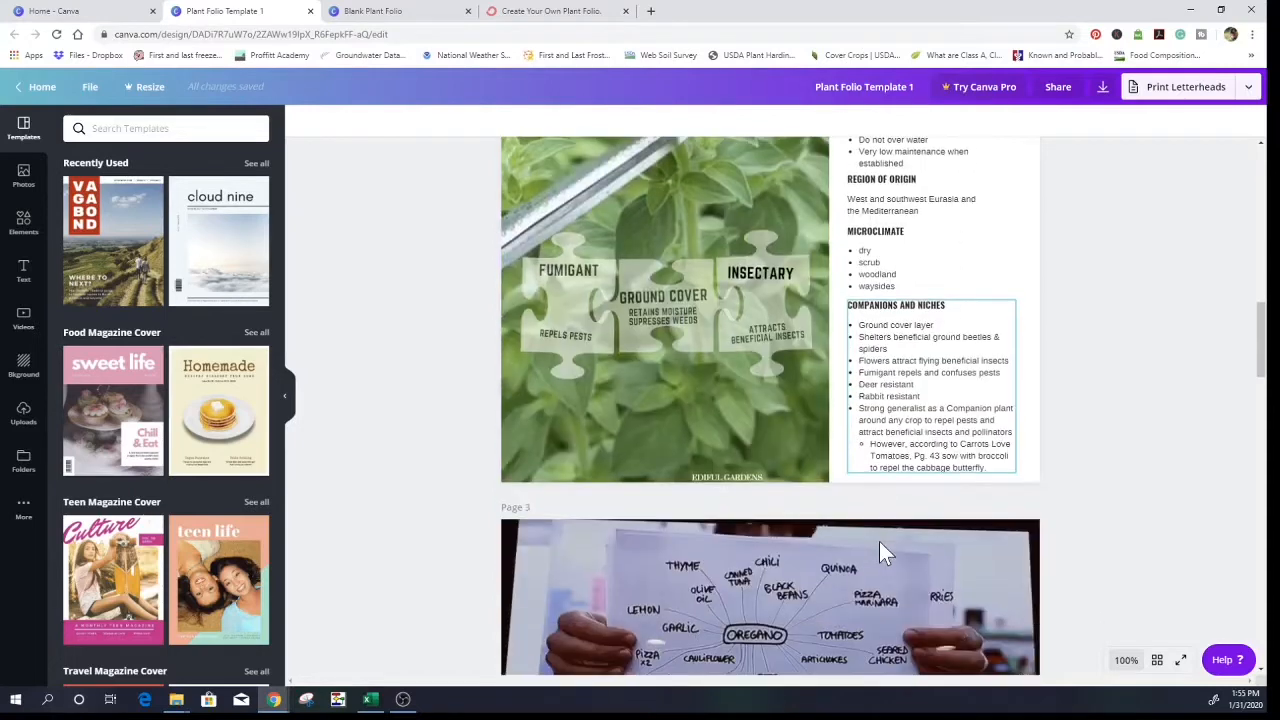
scroll(down, 3)
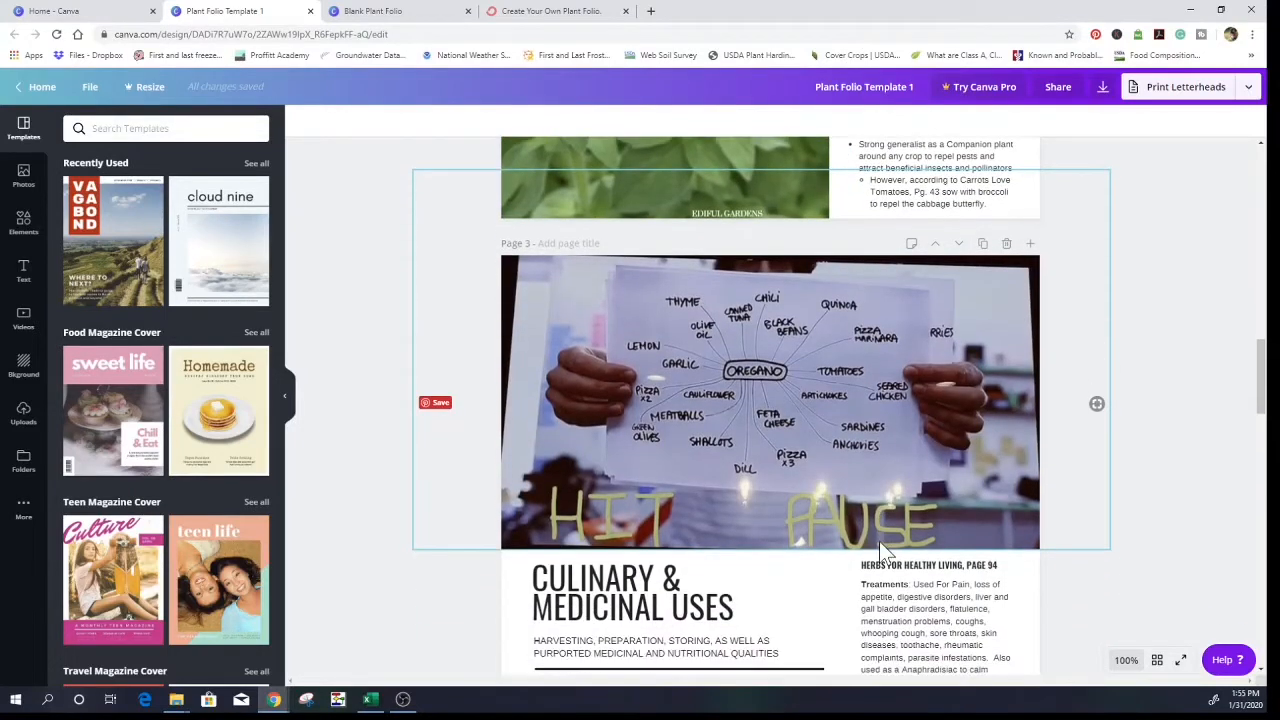
mouse_move(685, 485)
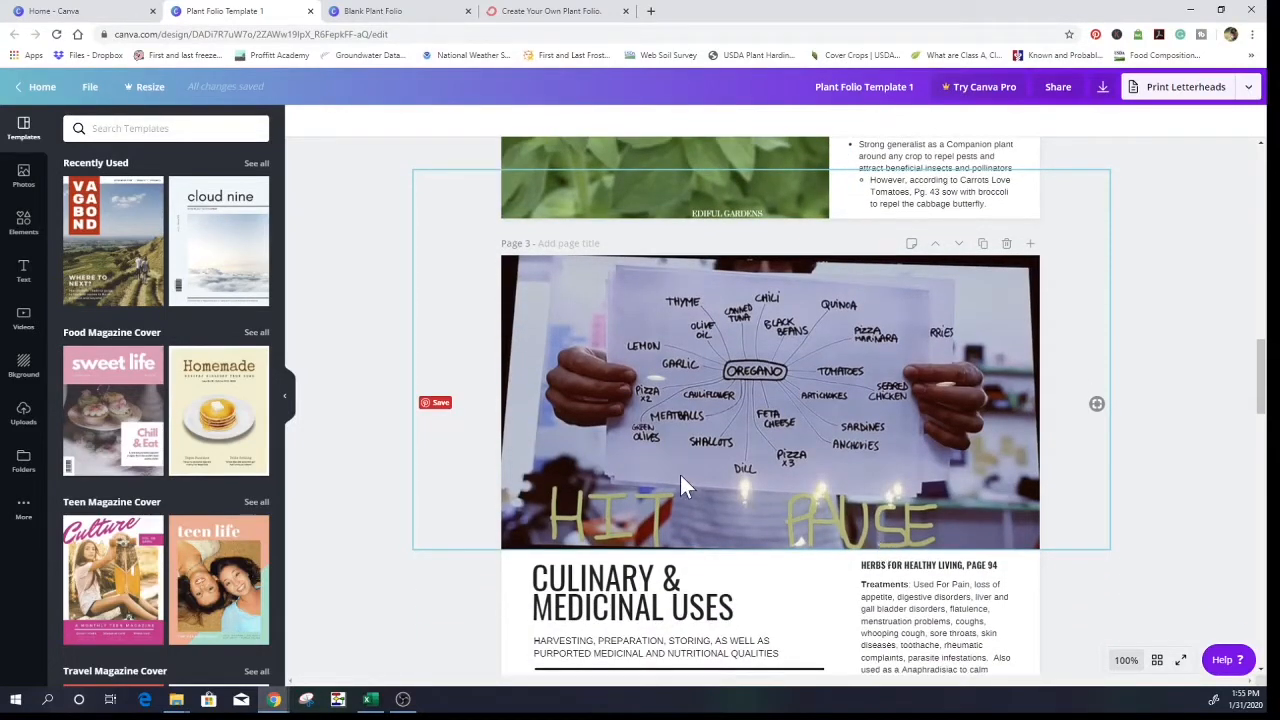
scroll(down, 3)
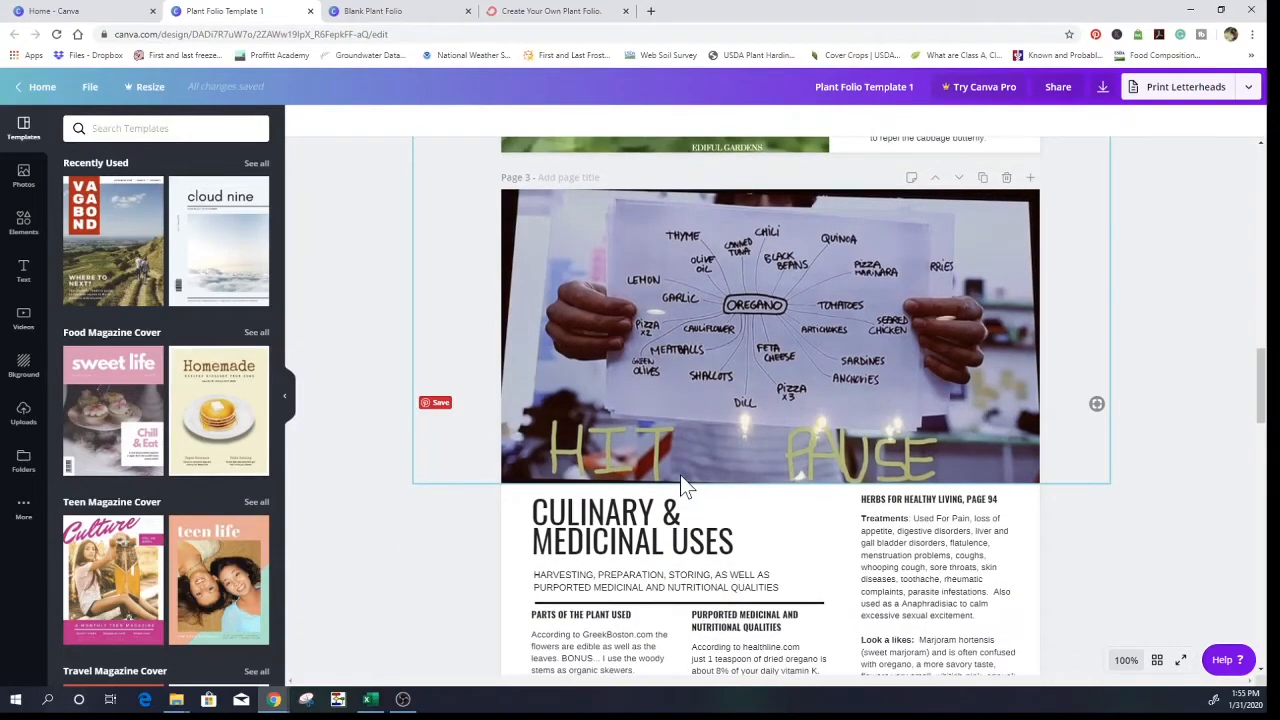
scroll(down, 3)
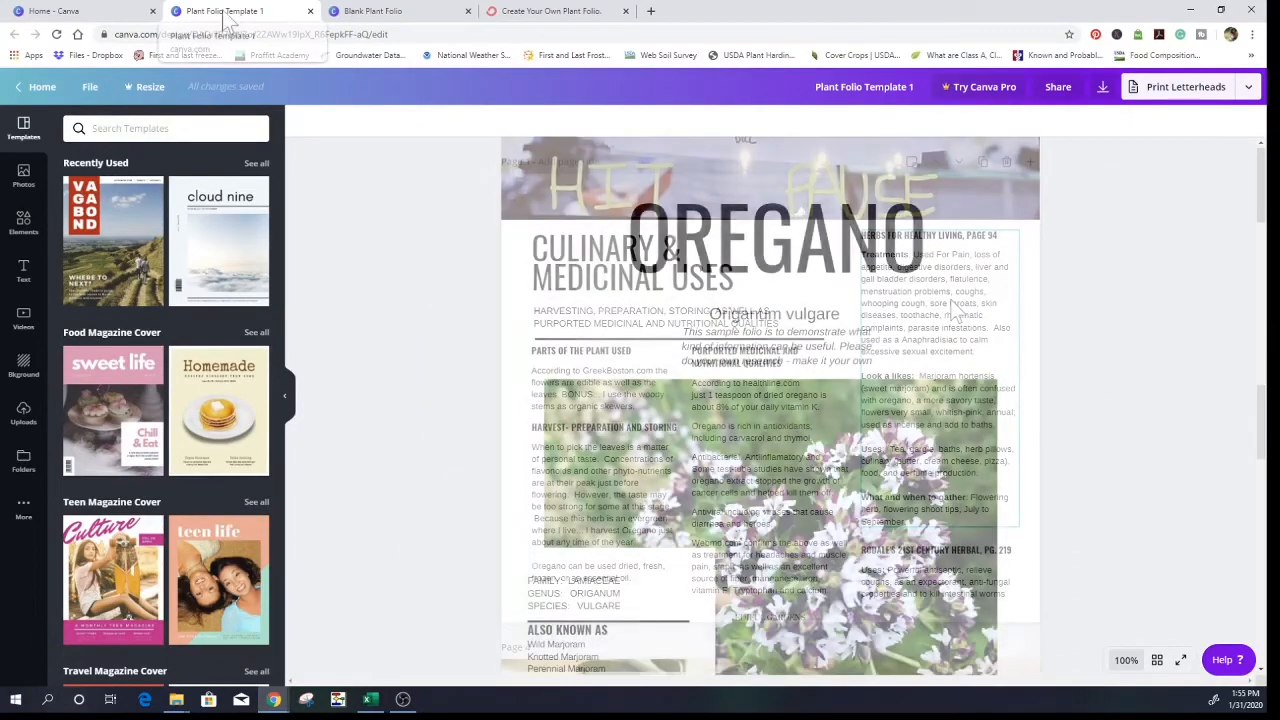
- Switch to the Blank Plant Folio, select Binomial Nomenclature, and scroll down page 1
click(400, 11)
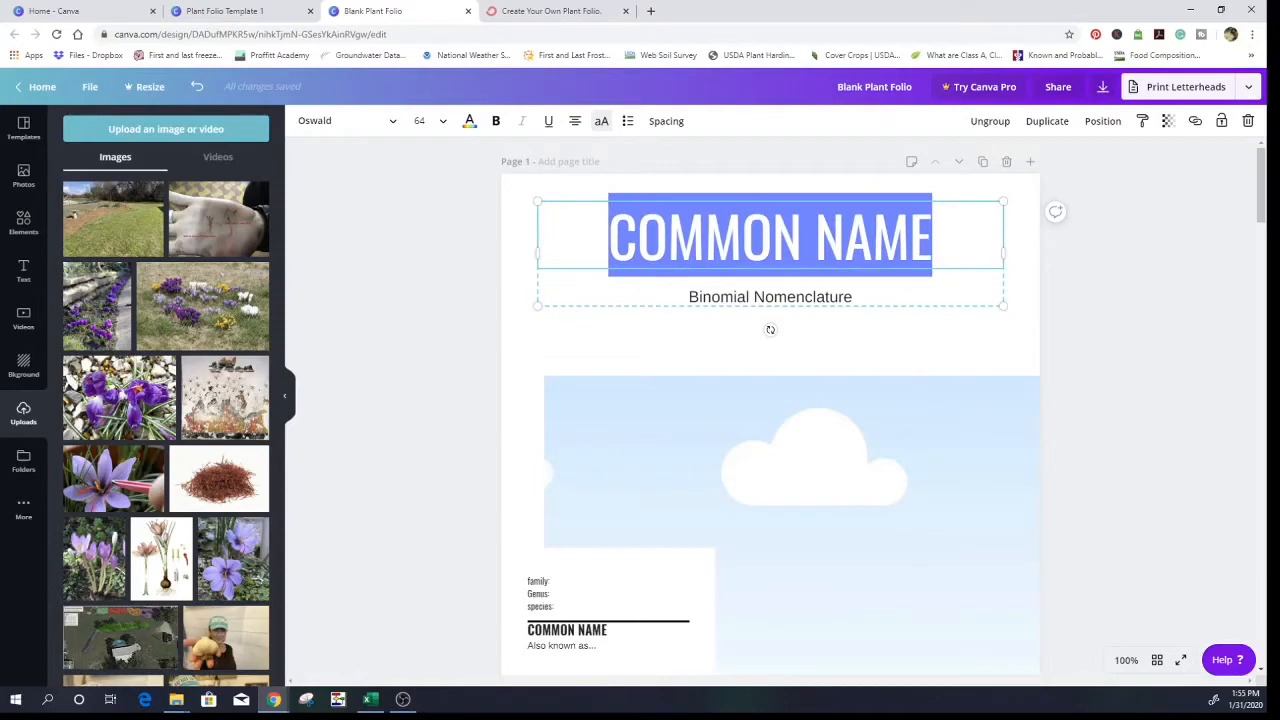
mouse_move(696, 304)
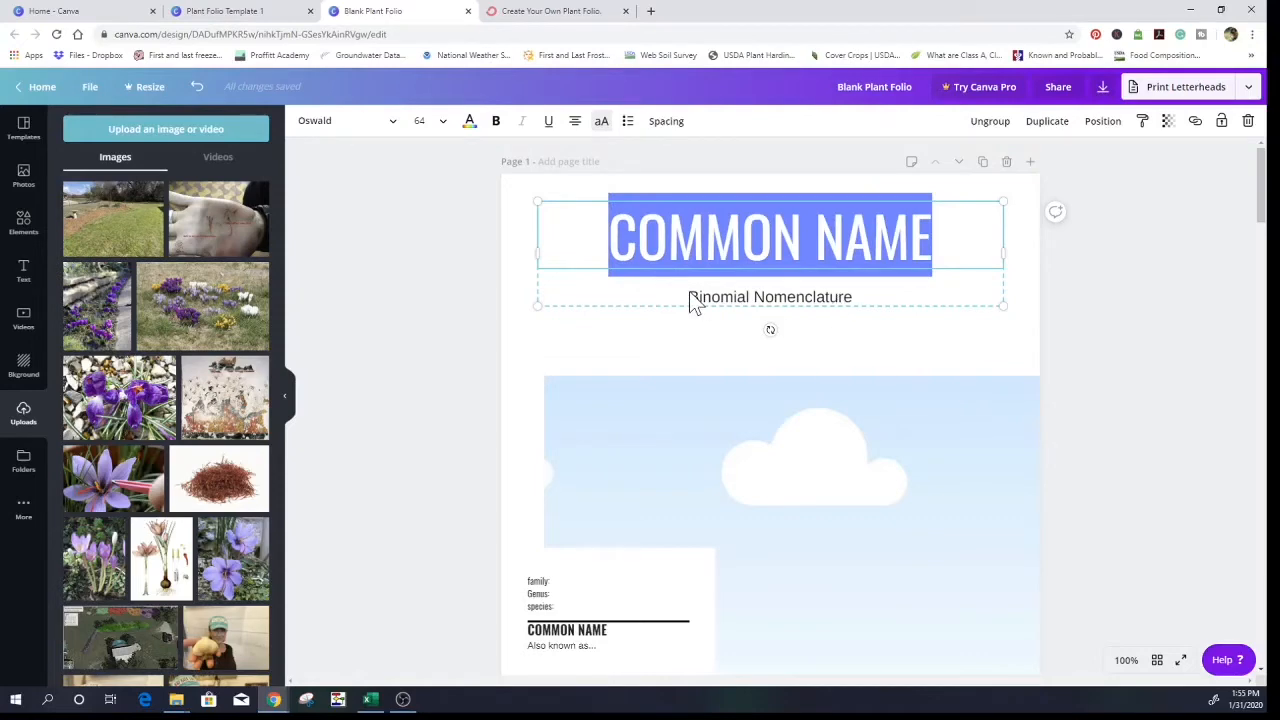
click(770, 297)
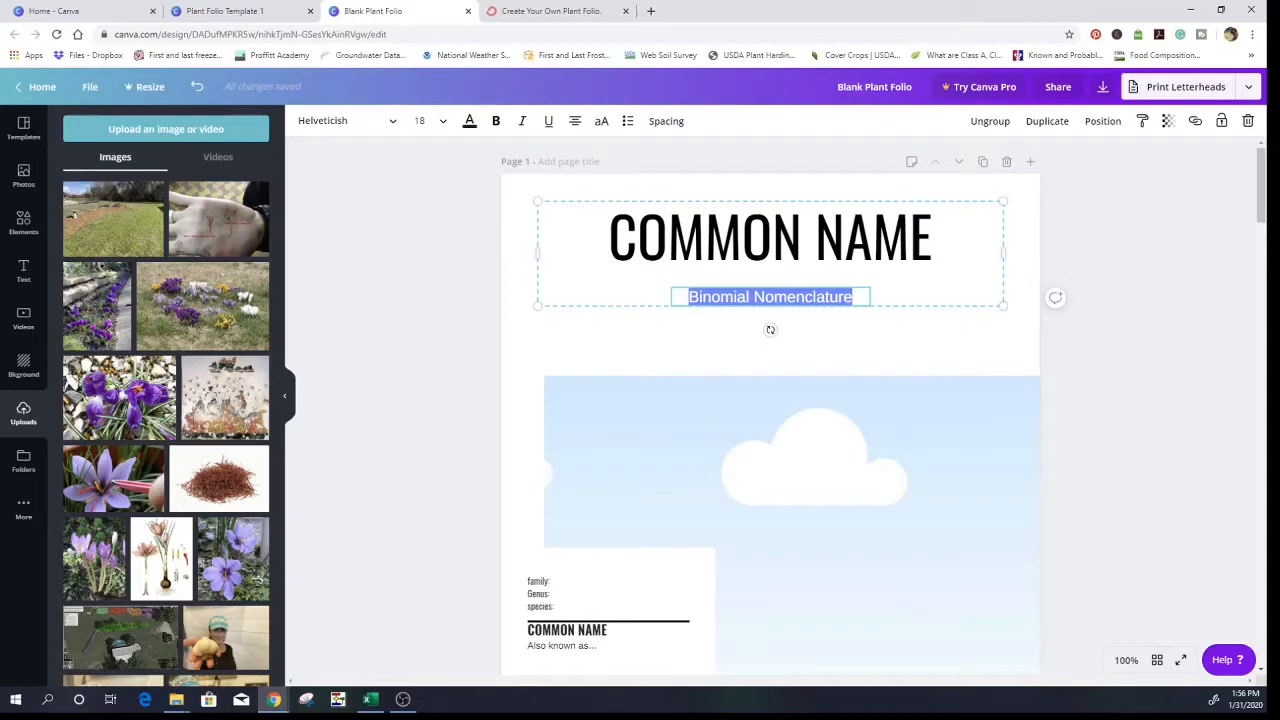
scroll(down, 3)
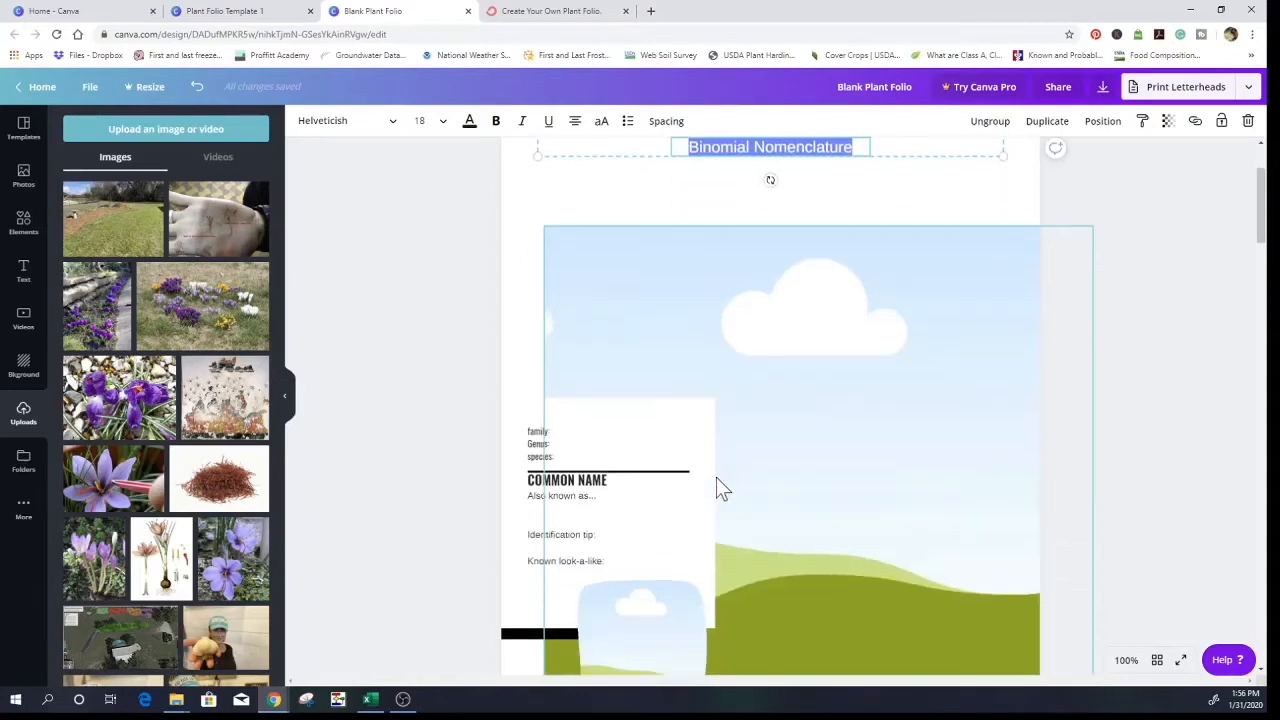
scroll(down, 3)
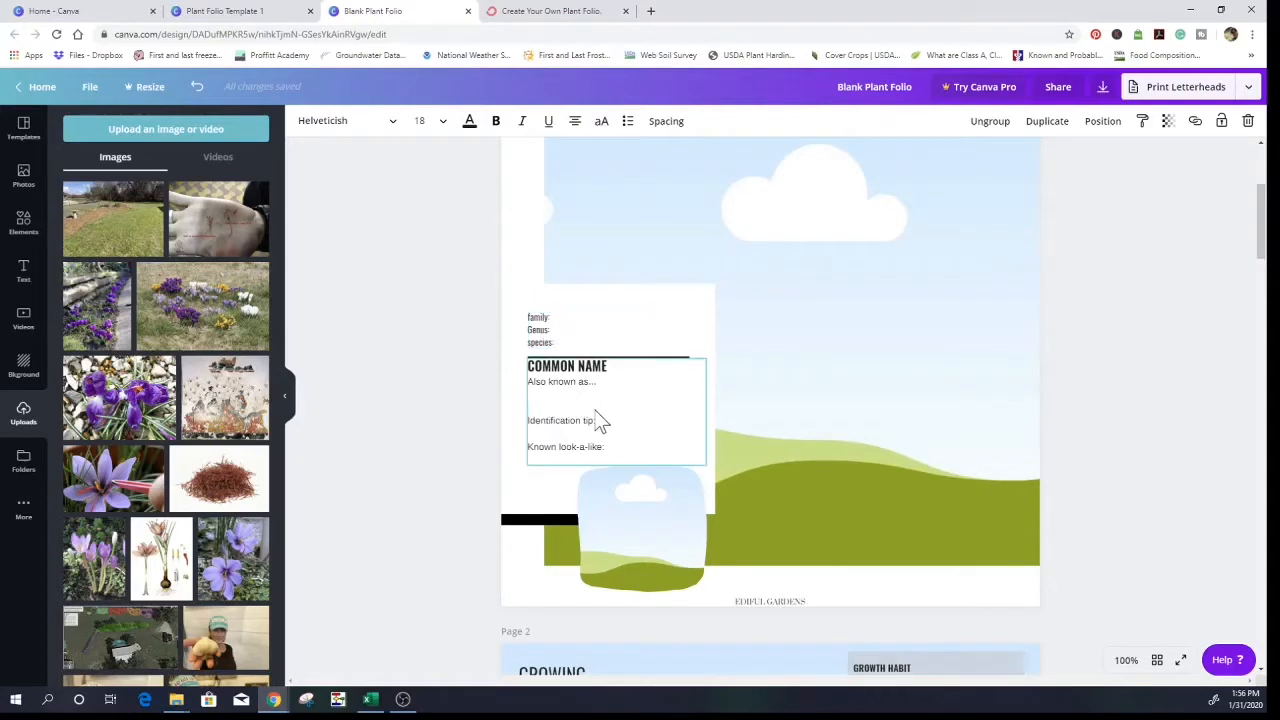
mouse_move(598, 435)
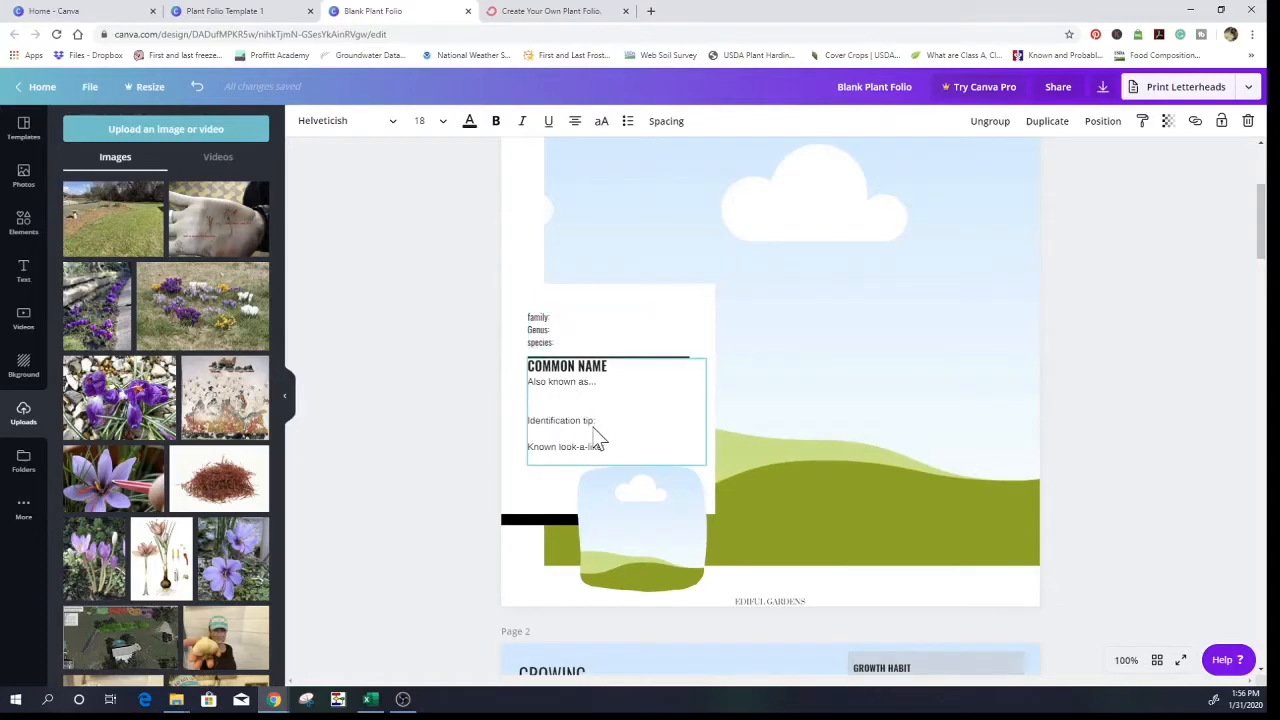
mouse_move(595, 448)
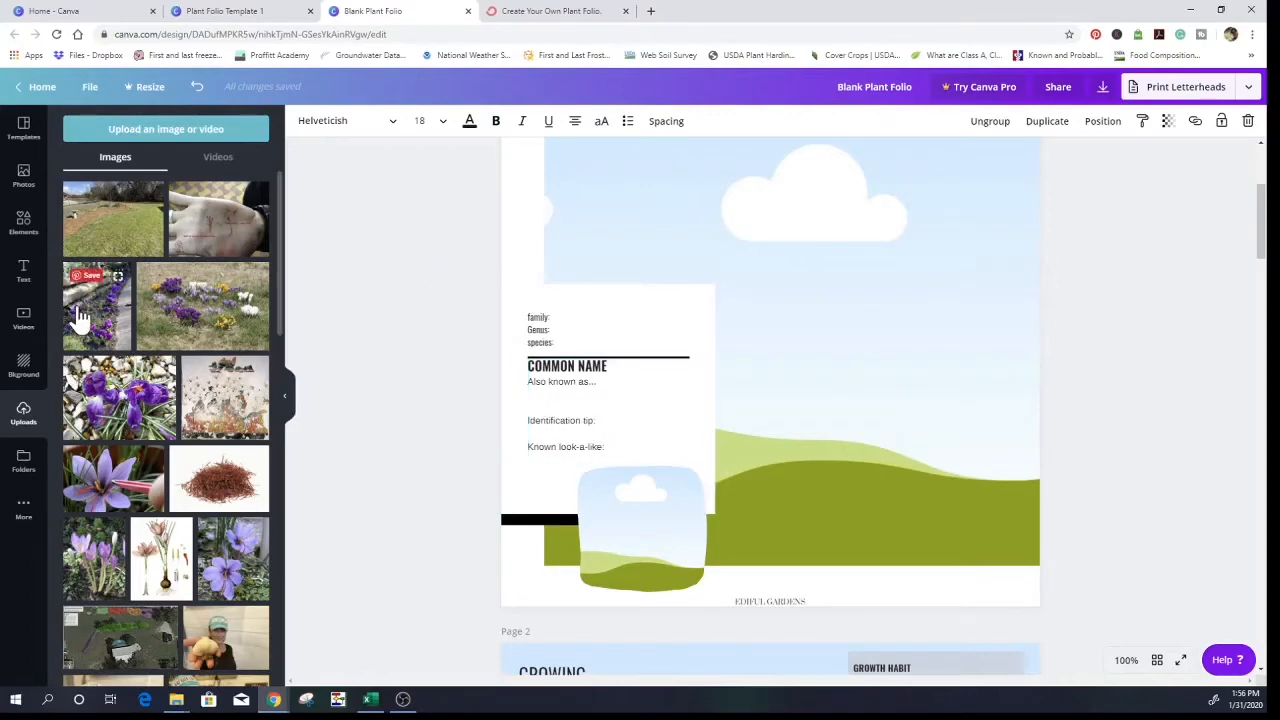
mouse_move(105, 480)
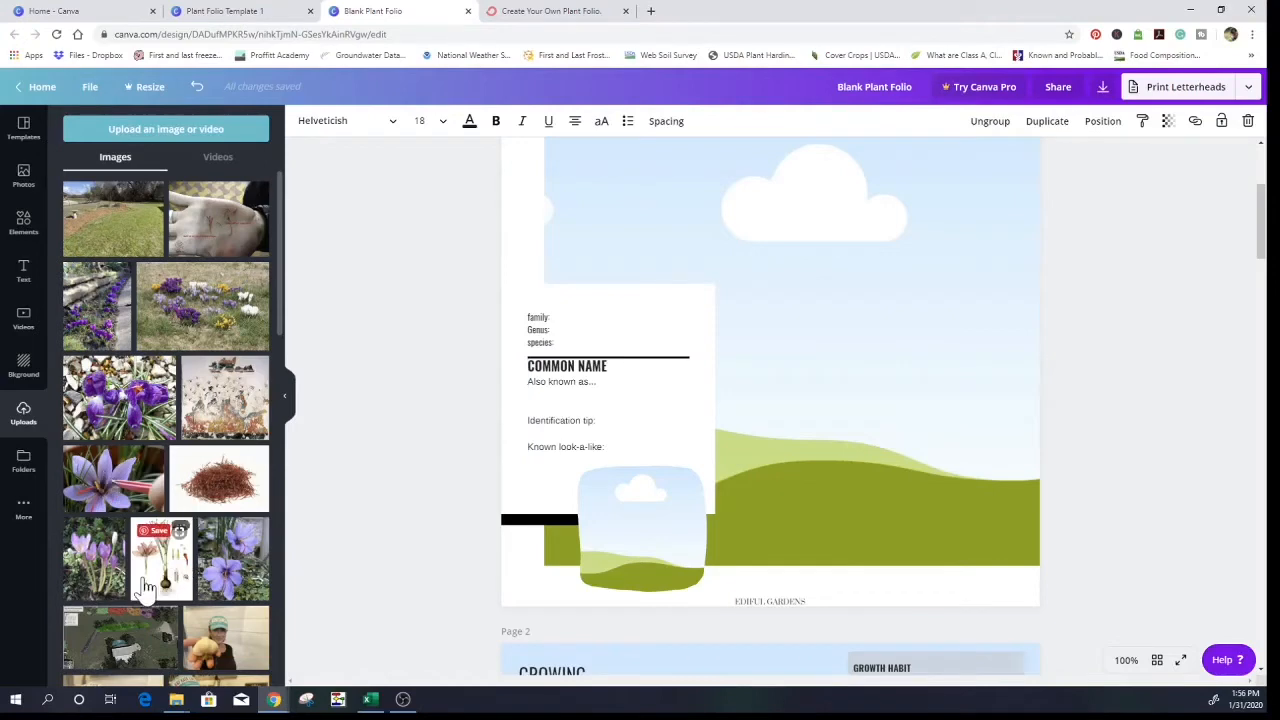
mouse_move(100, 580)
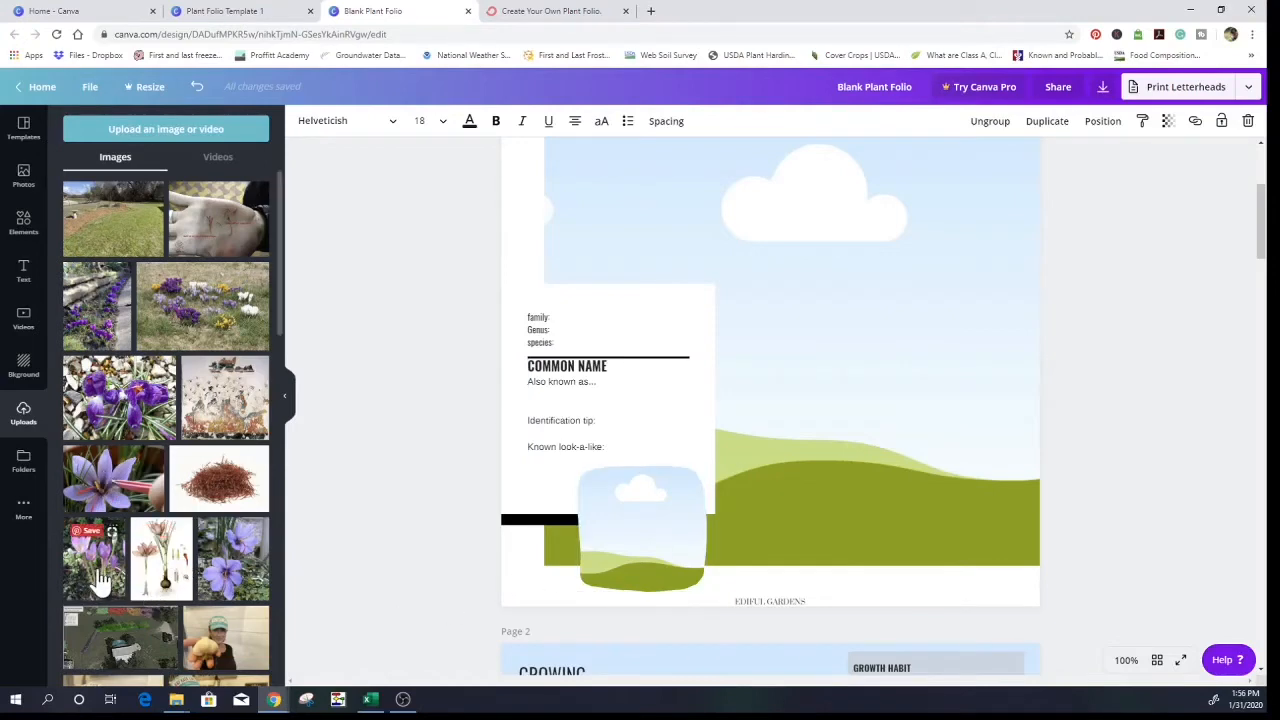
mouse_move(90, 583)
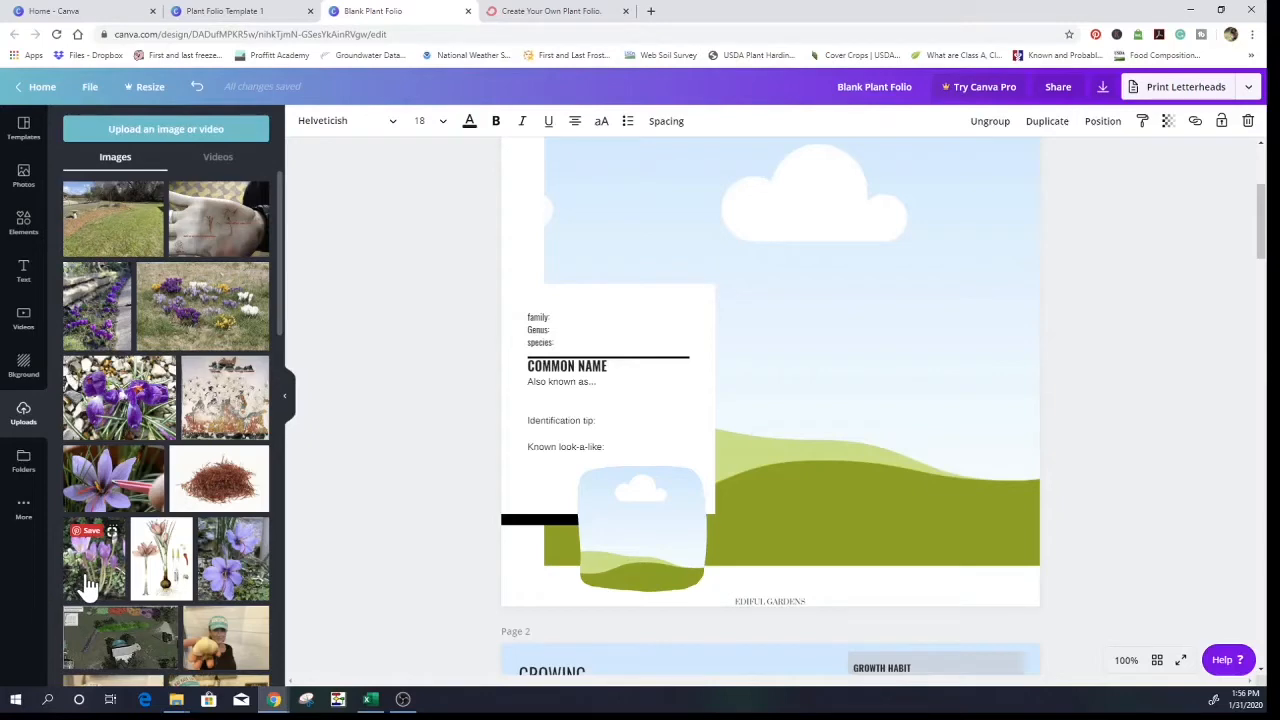
mouse_move(545, 555)
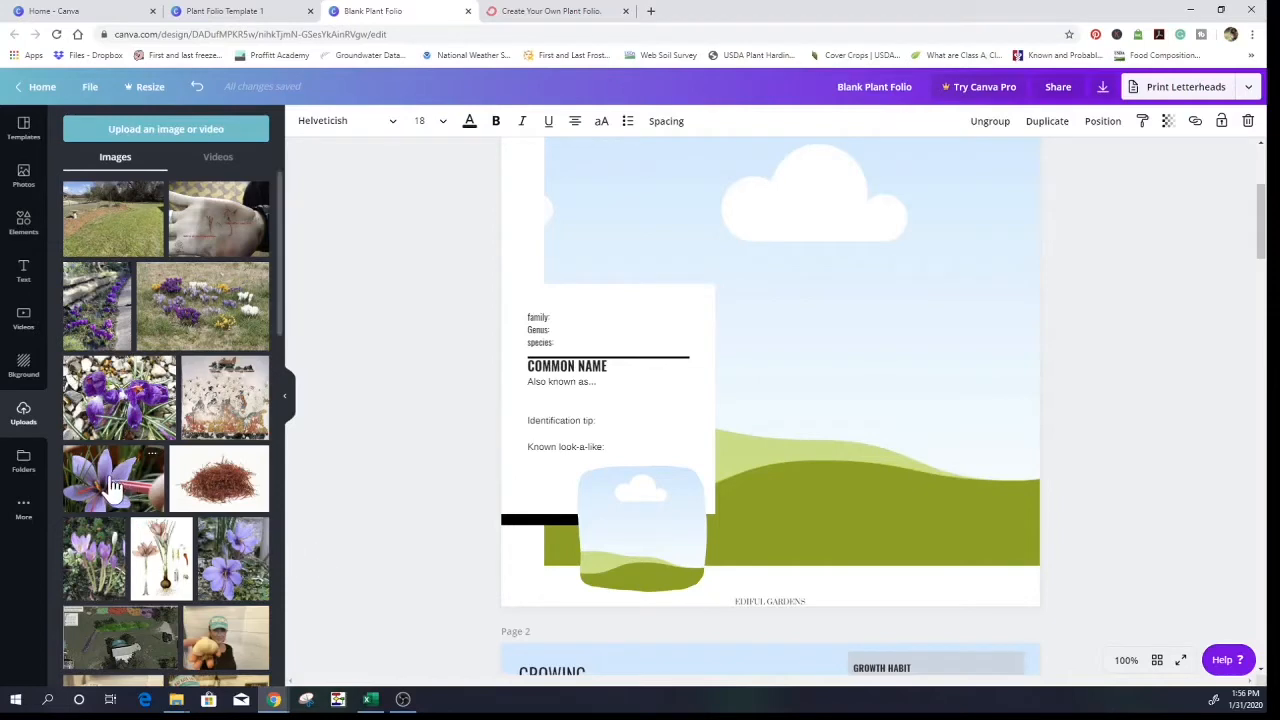
- Place the tweezers crocus photo from Uploads into page 1's picture frames
click(113, 478)
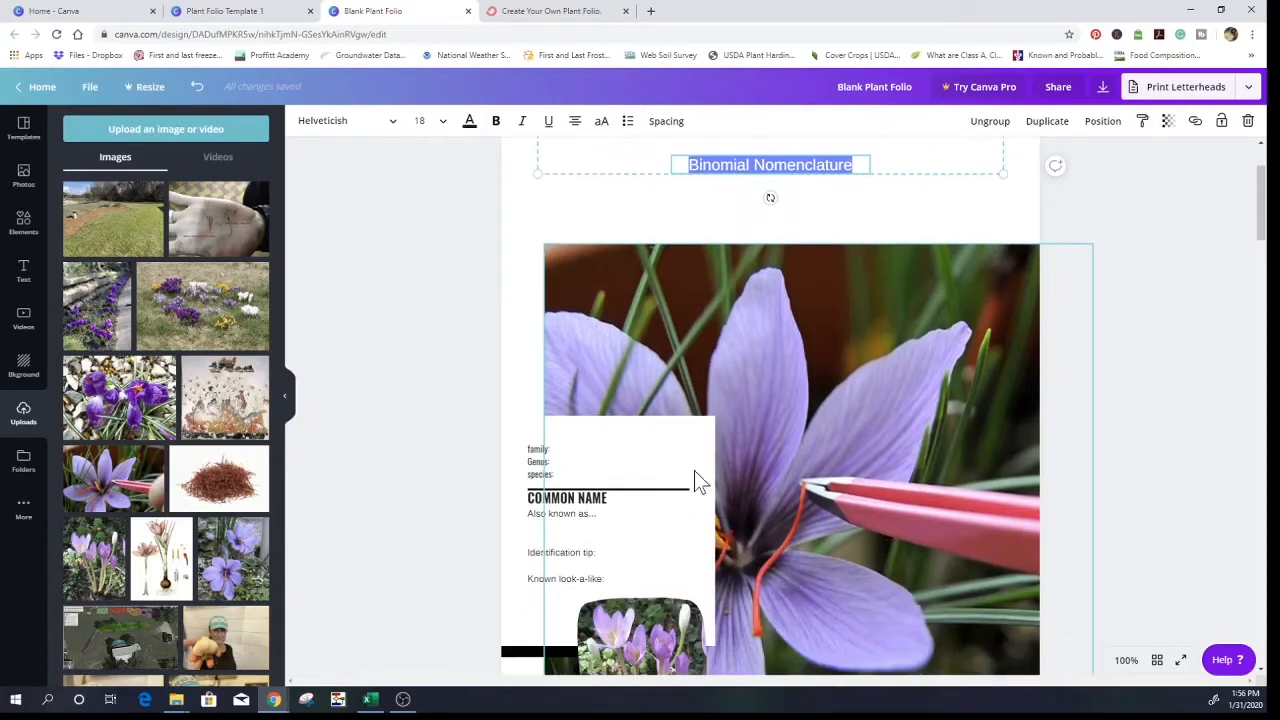
mouse_move(847, 585)
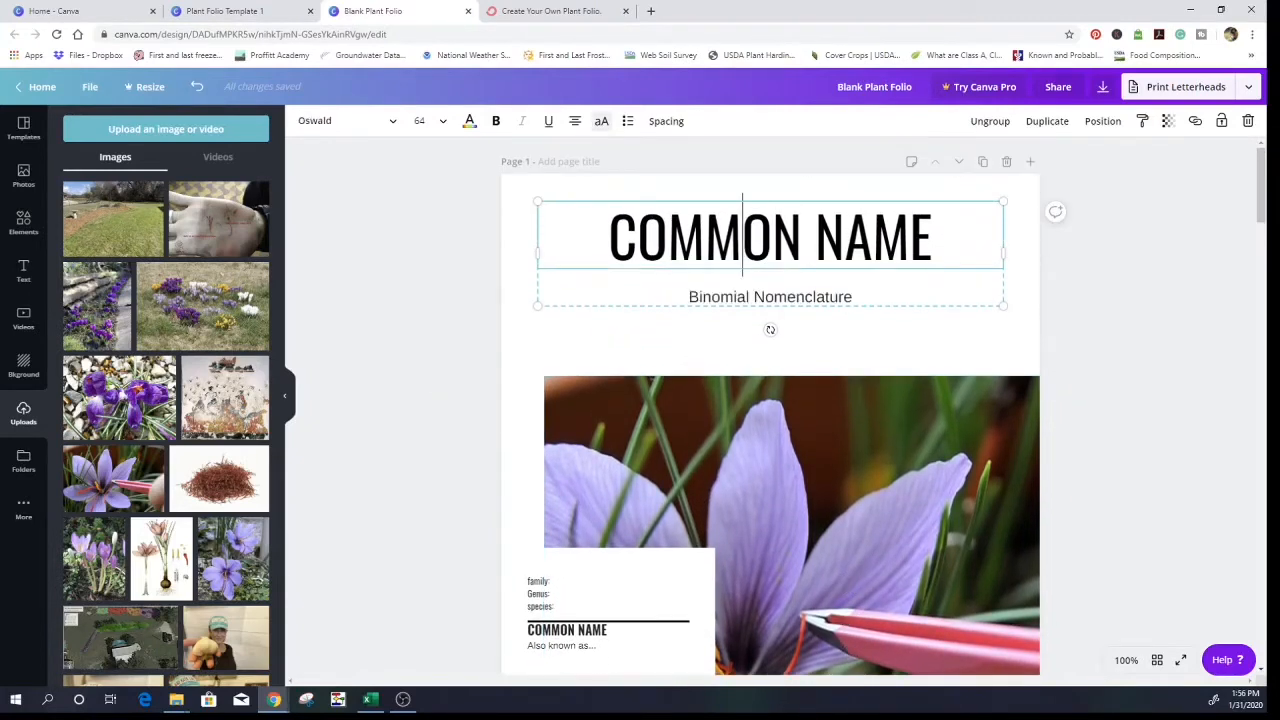
- Replace COMMON NAME with CROCUS and Binomial Nomenclature with Crocus sativus
triple_click(770, 237)
text(CO)
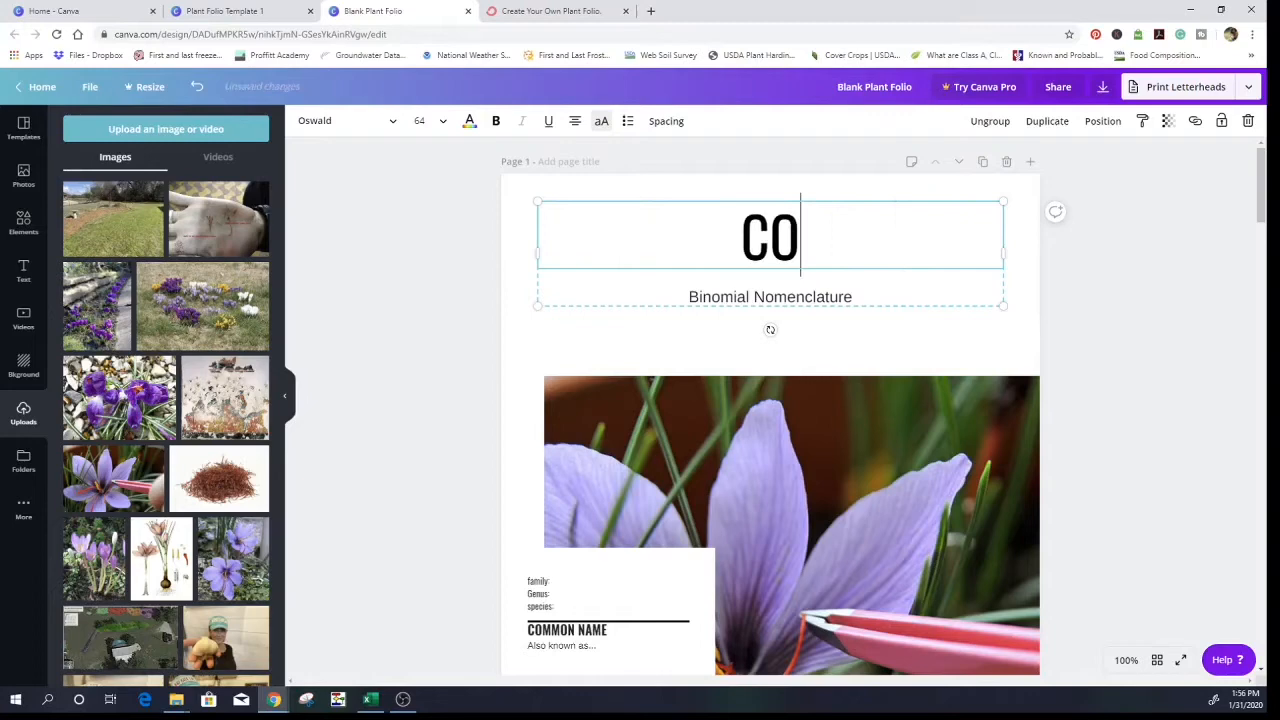
text(ROC)
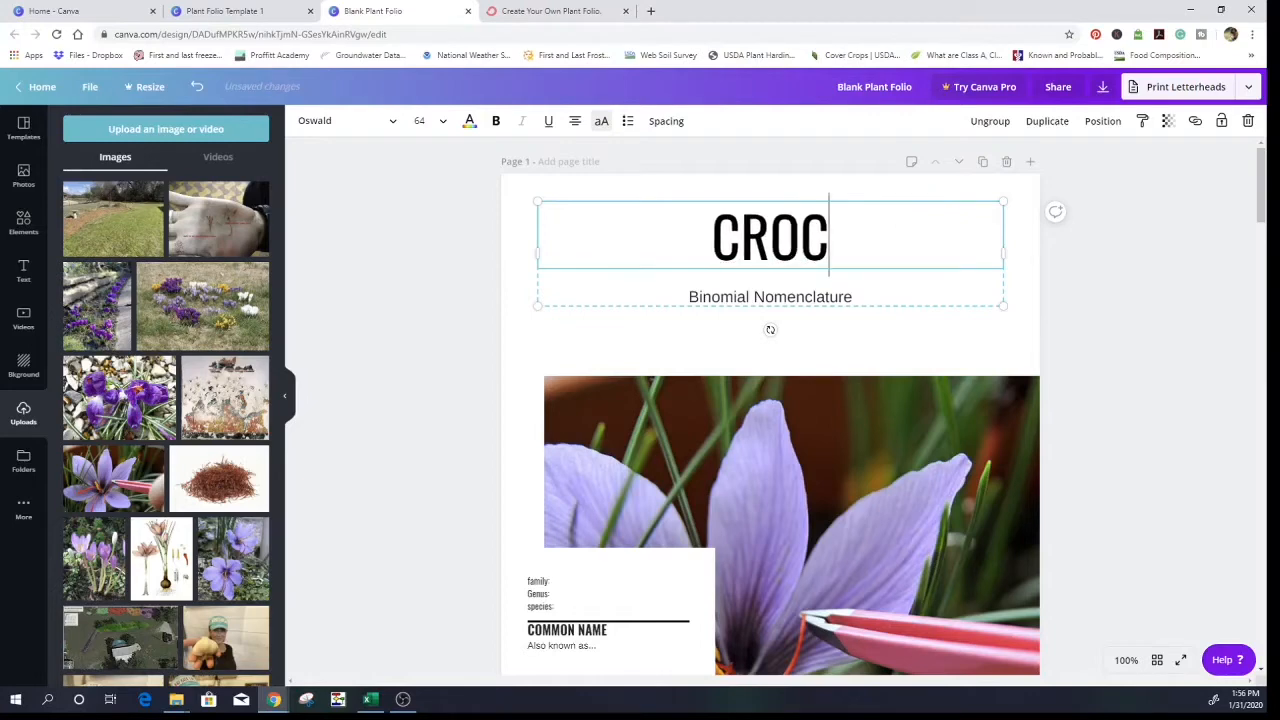
text(US)
click(770, 296)
text(croc)
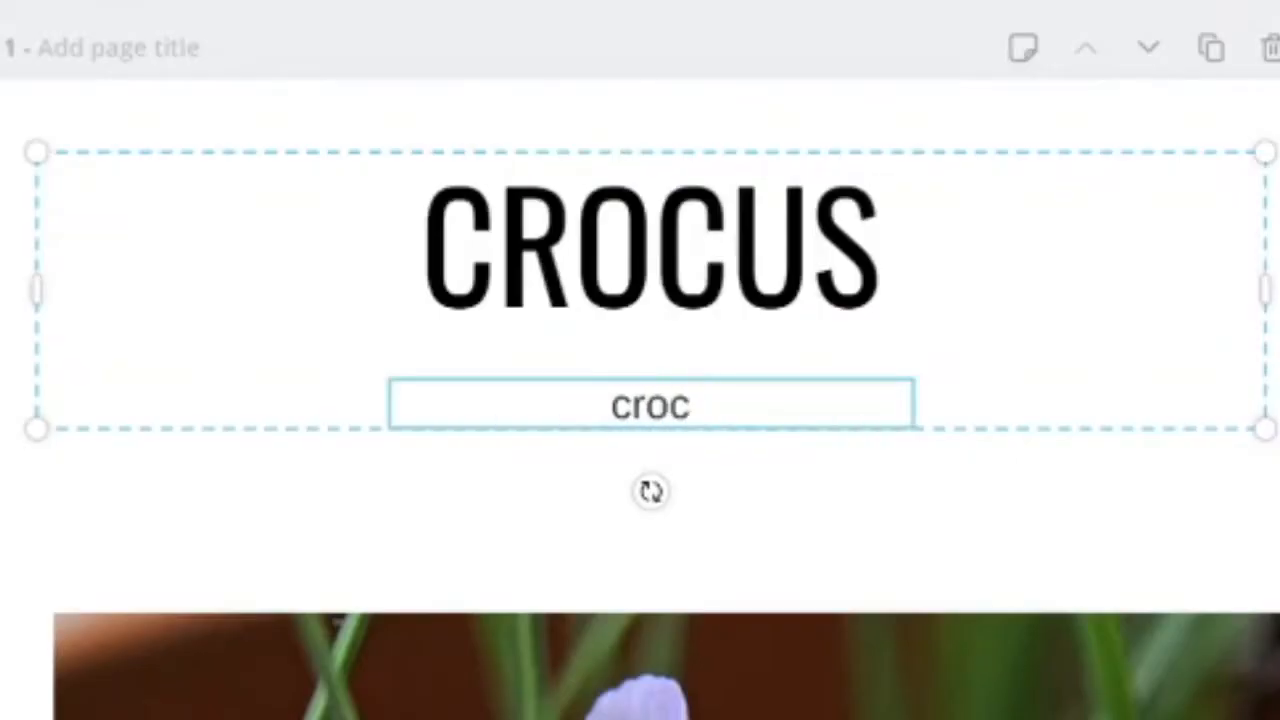
text(Croc)
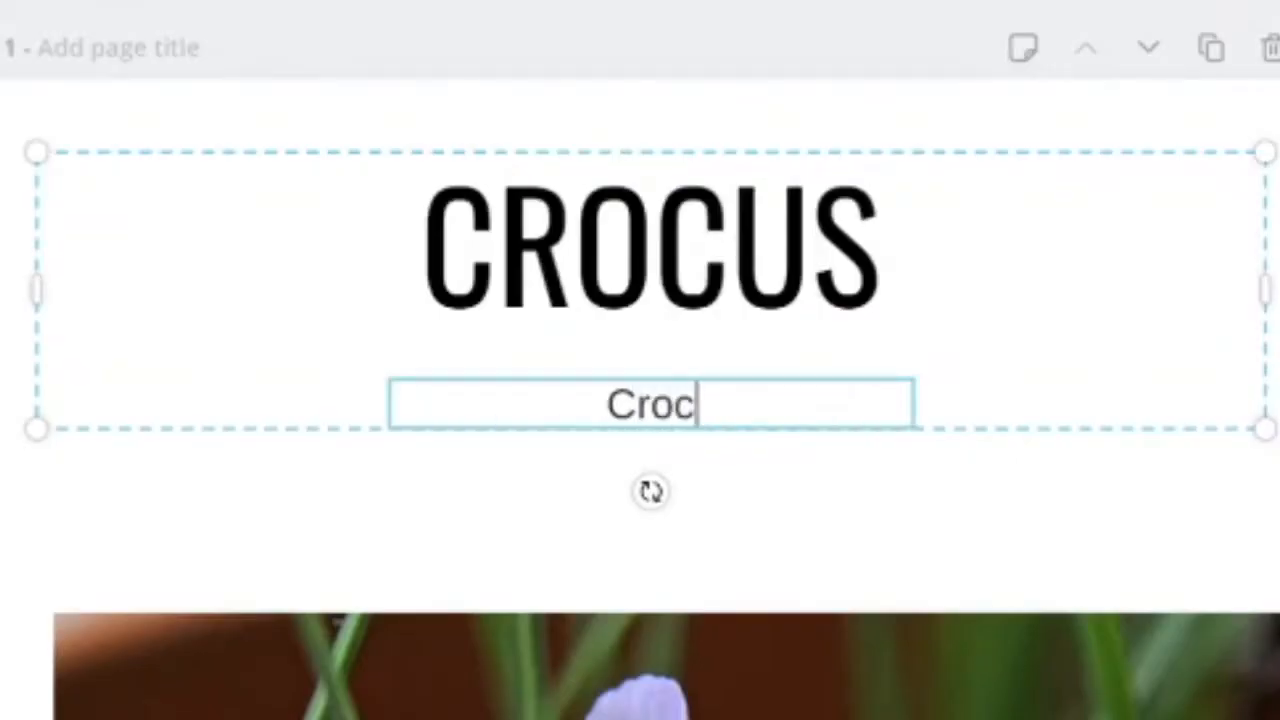
text(us sativus)
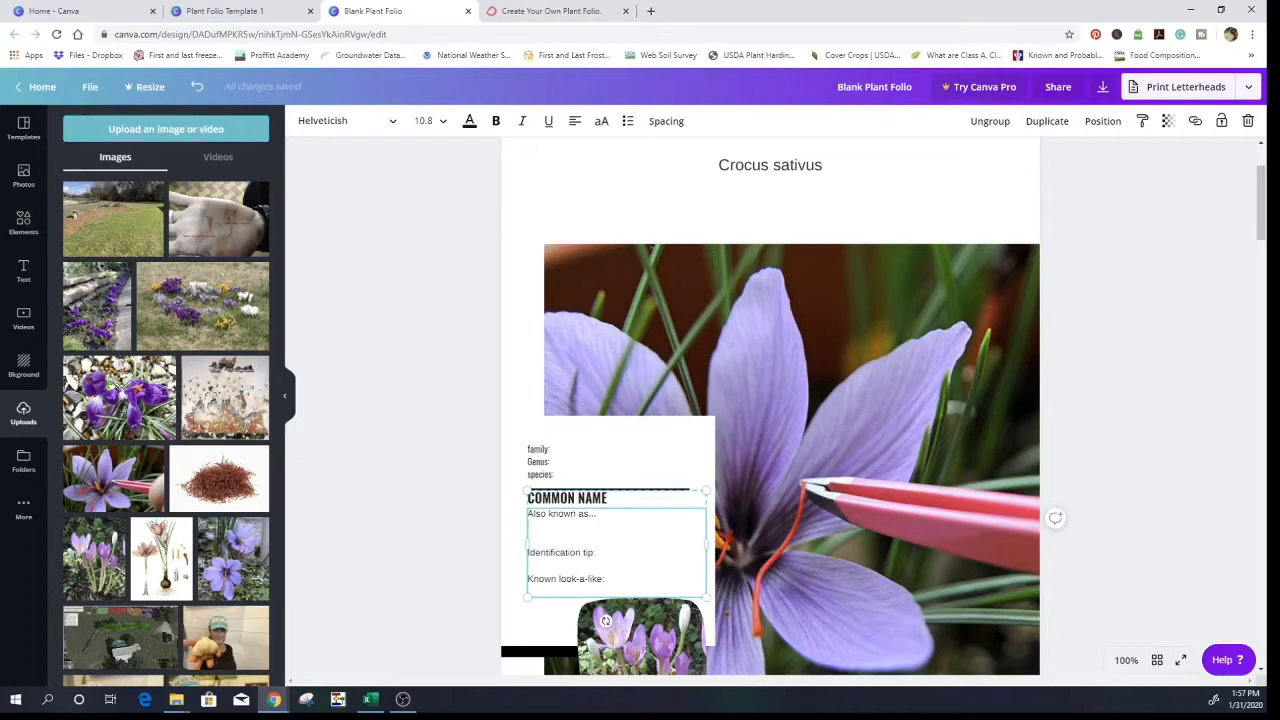
scroll(down, 3)
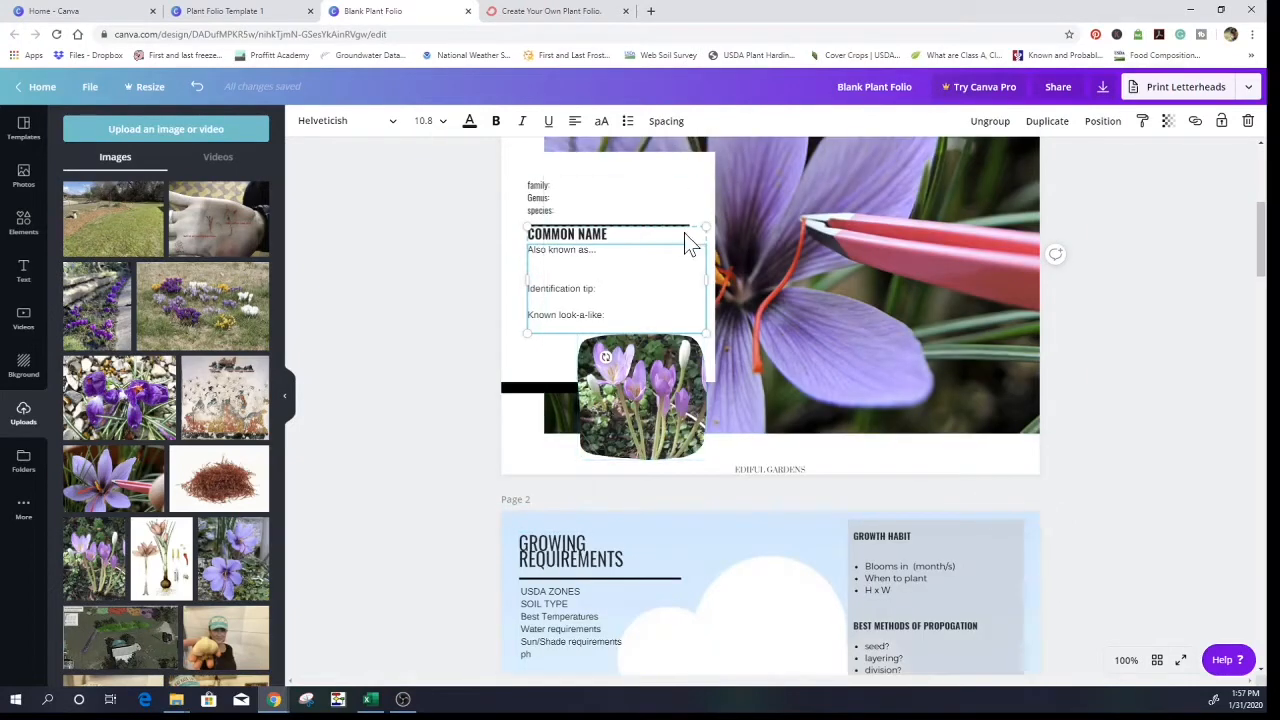
- Scroll page 1 while undoing the crocus photo placements back to the placeholder artwork
scroll(up, 3)
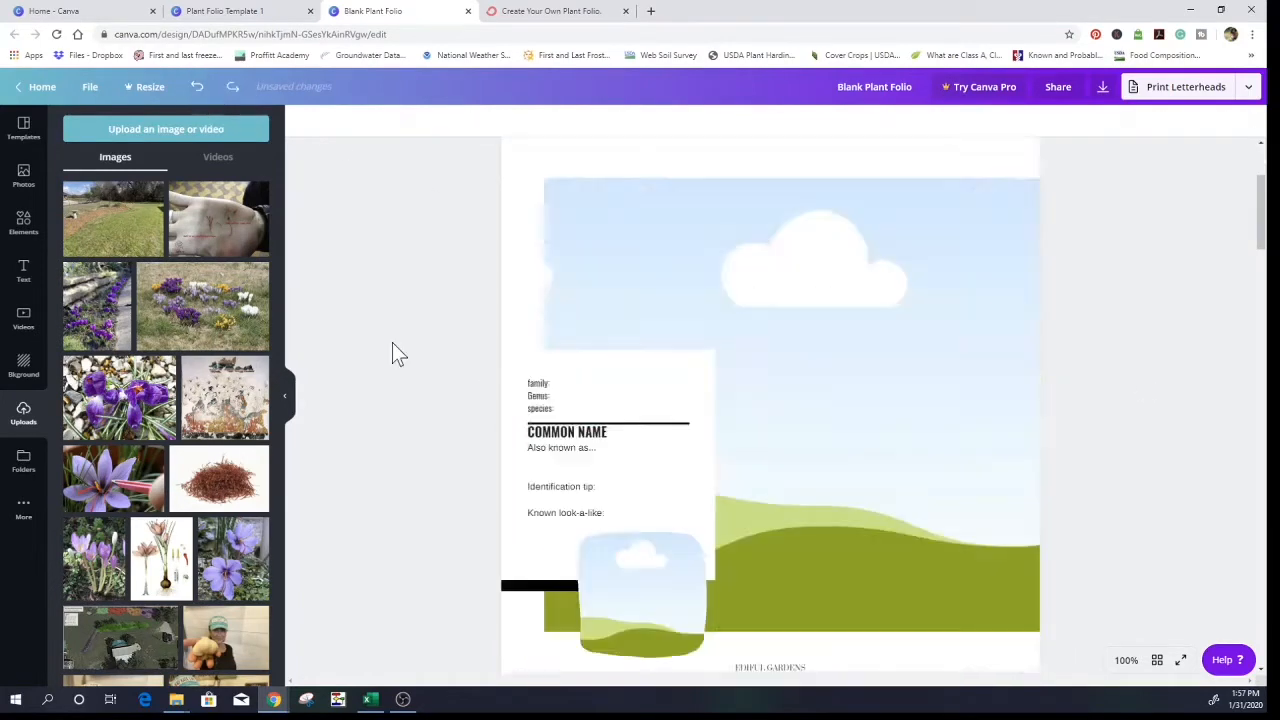
scroll(down, 3)
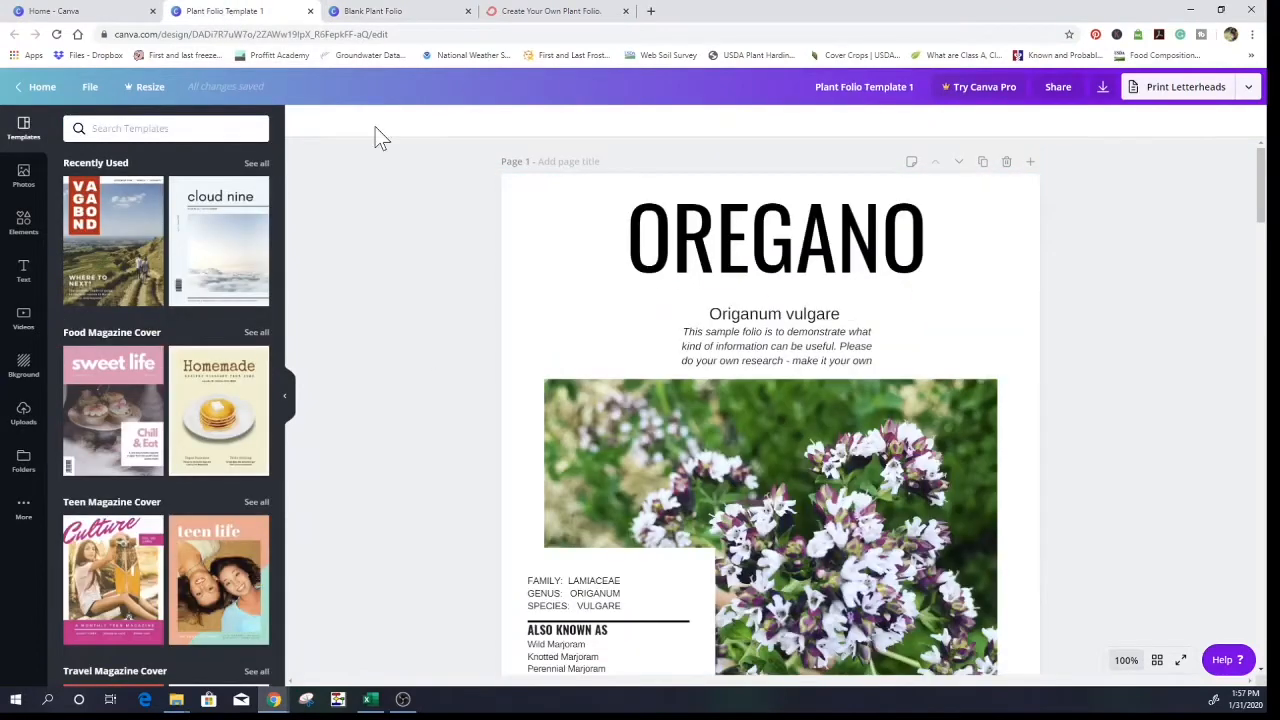
- Scroll the Oregano sample from its classification section to page 2's growing requirements
scroll(down, 3)
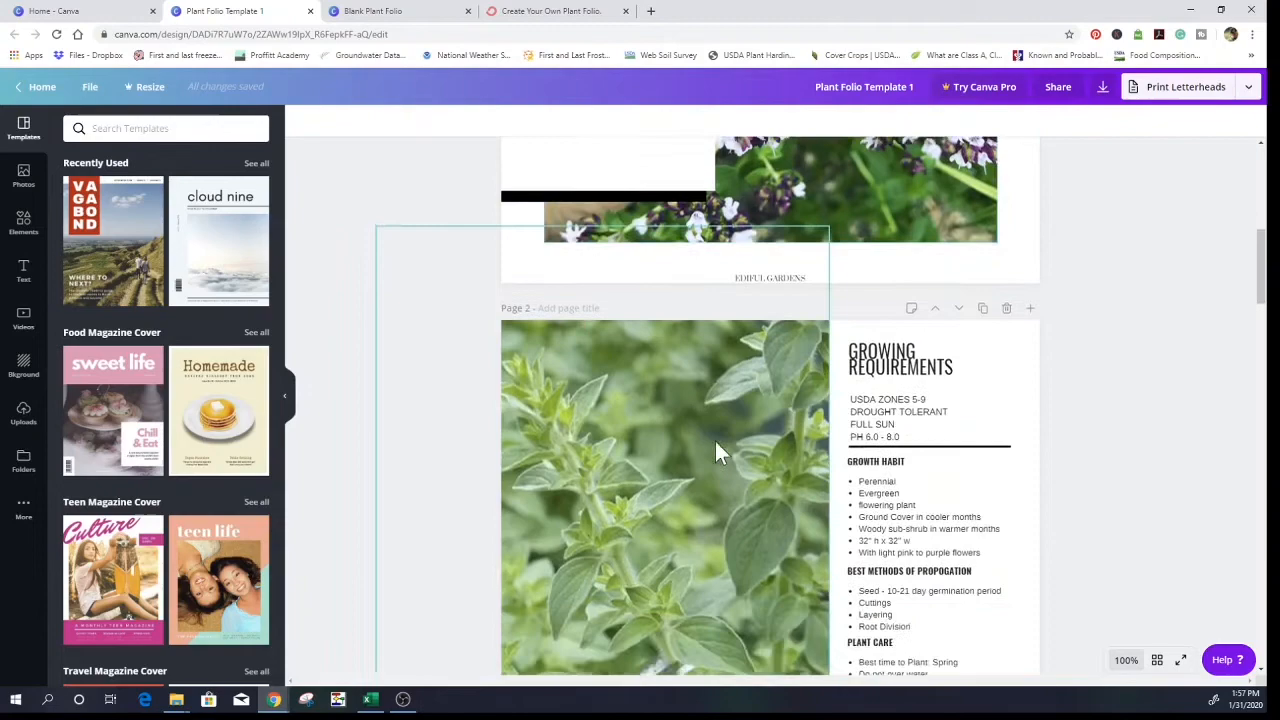
scroll(down, 3)
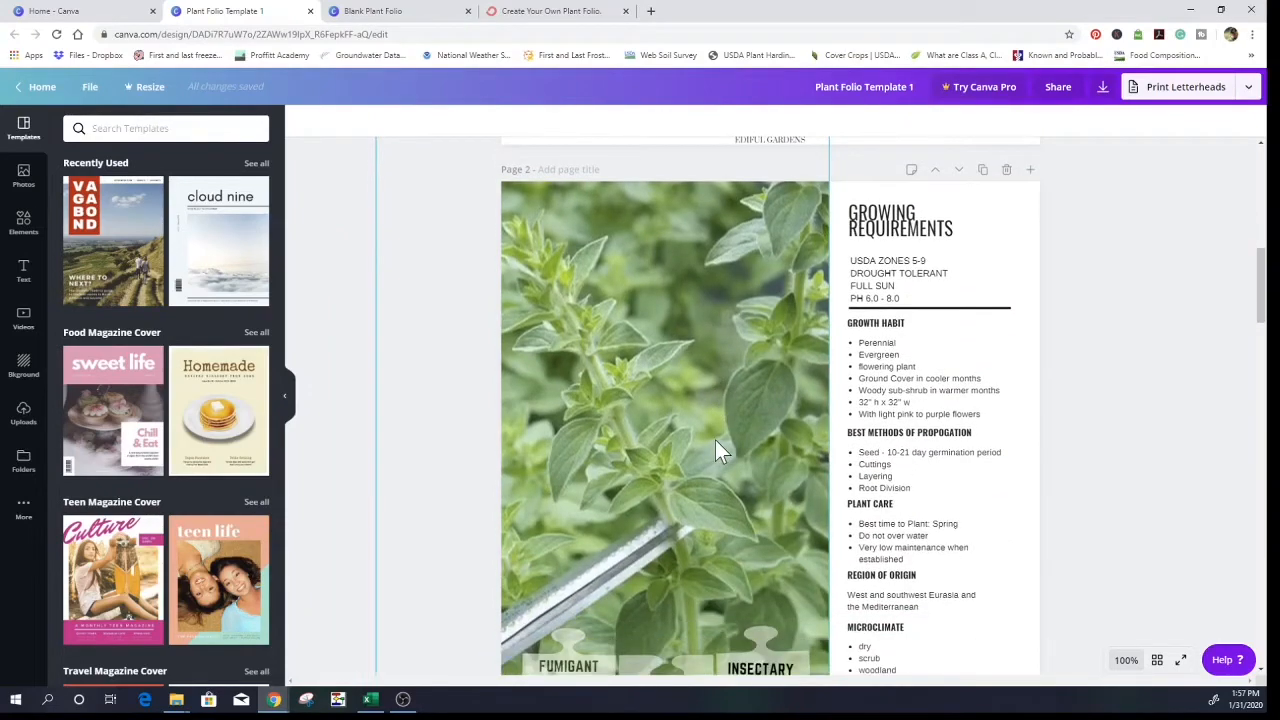
scroll(up, 3)
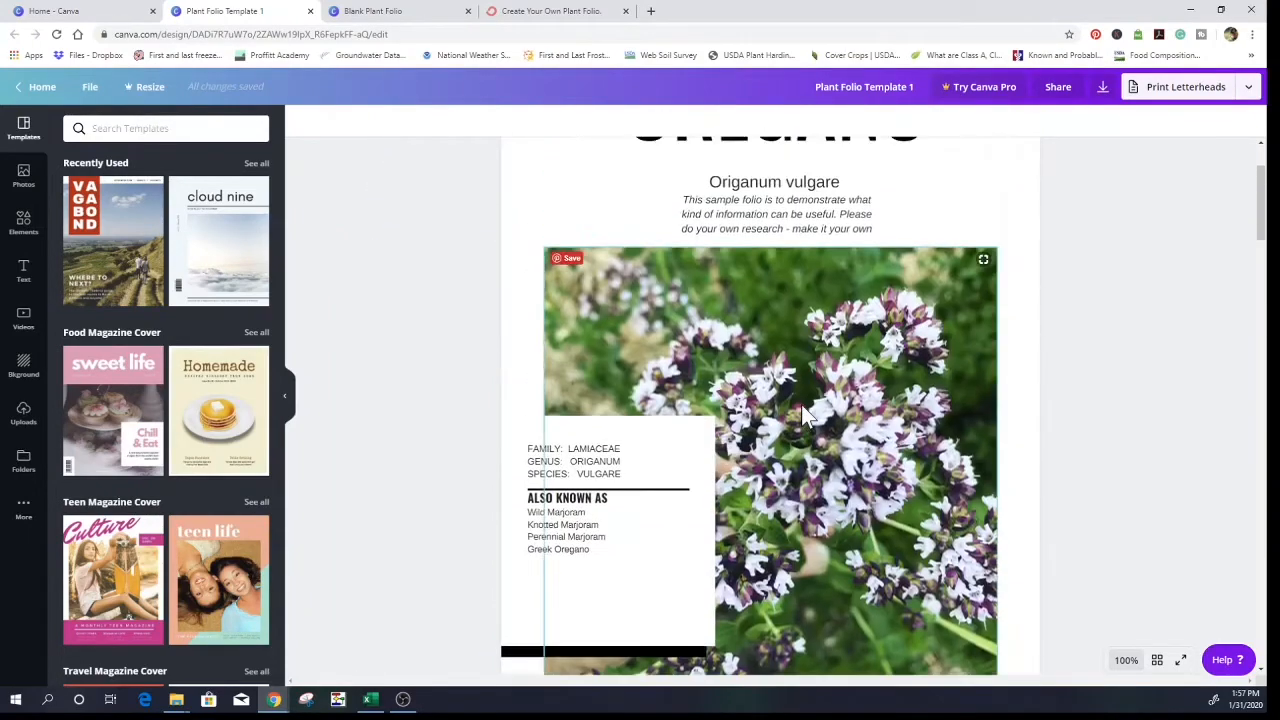
mouse_move(875, 463)
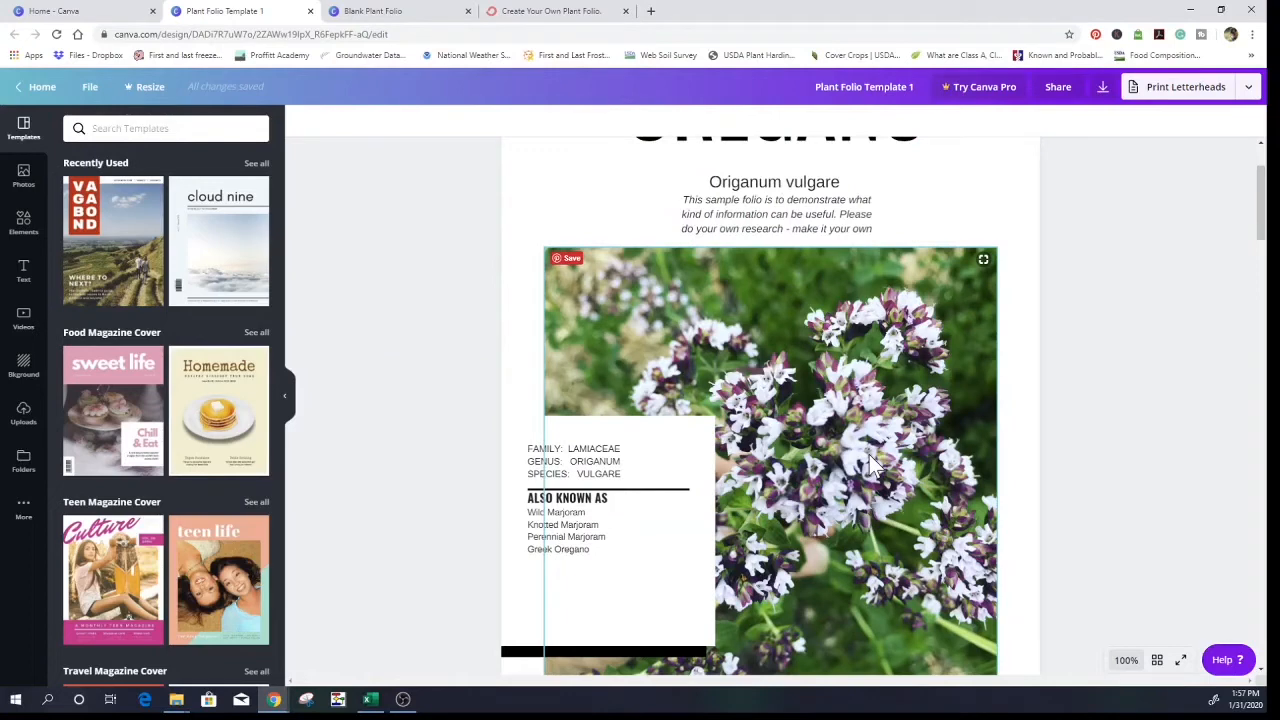
mouse_move(880, 485)
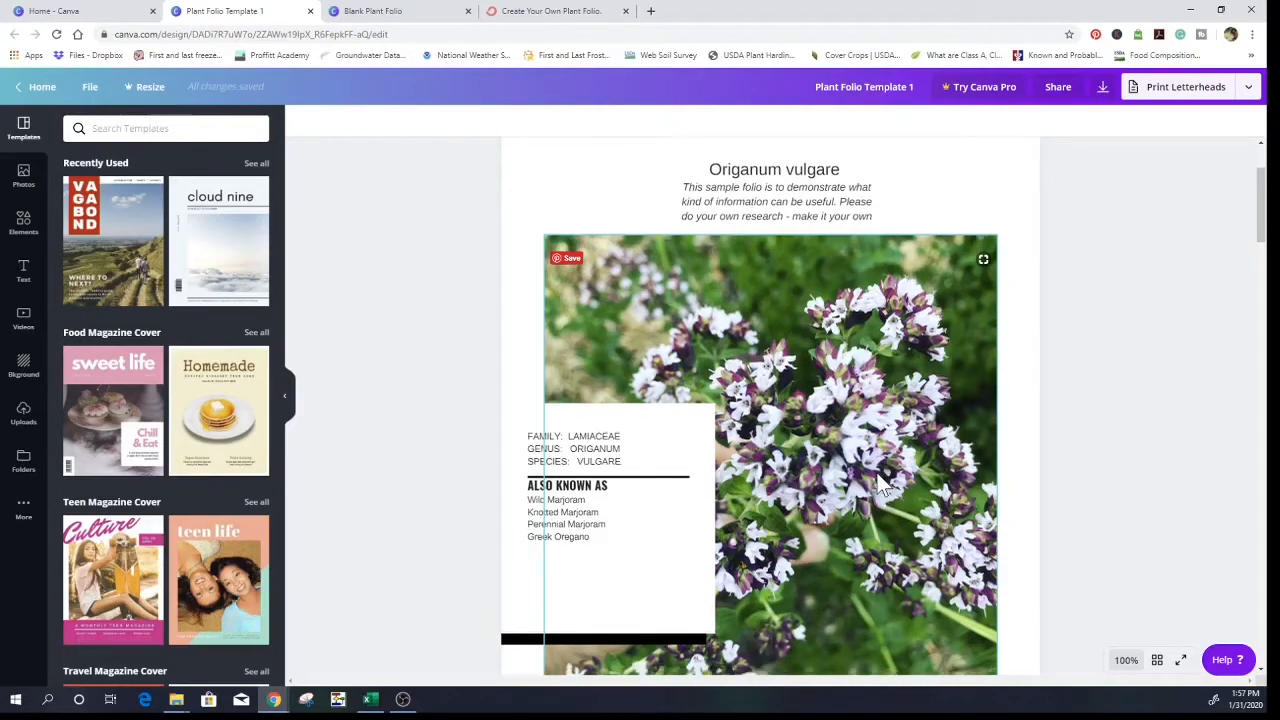
scroll(down, 3)
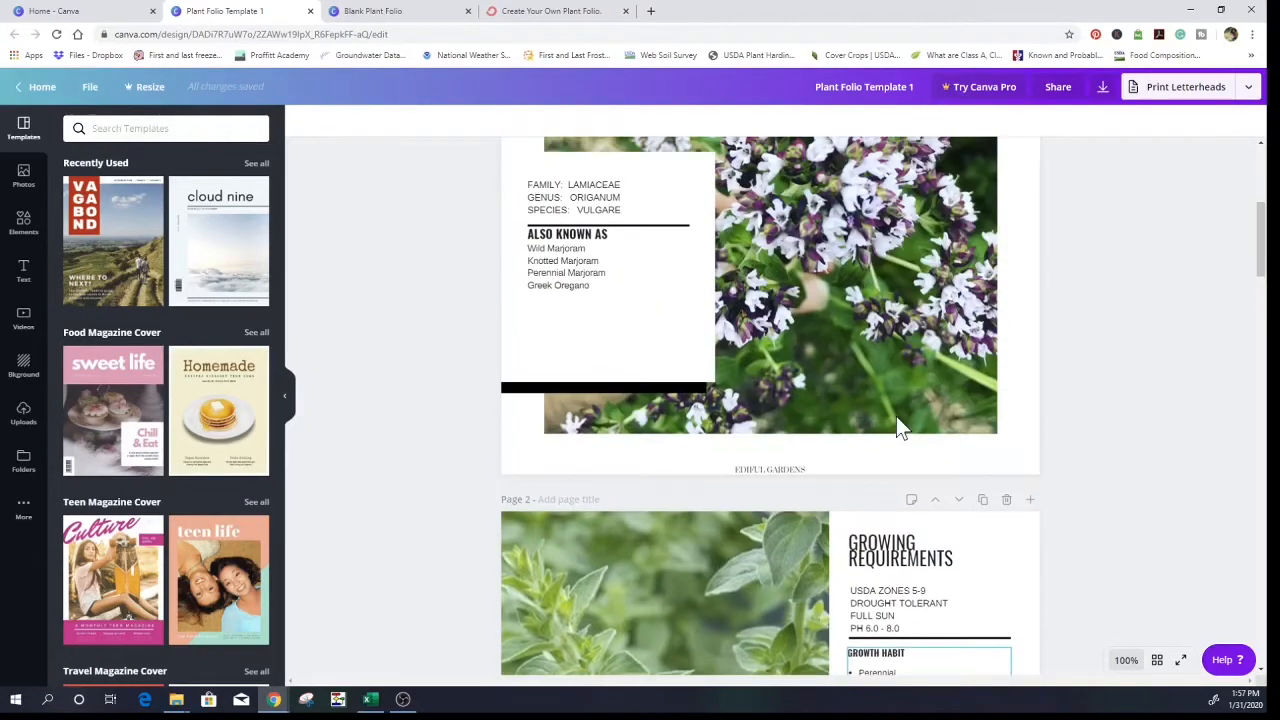
scroll(down, 3)
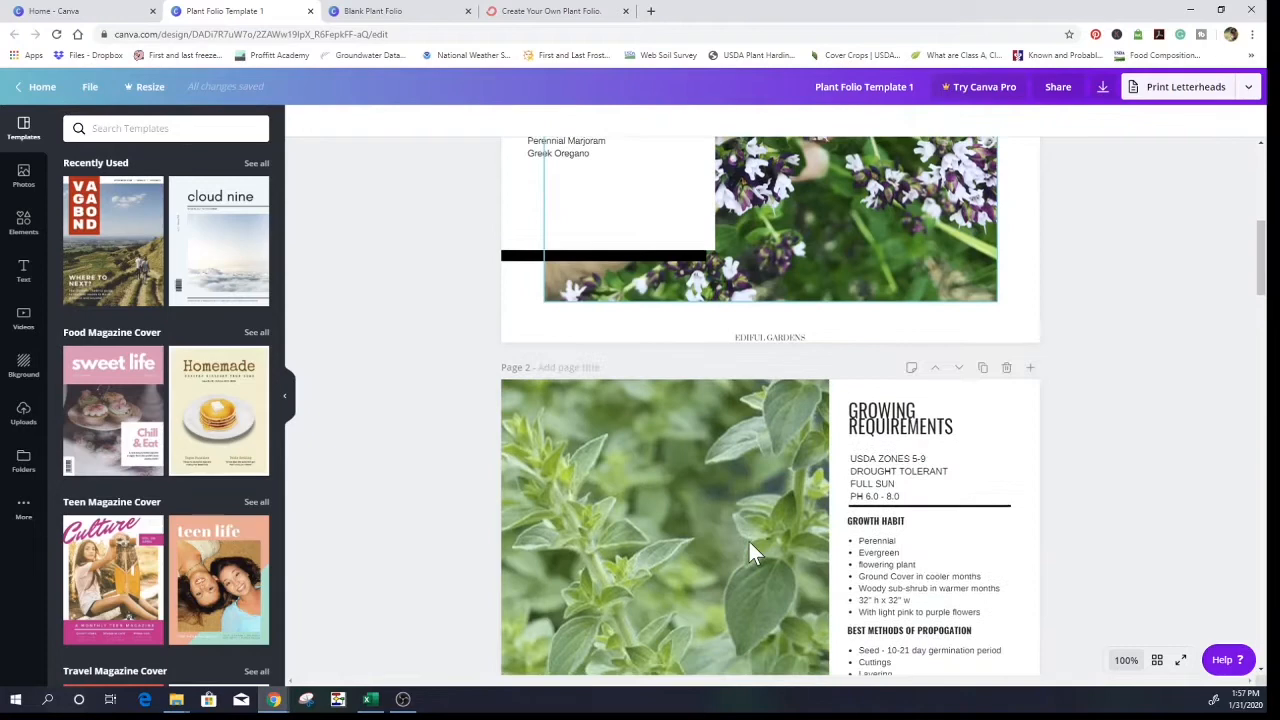
scroll(down, 3)
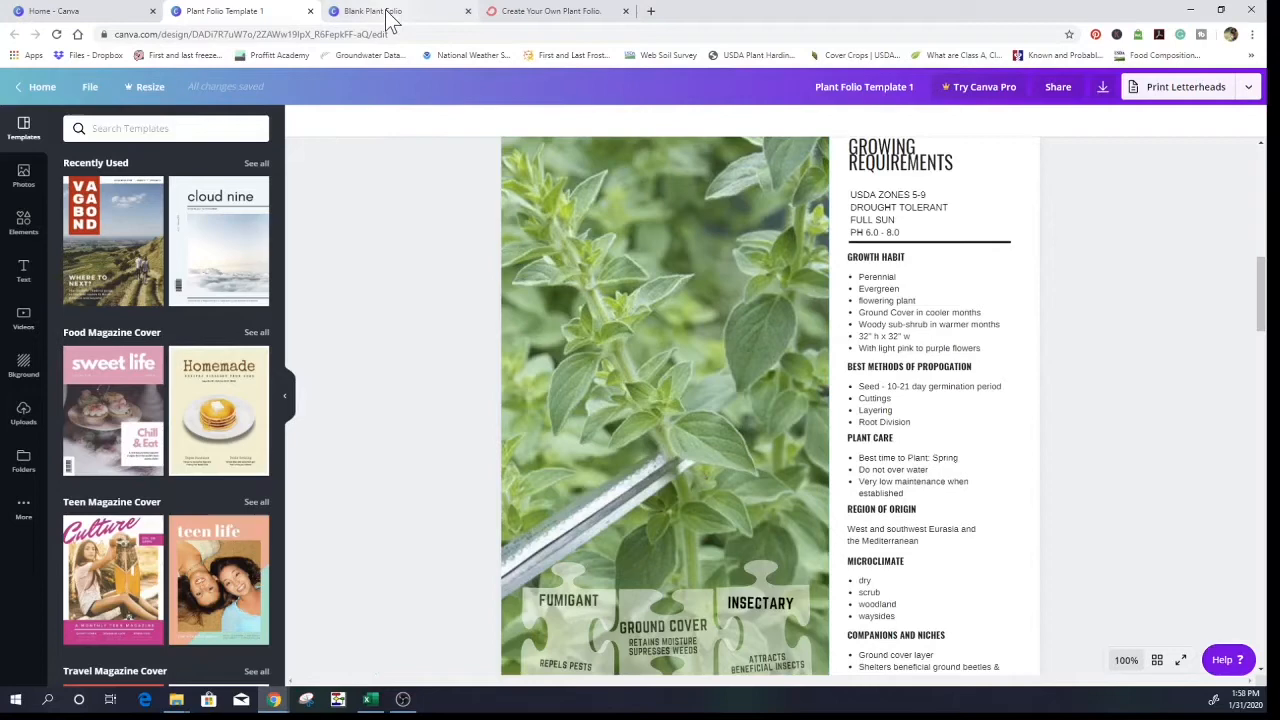
- In the Blank Plant Folio, place the botanical crocus illustration onto page 2
click(390, 11)
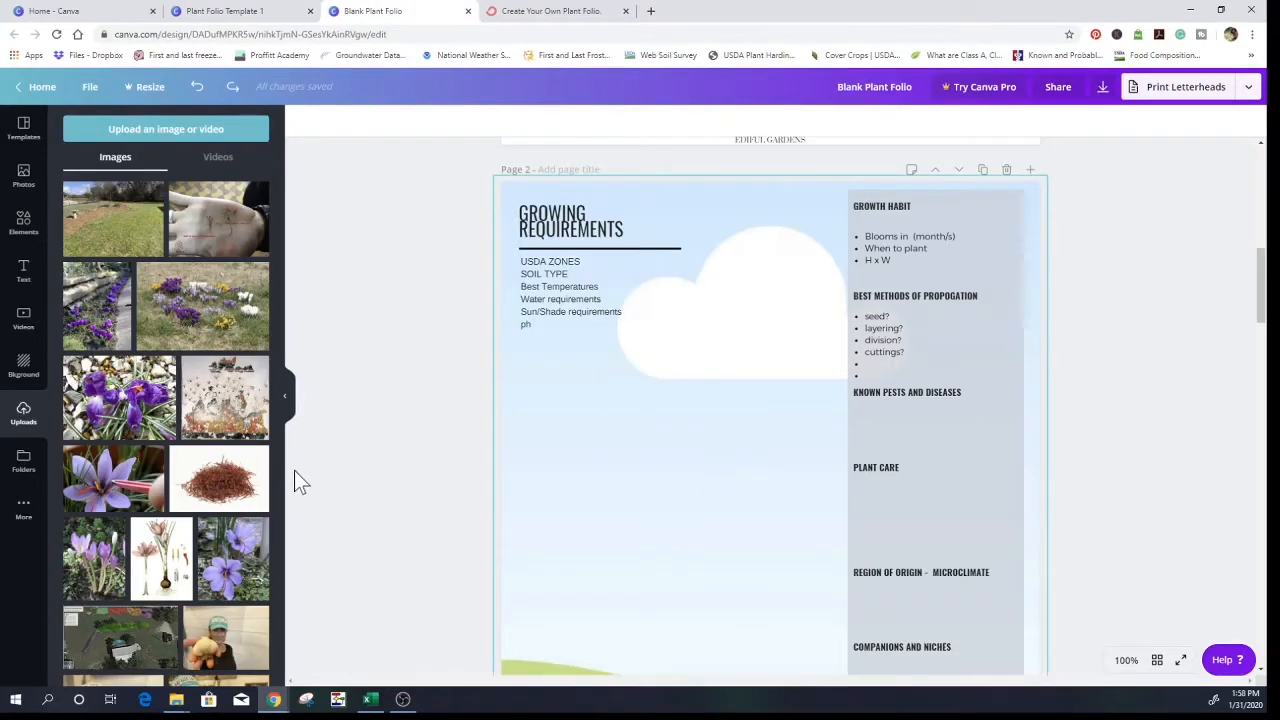
mouse_move(225, 400)
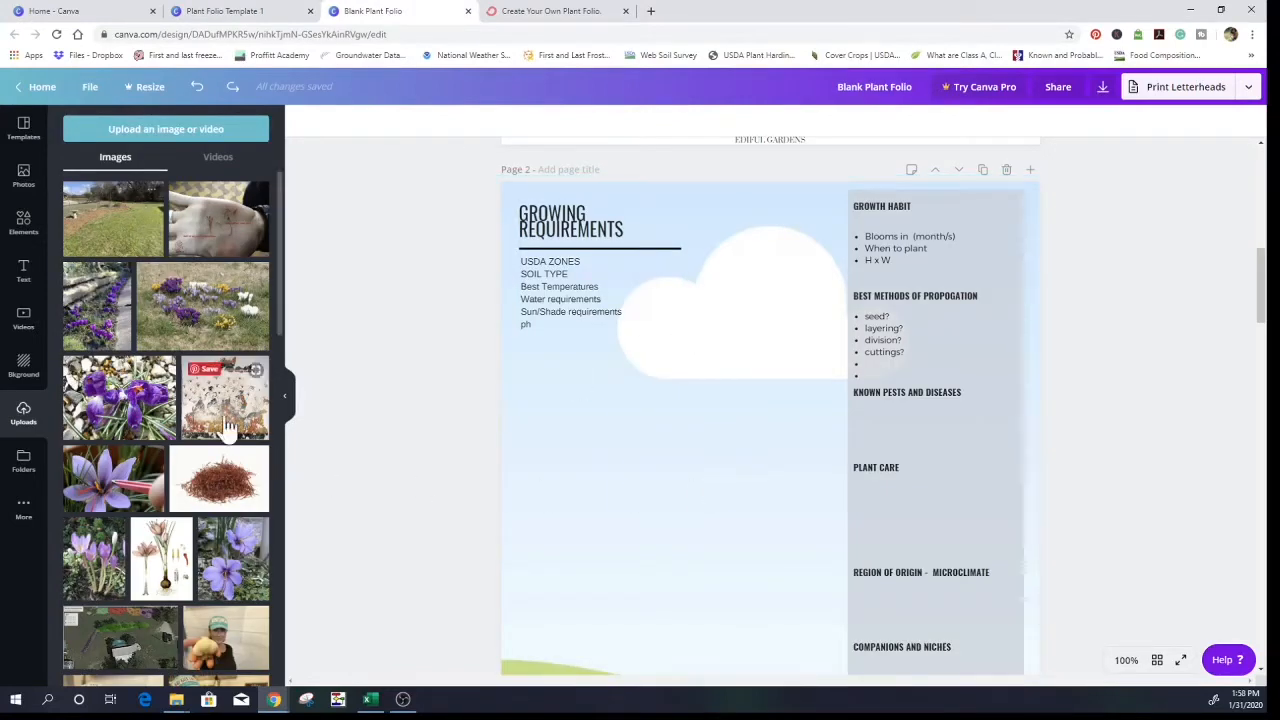
scroll(down, 3)
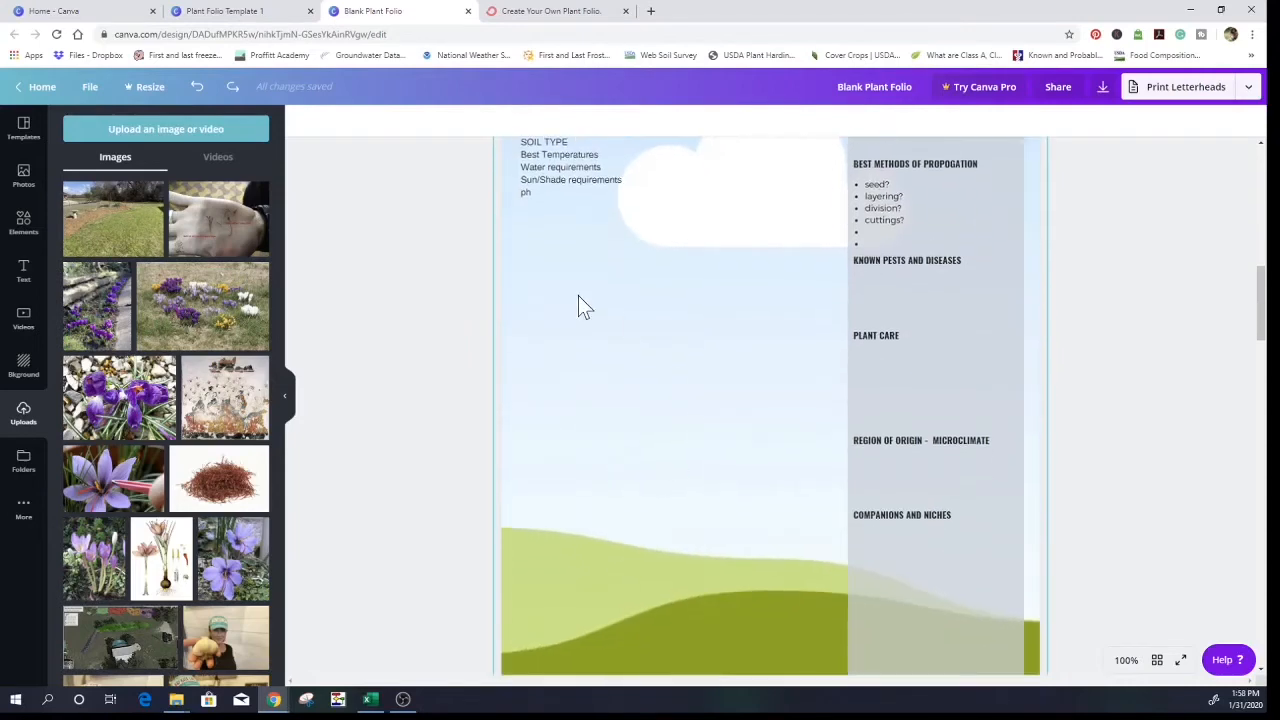
mouse_move(640, 320)
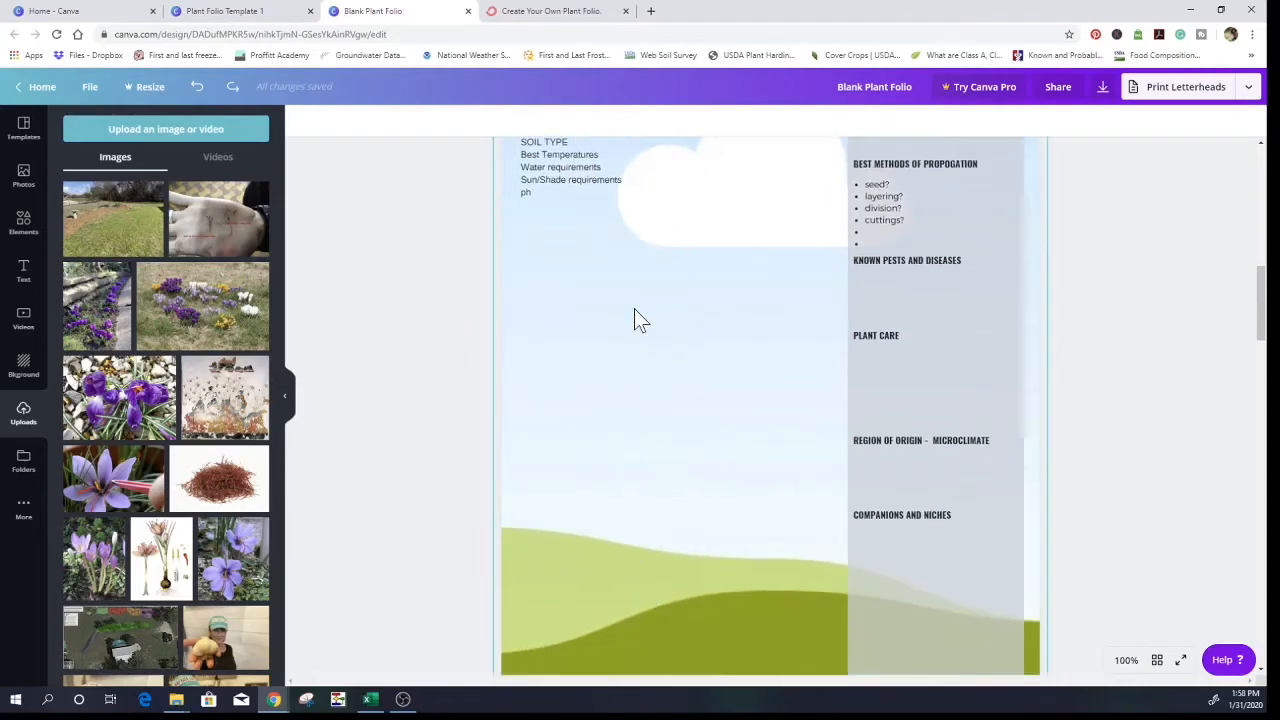
mouse_move(625, 525)
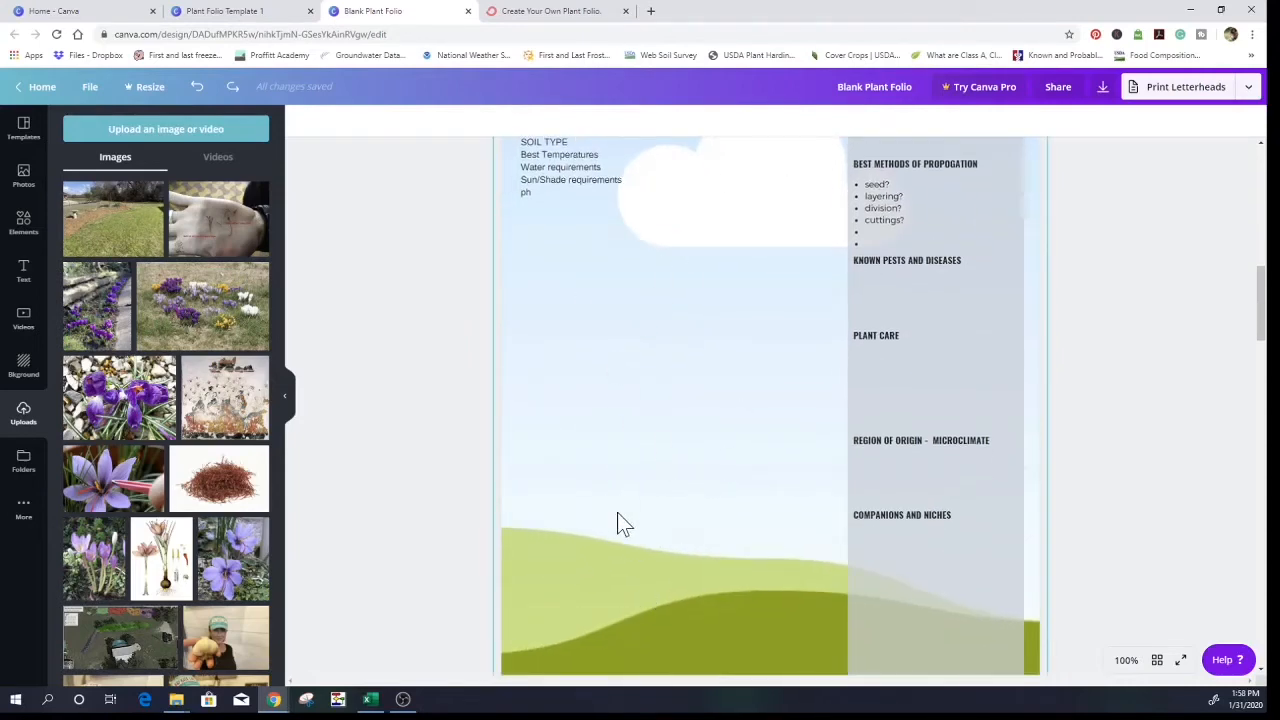
mouse_move(110, 510)
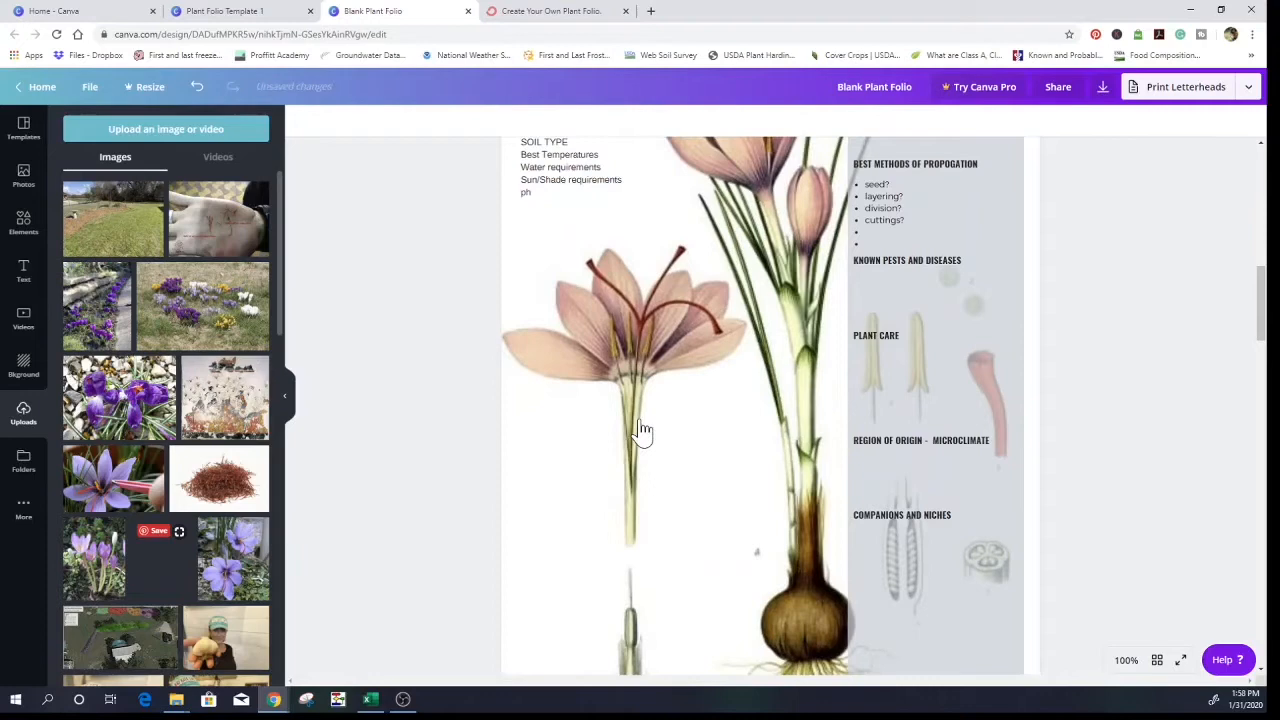
scroll(up, 3)
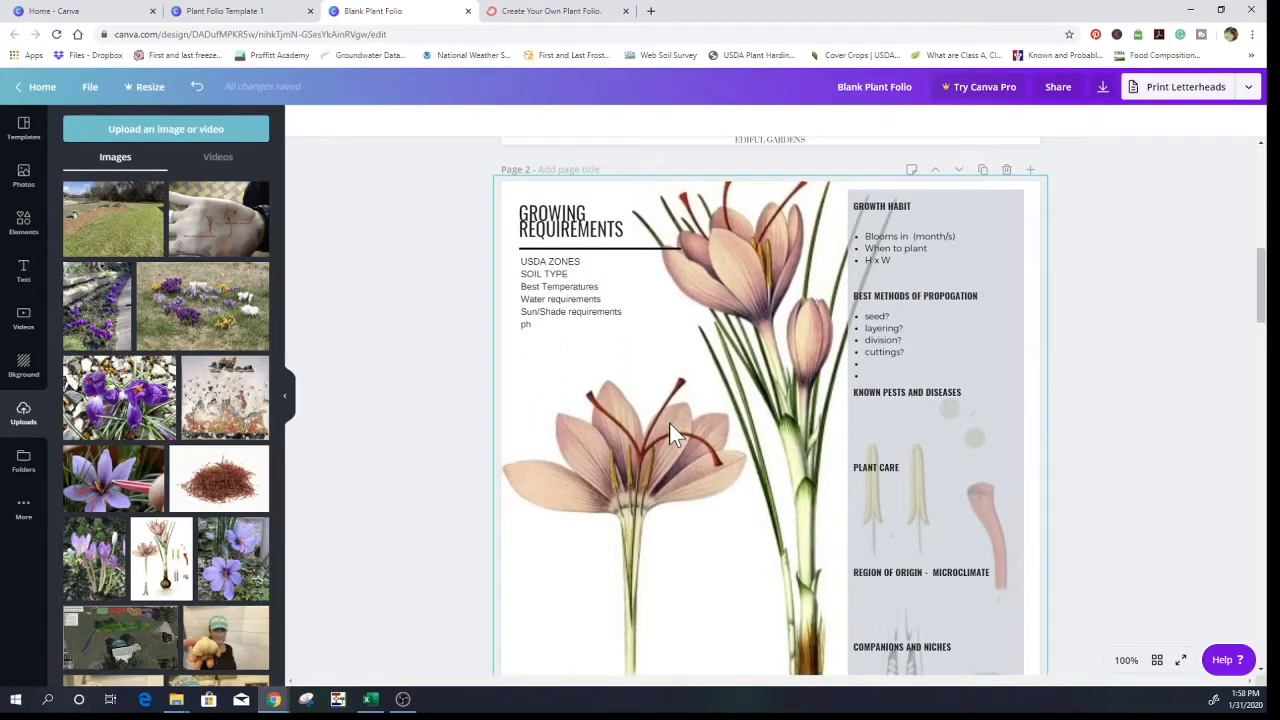
scroll(down, 3)
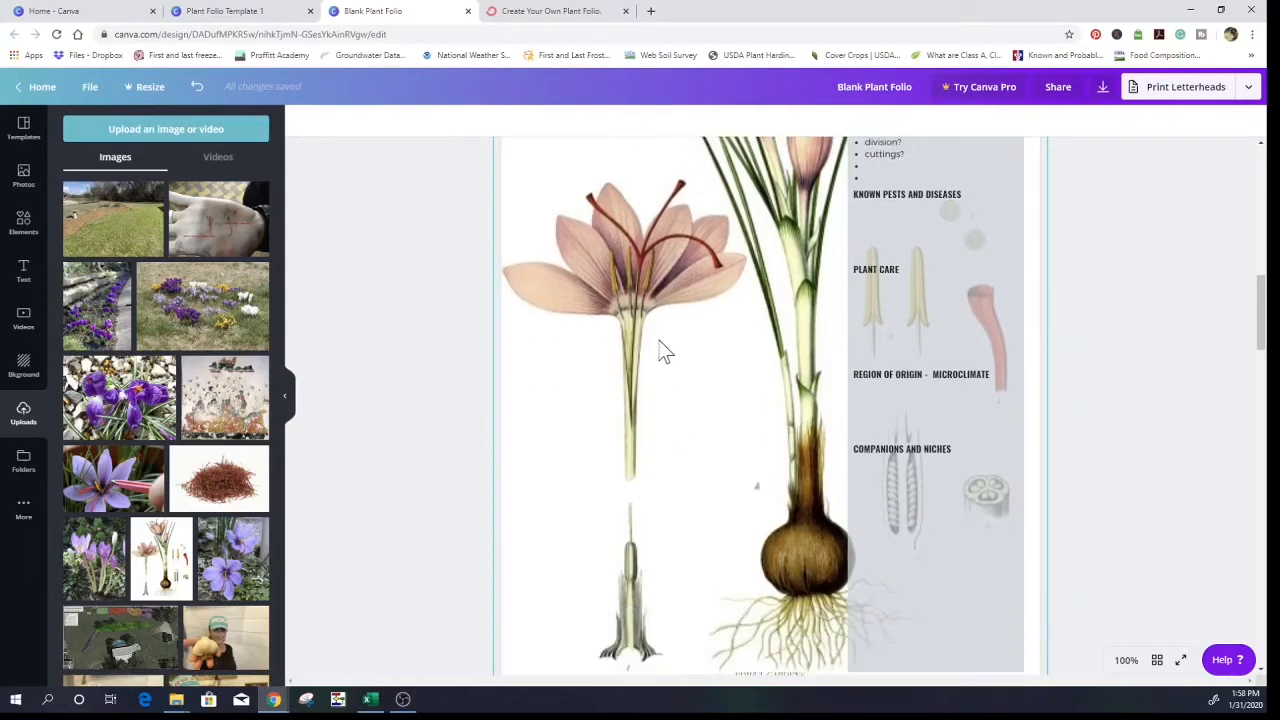
mouse_move(612, 285)
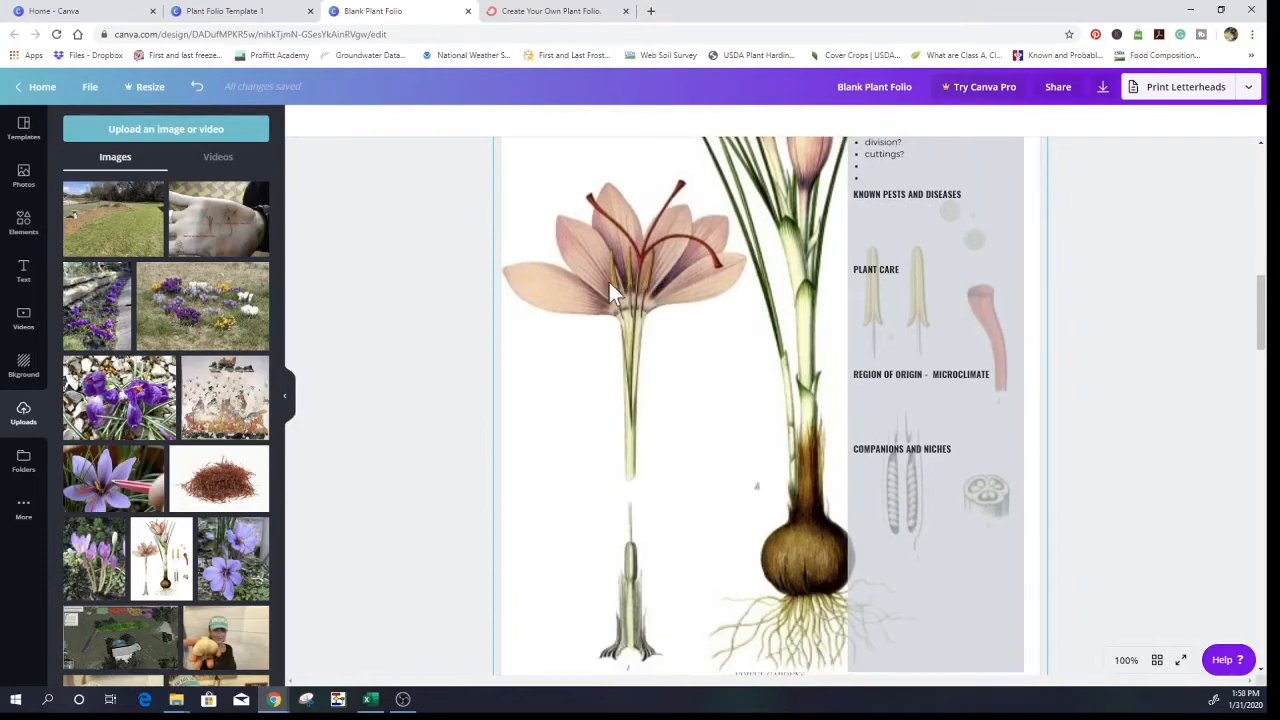
mouse_move(595, 225)
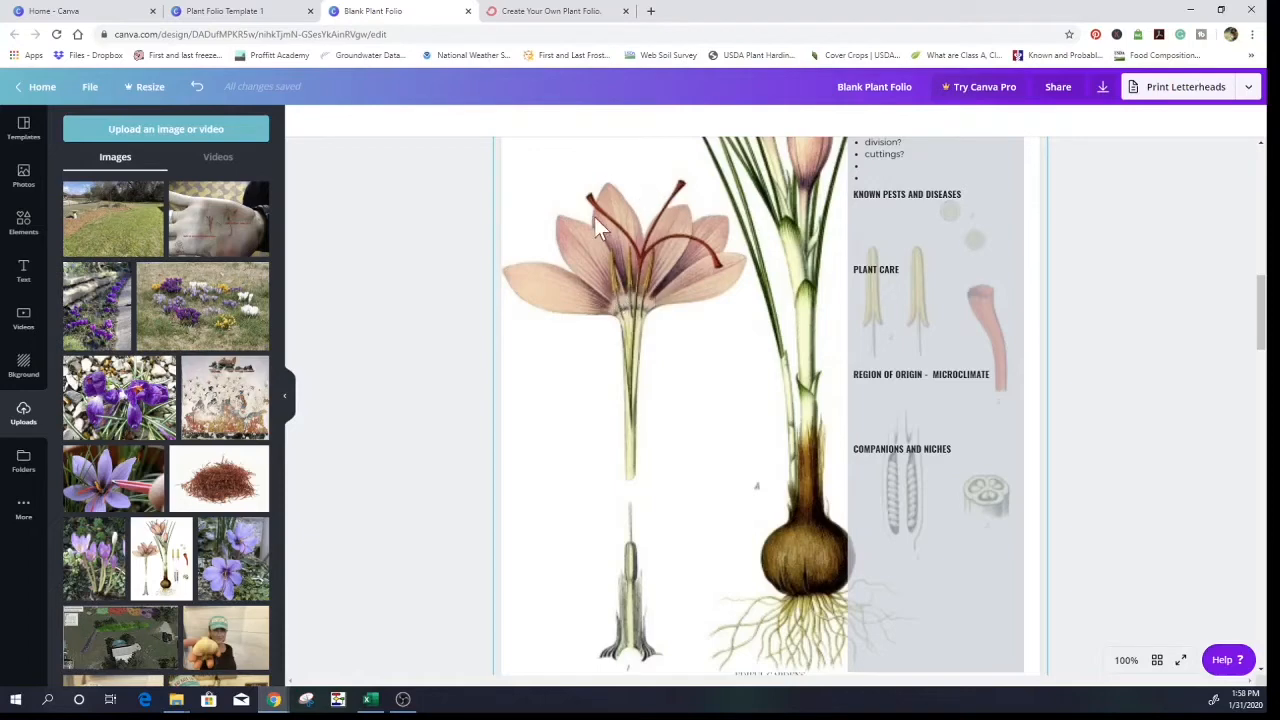
mouse_move(658, 308)
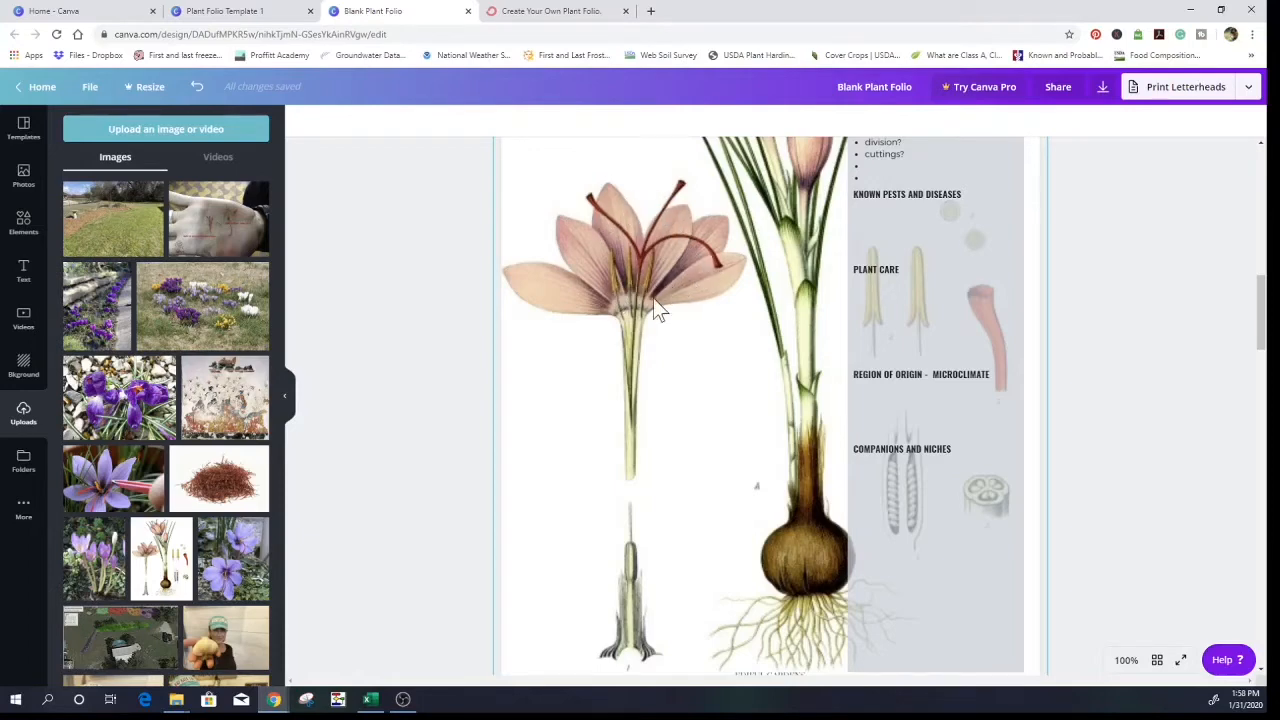
mouse_move(630, 417)
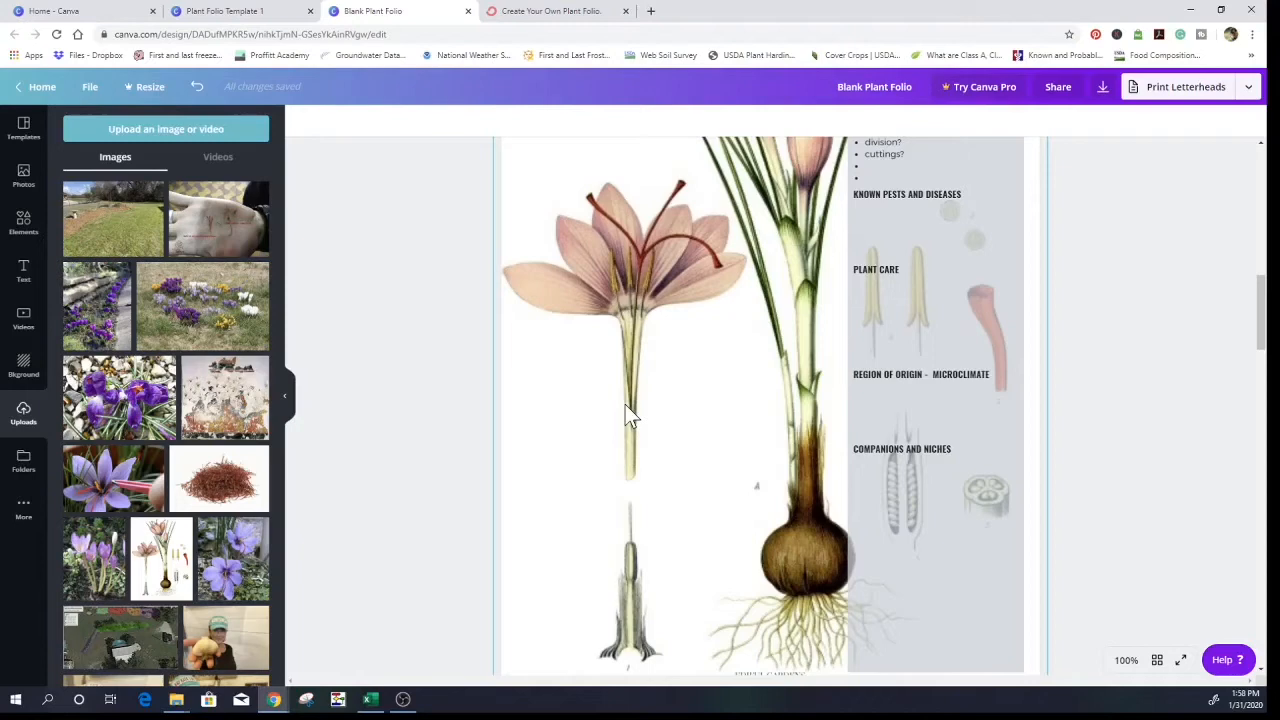
scroll(up, 3)
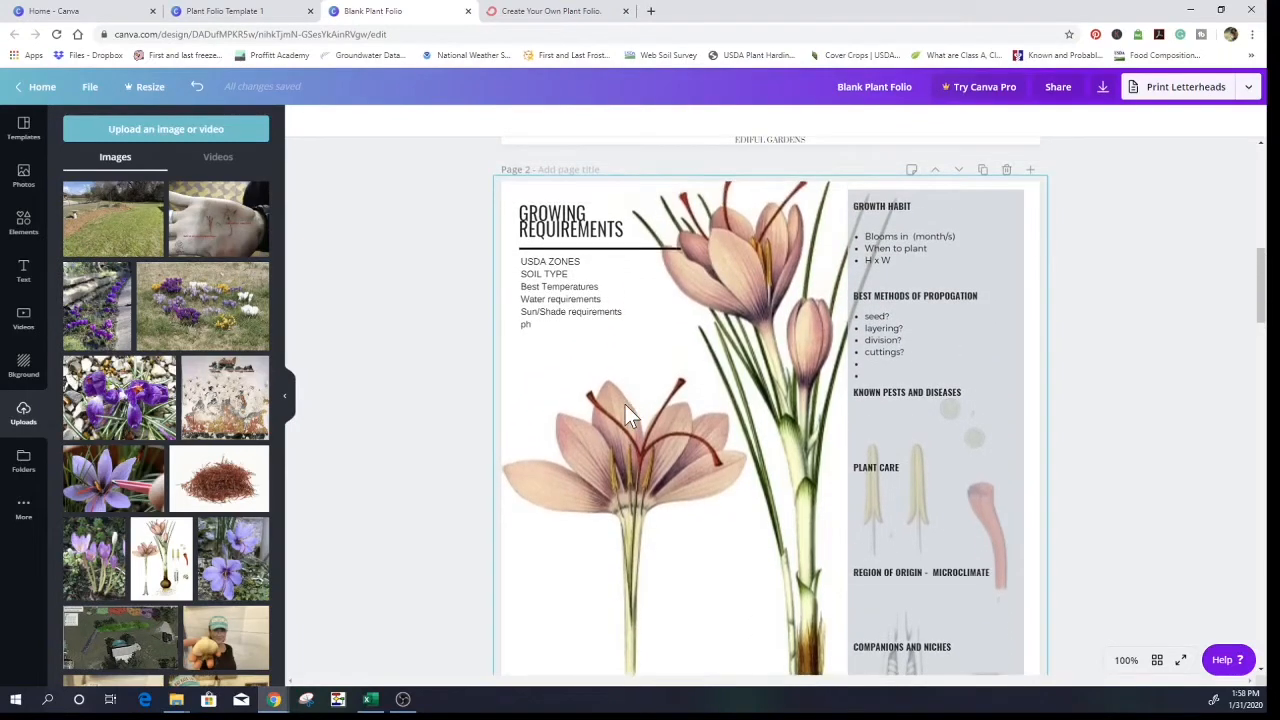
mouse_move(615, 510)
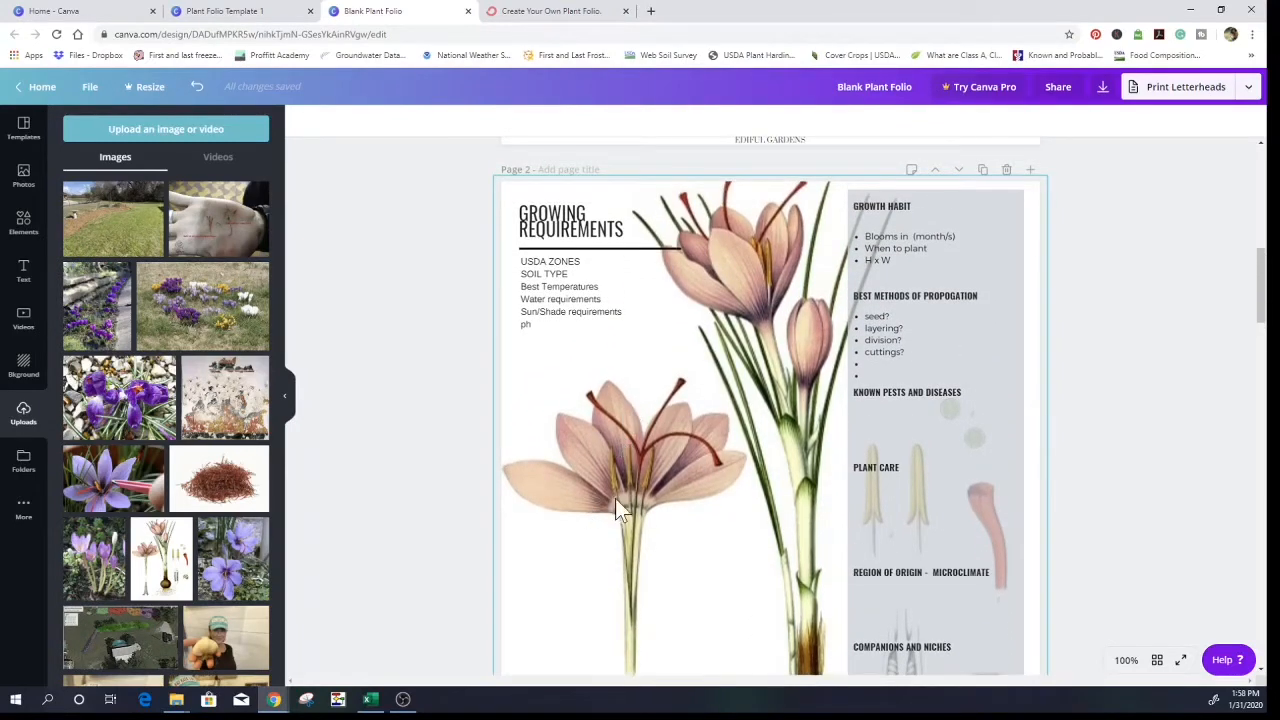
click(585, 287)
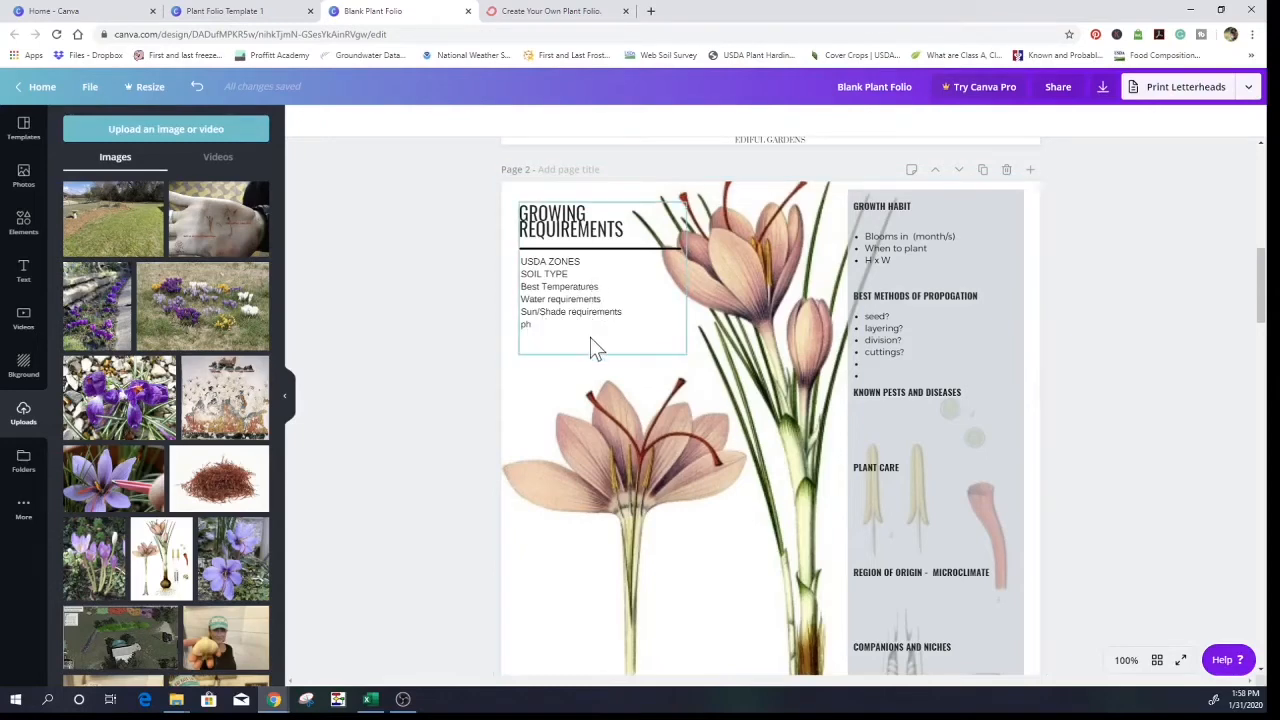
scroll(down, 3)
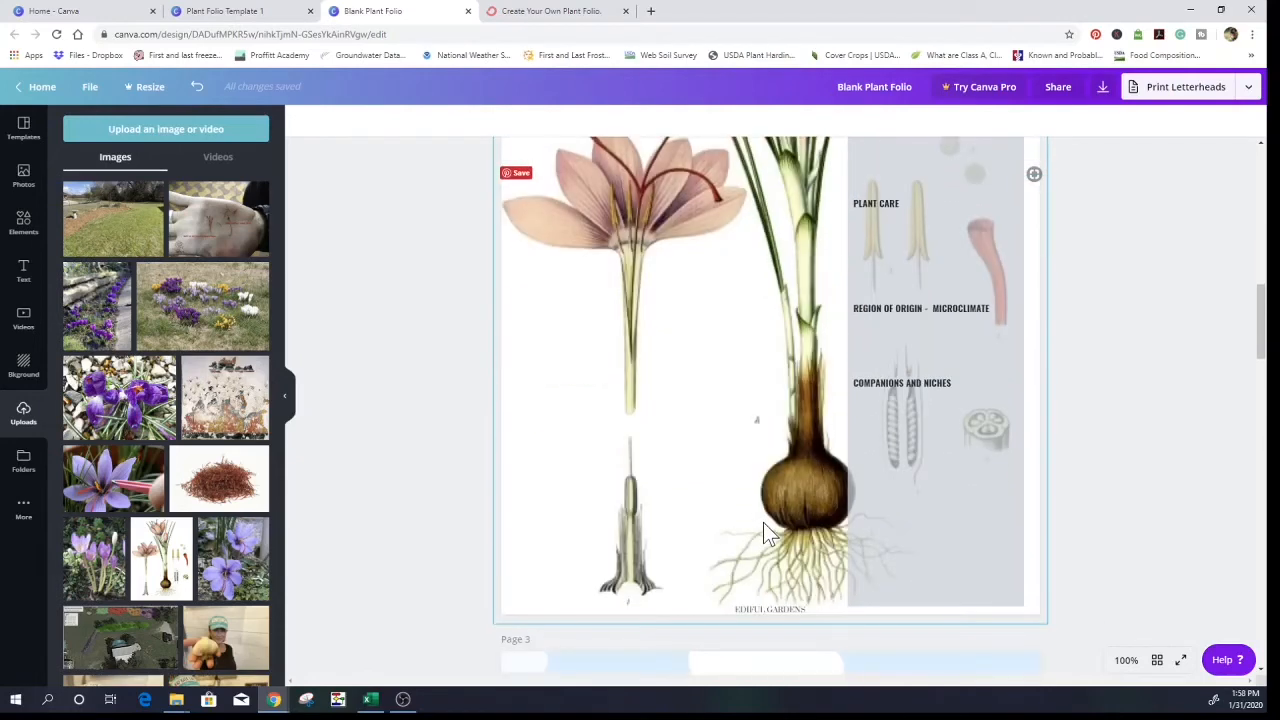
scroll(down, 3)
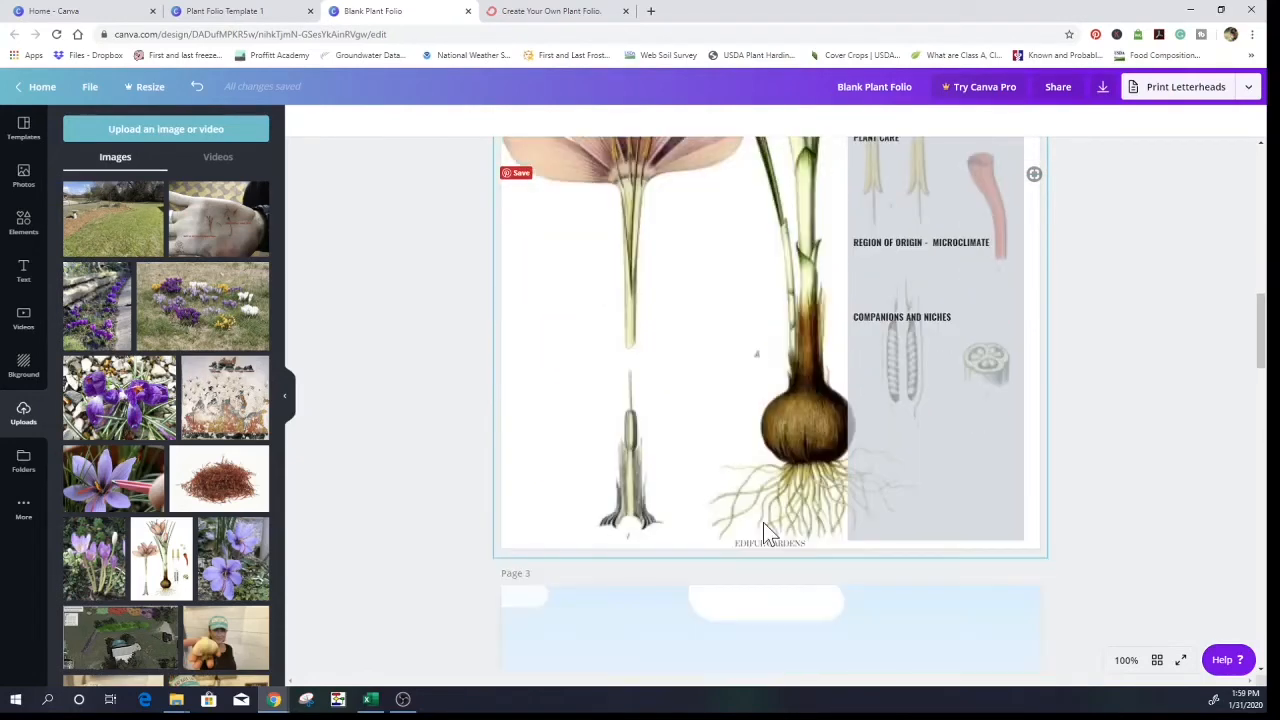
scroll(up, 3)
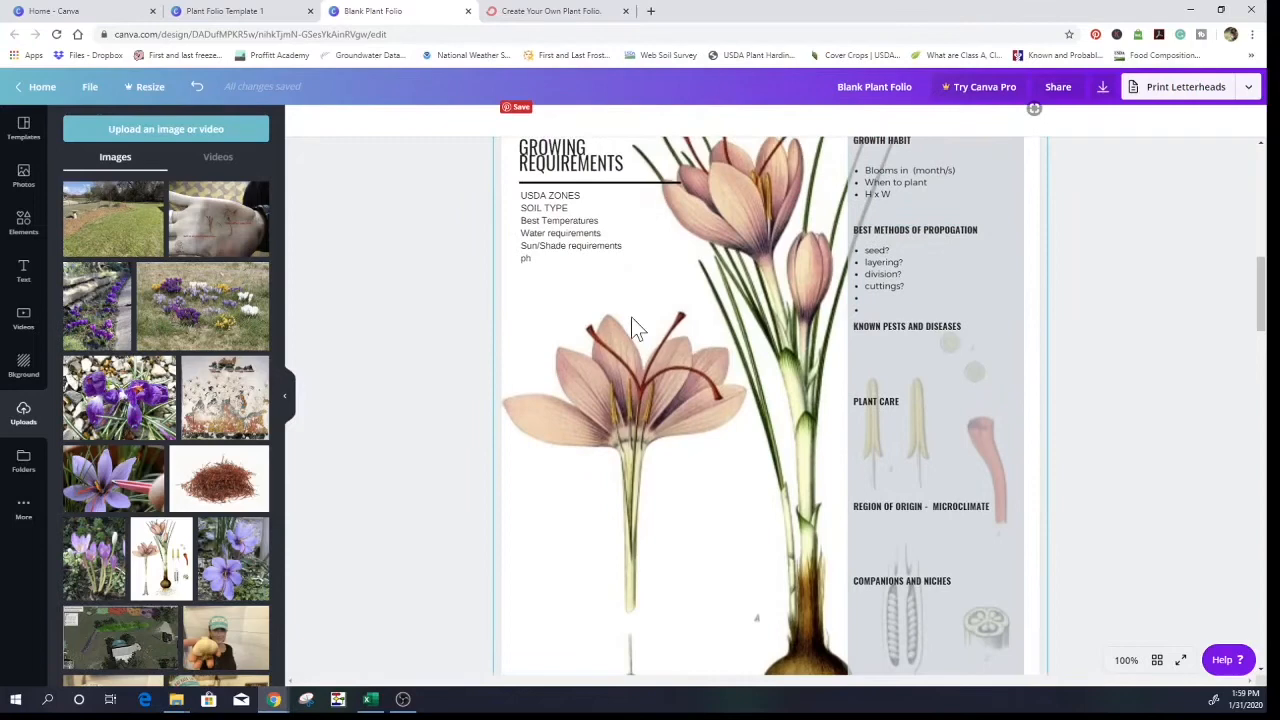
mouse_move(610, 435)
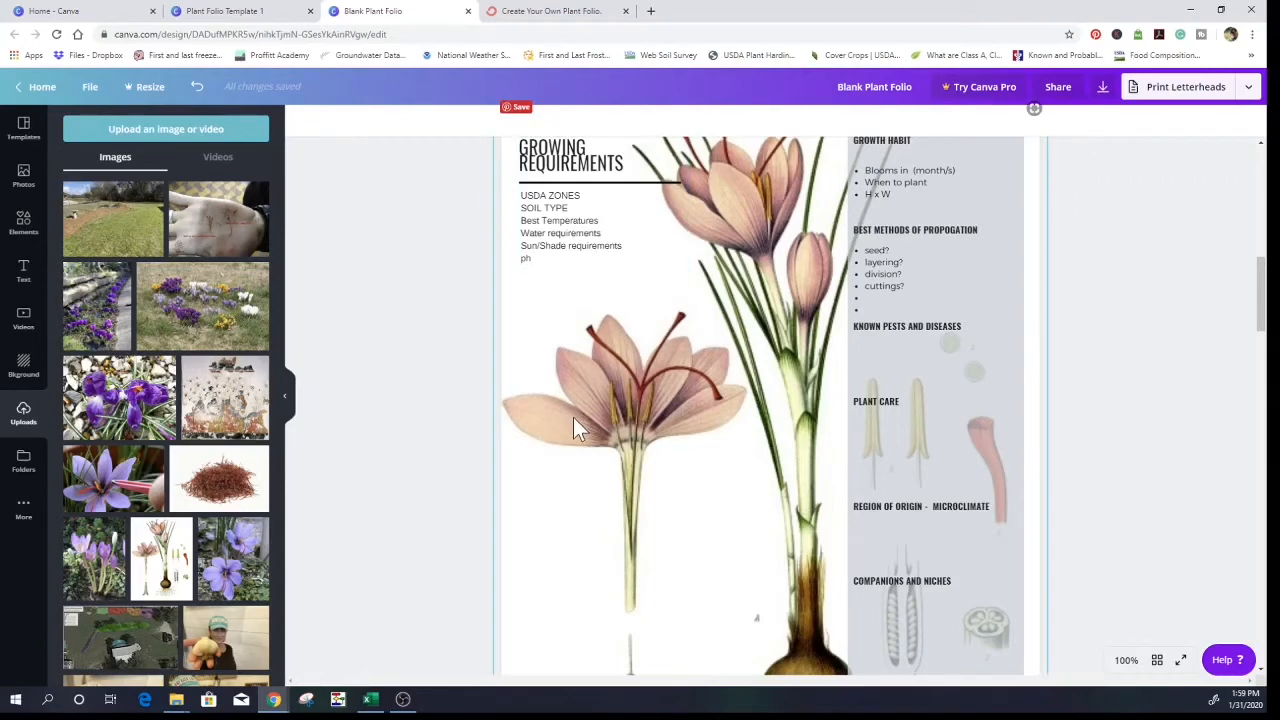
mouse_move(615, 418)
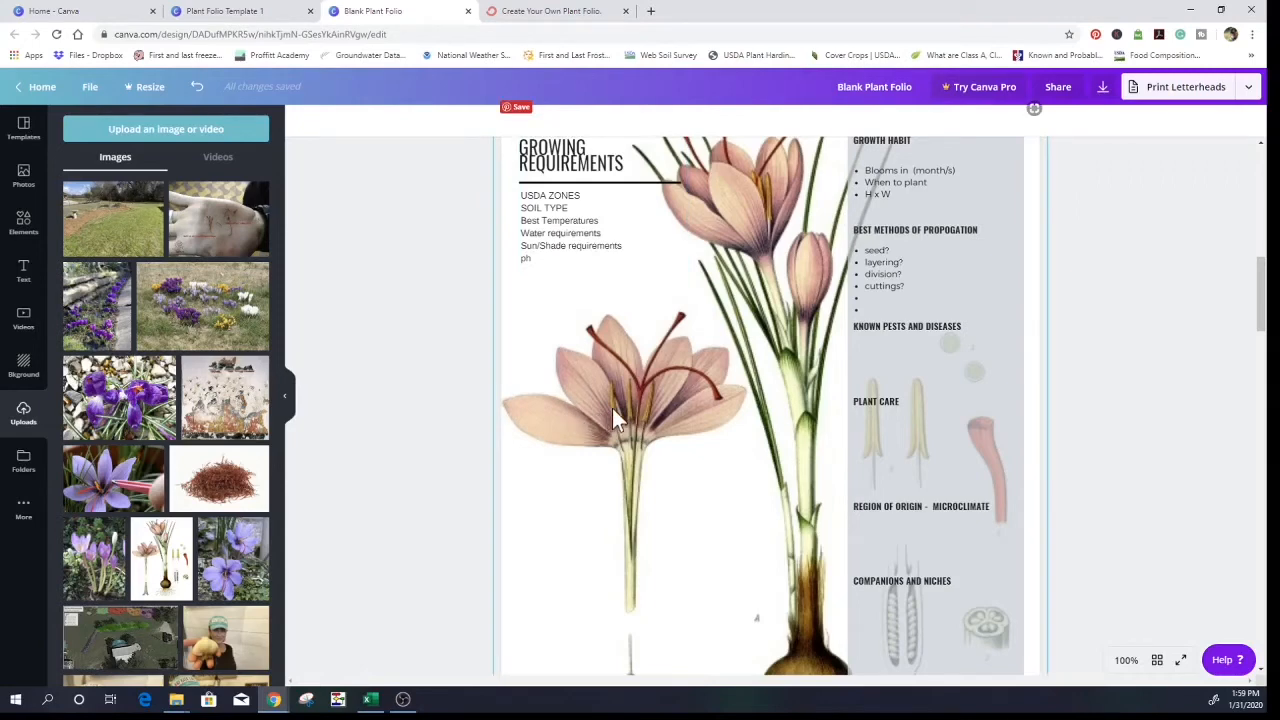
scroll(up, 3)
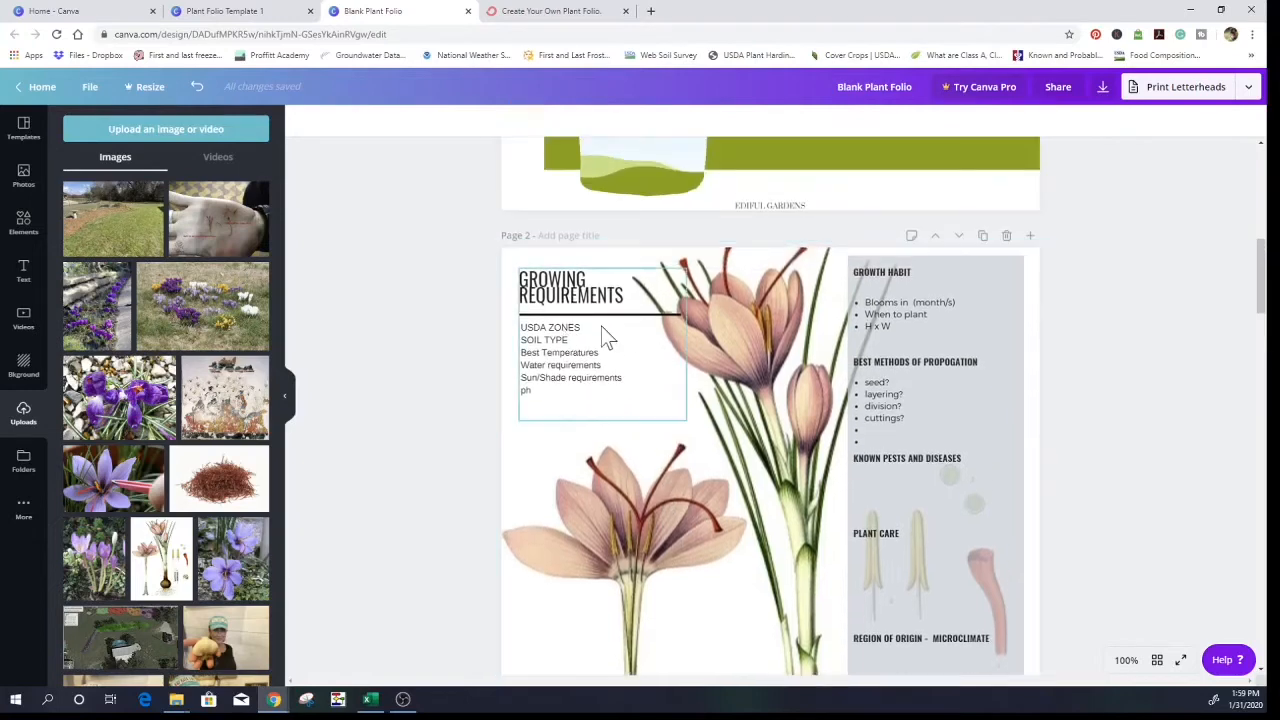
mouse_move(590, 350)
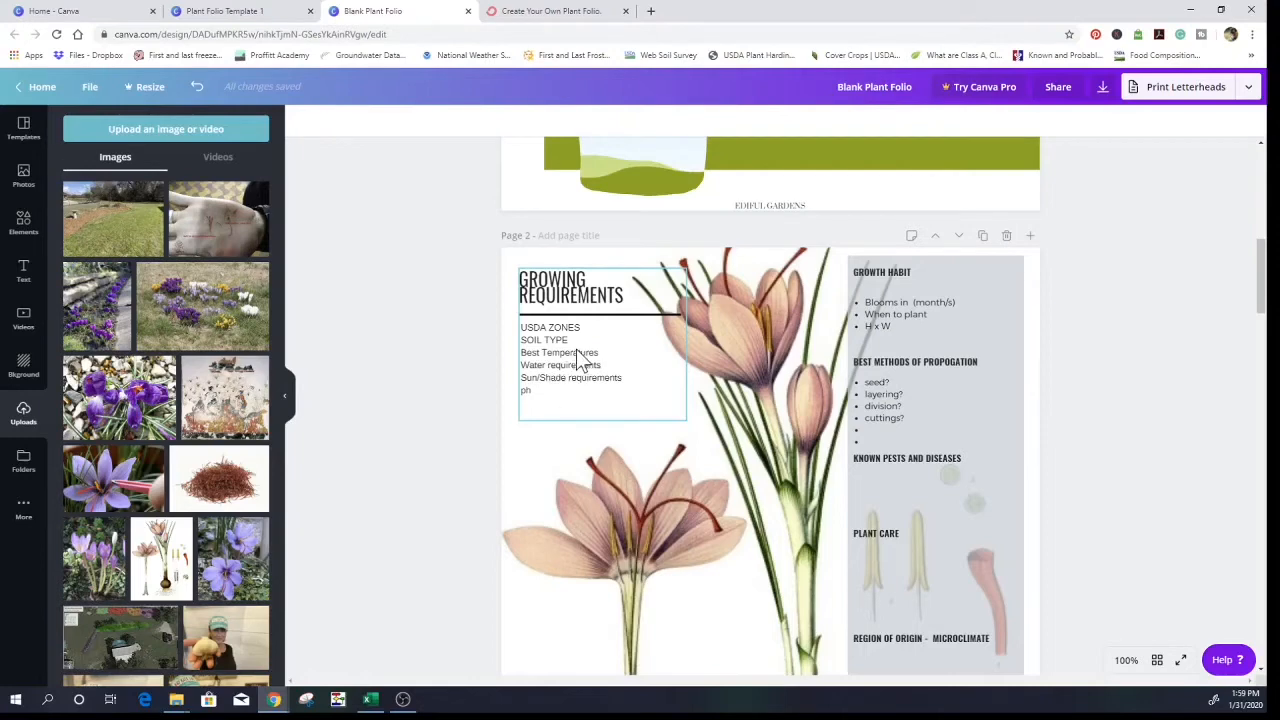
mouse_move(595, 380)
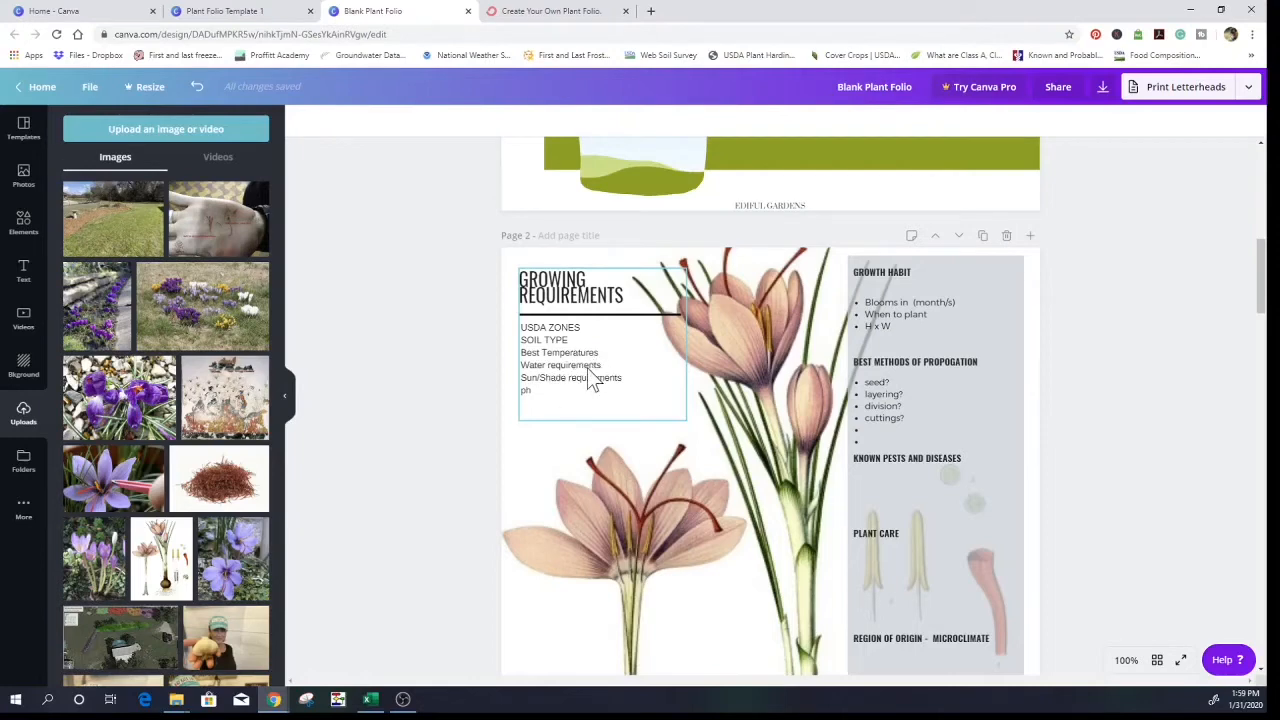
scroll(down, 3)
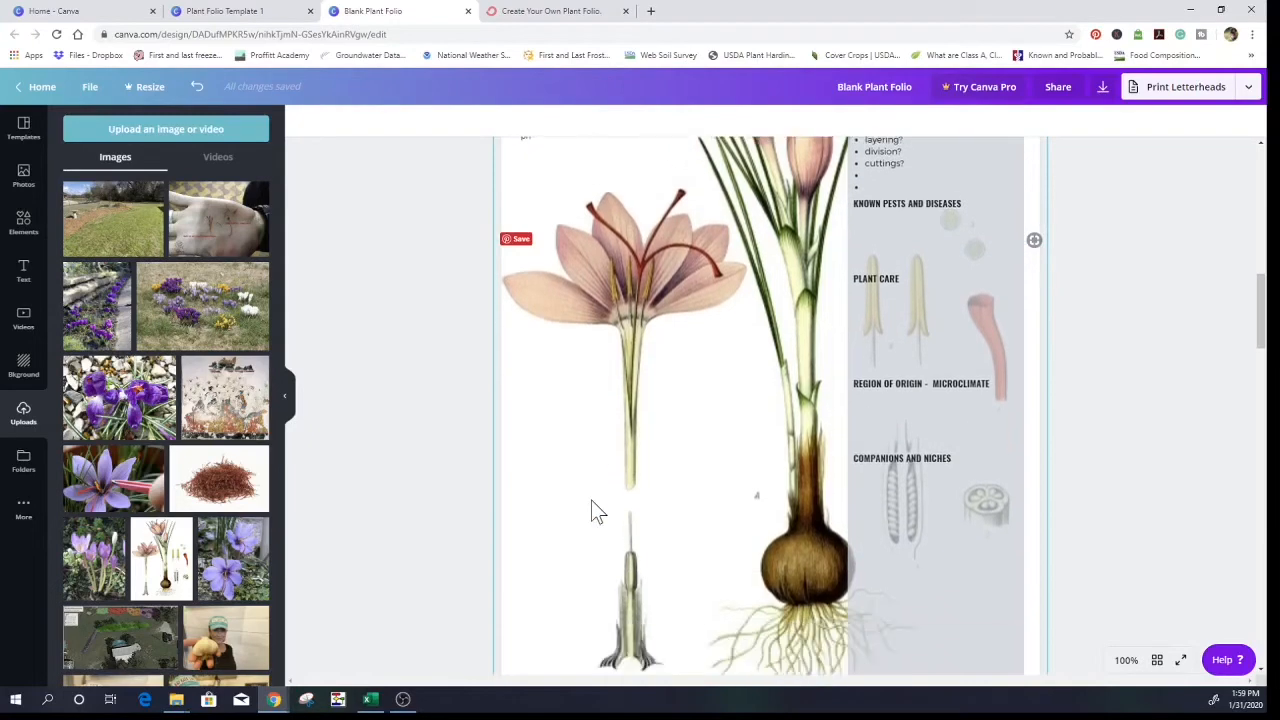
scroll(up, 3)
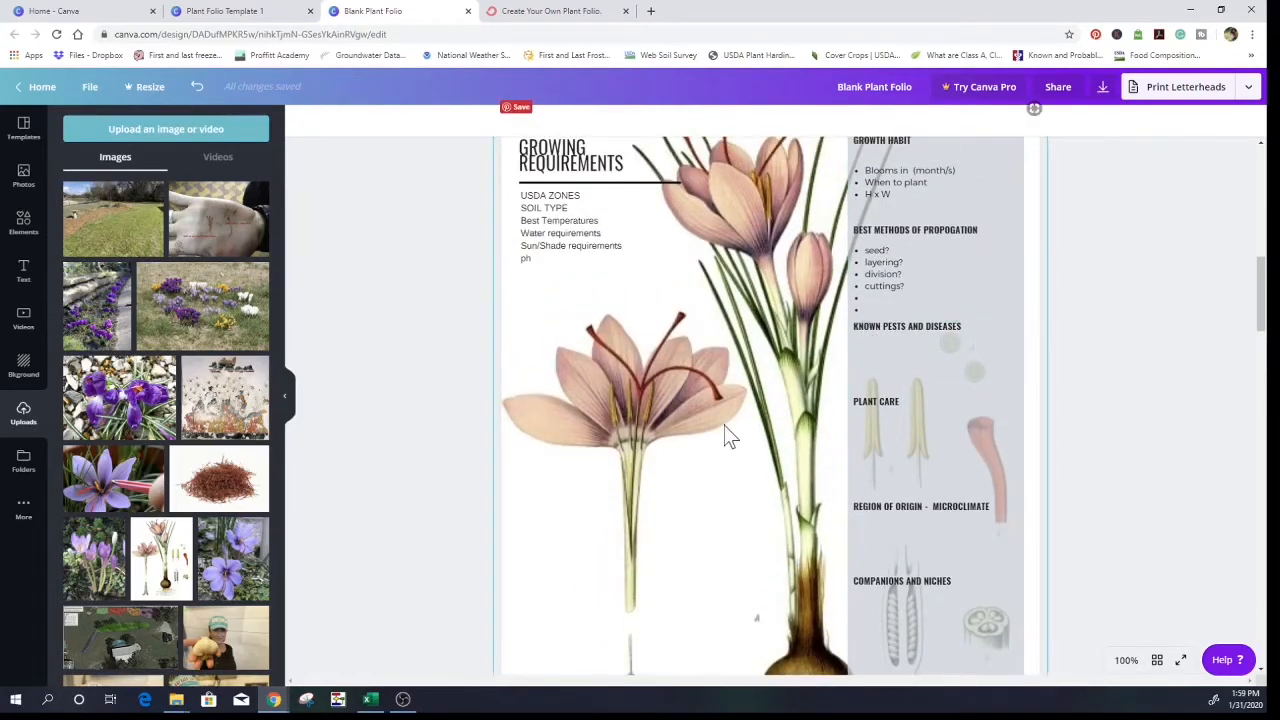
scroll(down, 3)
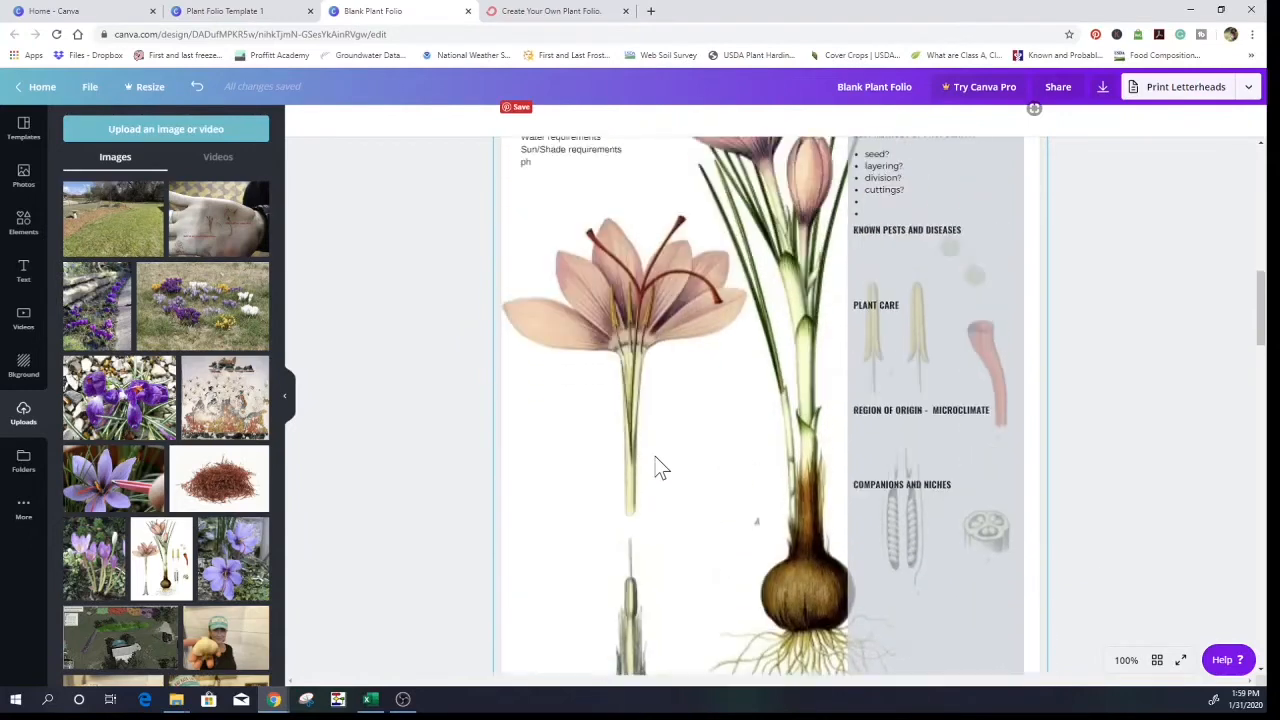
scroll(up, 3)
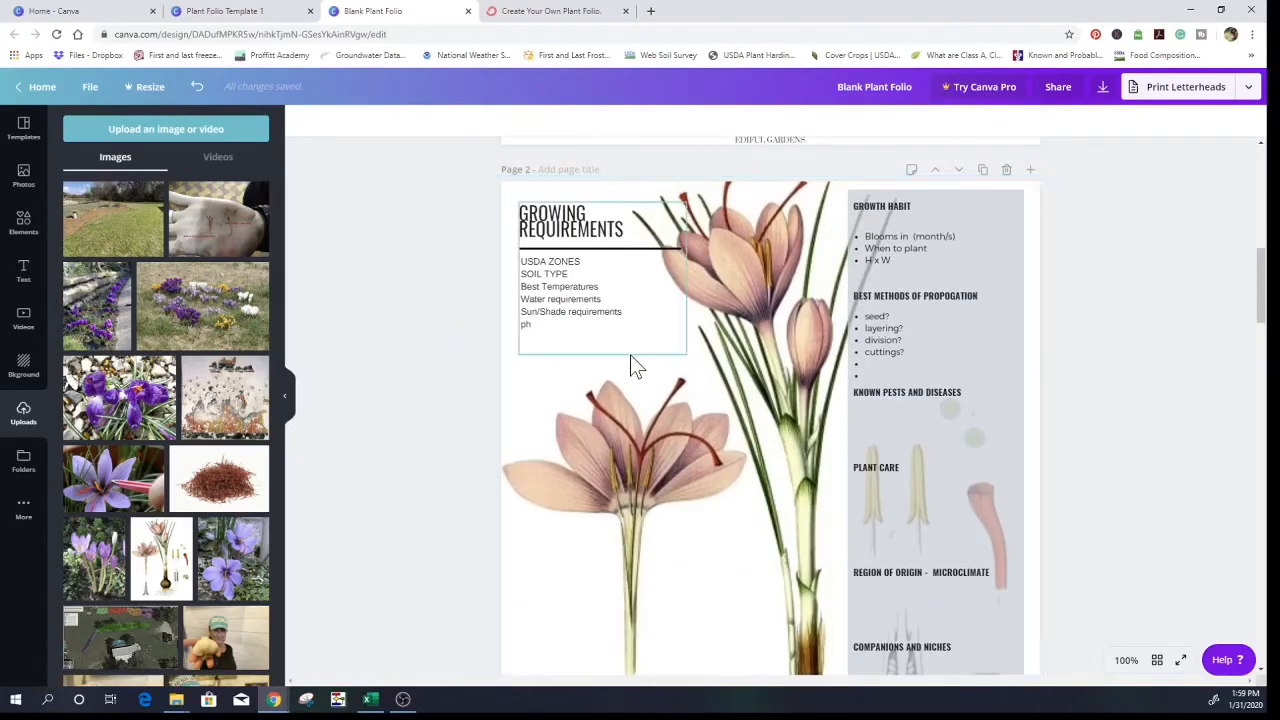
scroll(down, 3)
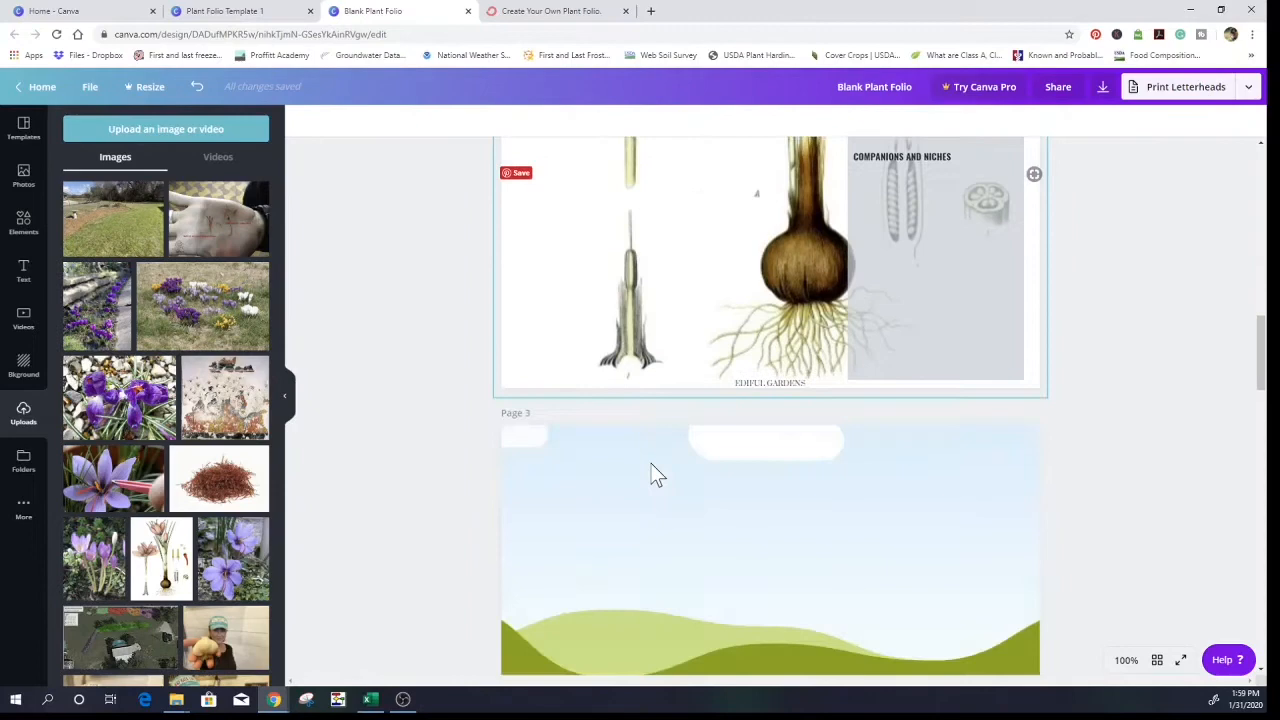
scroll(up, 3)
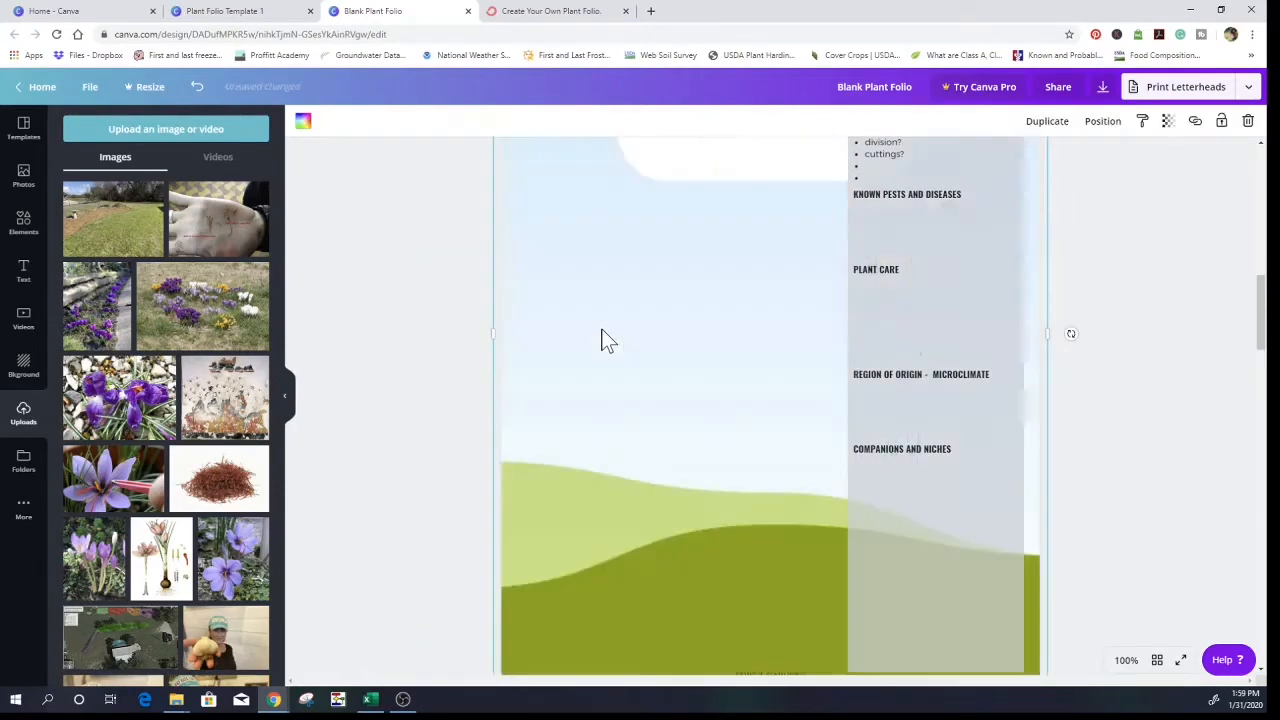
- Scroll through the blank folio to bring back the Plant Folio Template 1 oregano sample
scroll(down, 3)
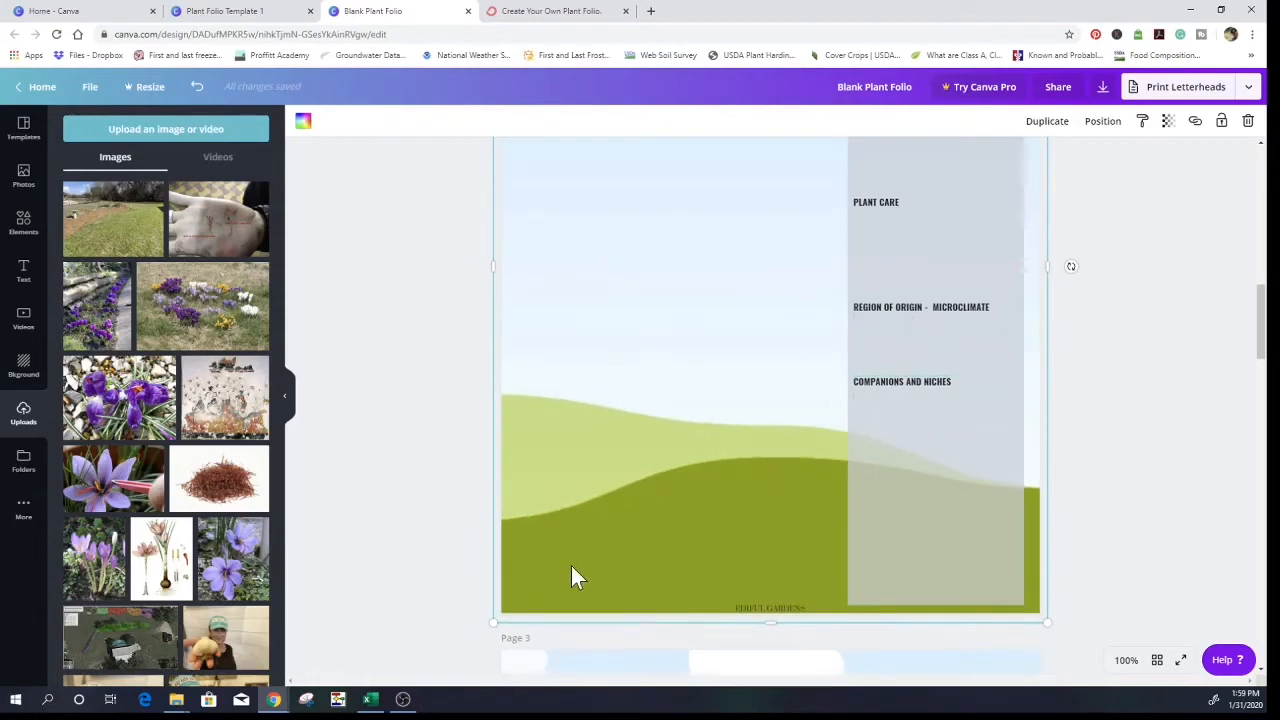
scroll(down, 3)
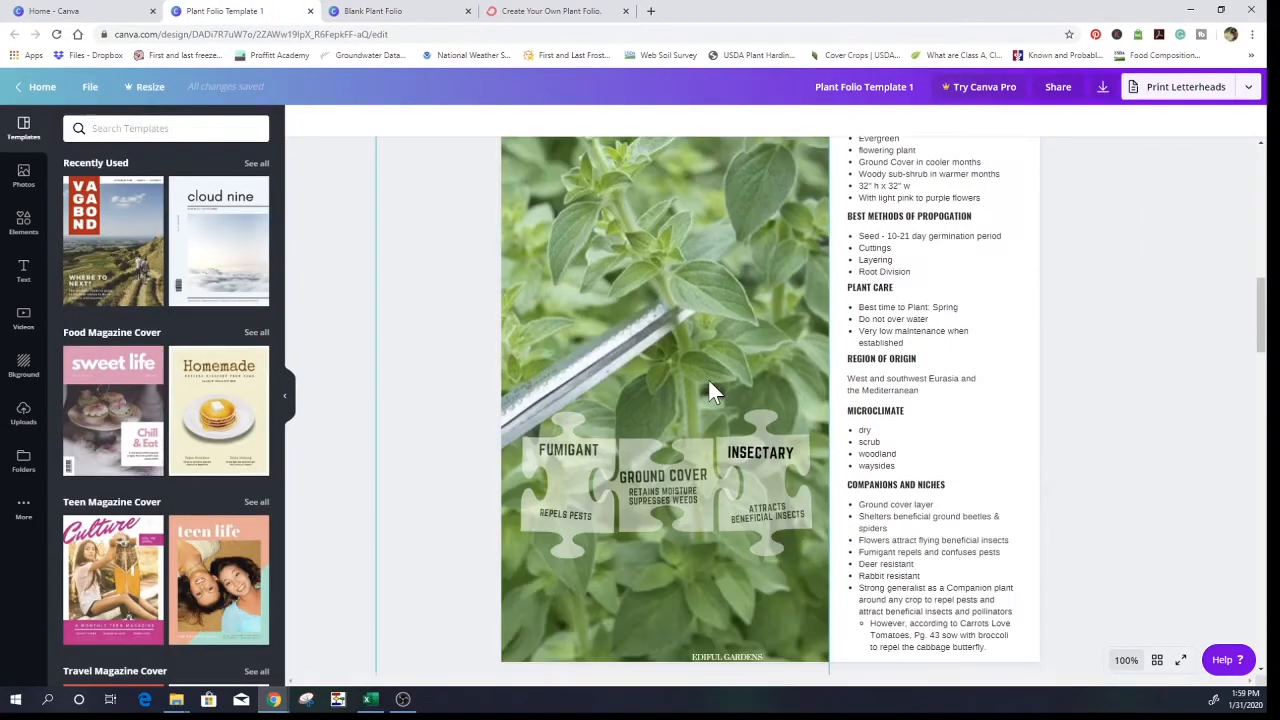
- Scroll the oregano template to page 3's oregano pairings photo
scroll(down, 3)
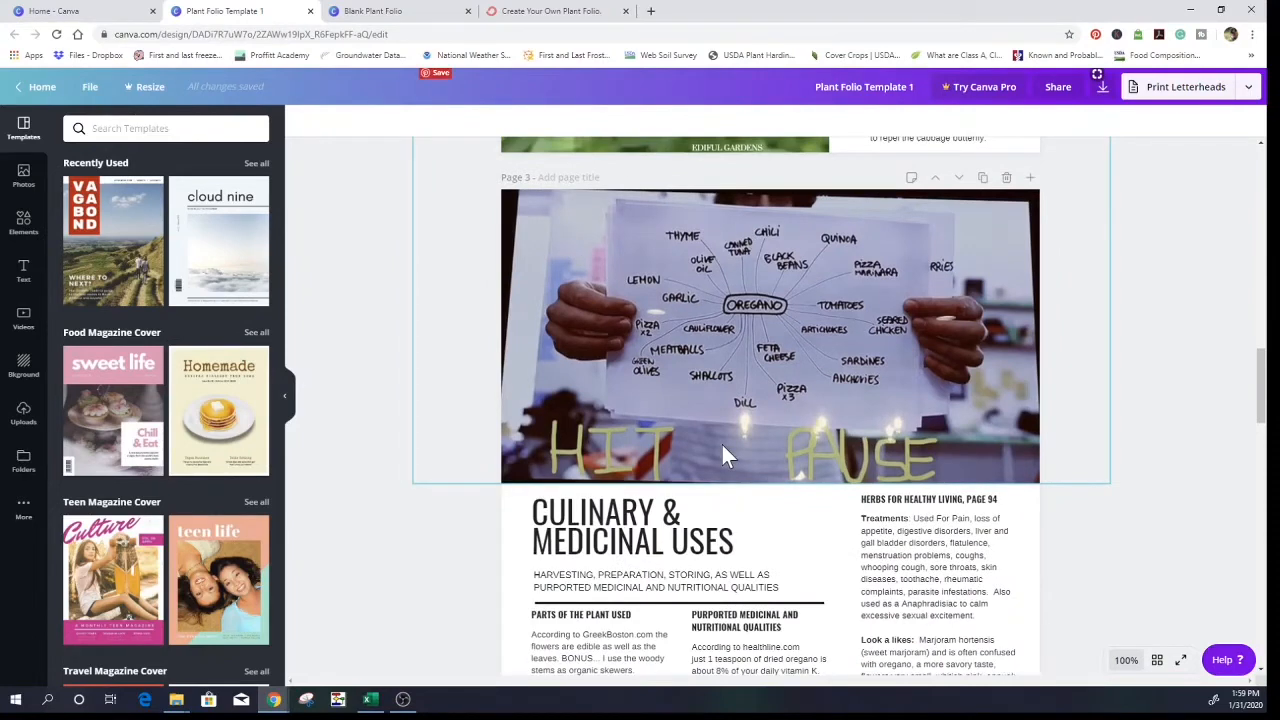
mouse_move(735, 468)
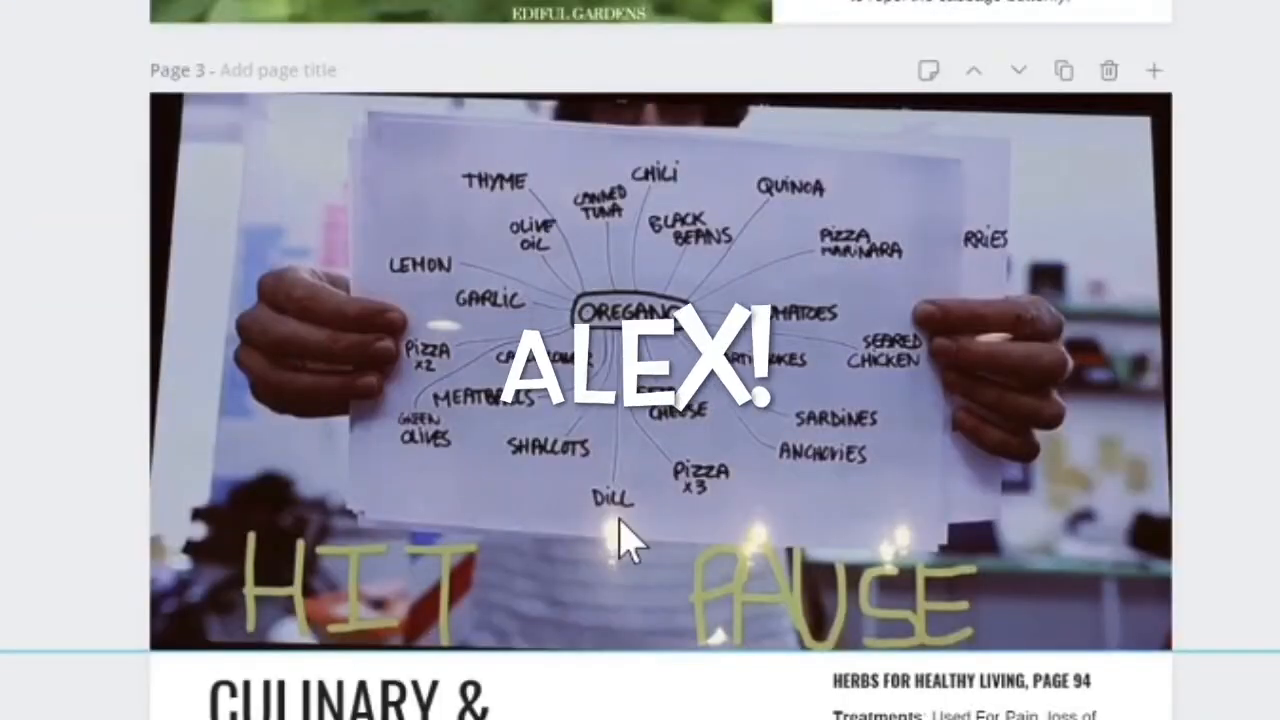
mouse_move(388, 378)
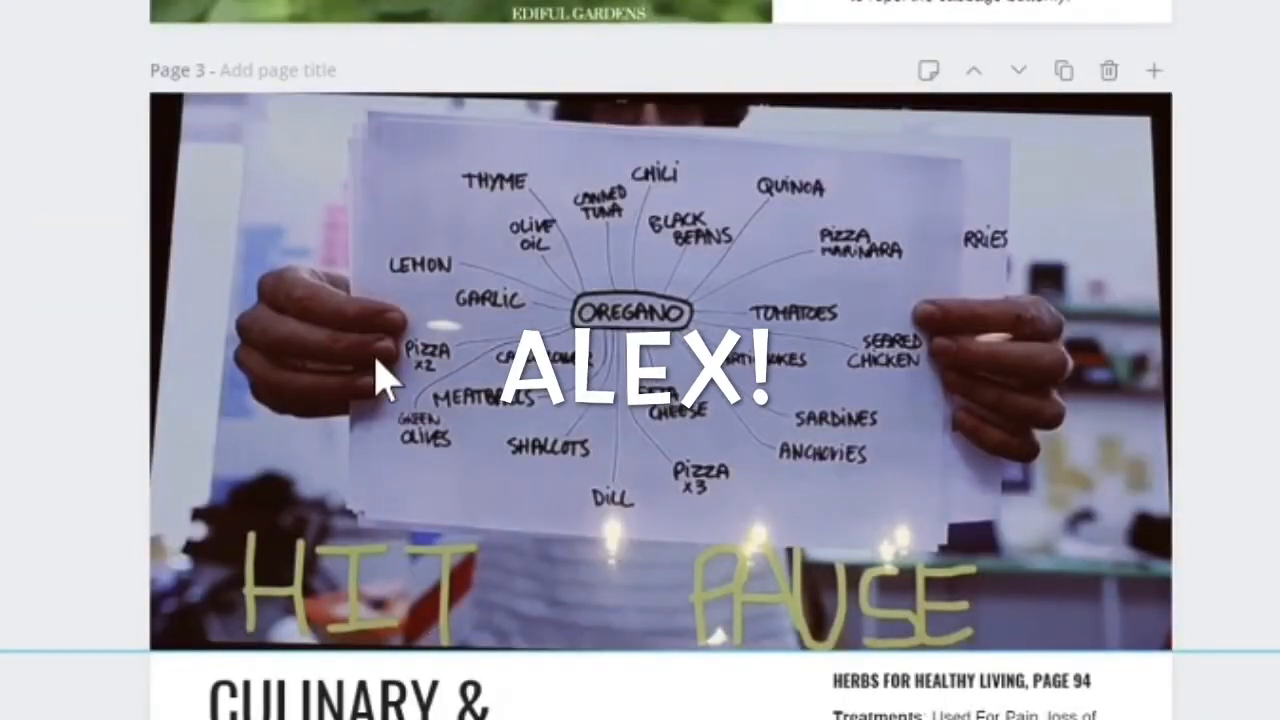
mouse_move(640, 170)
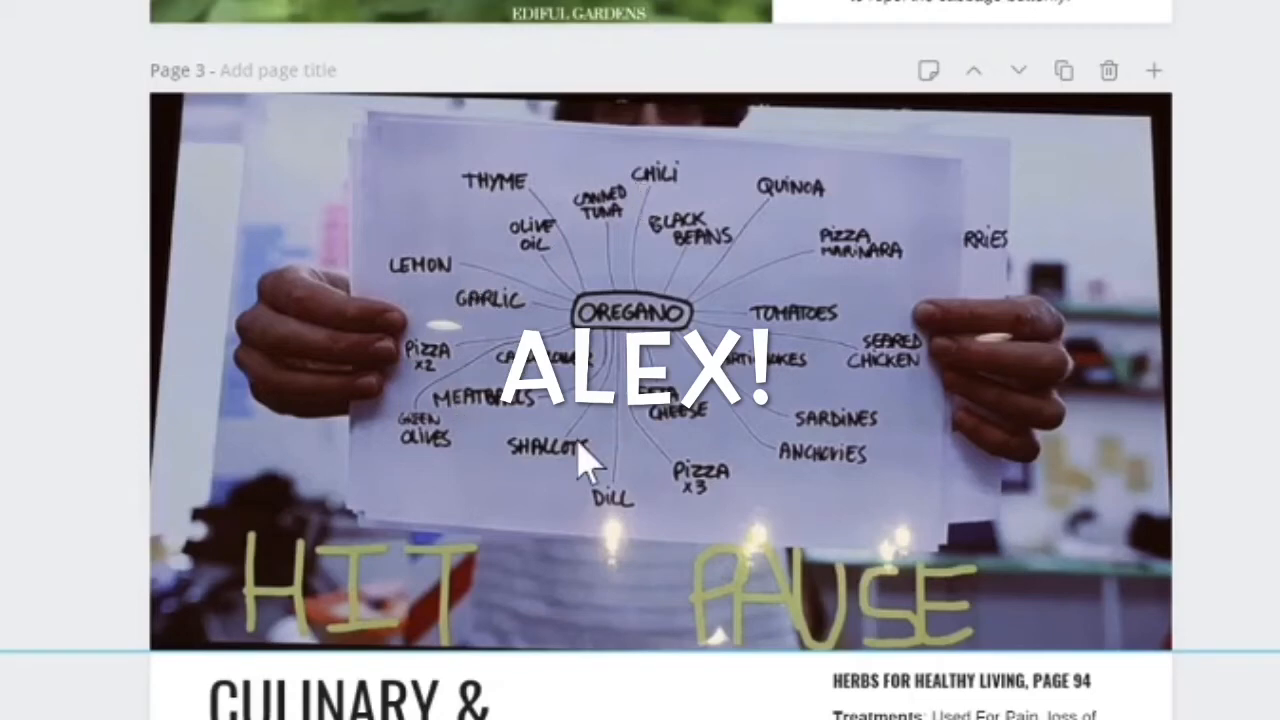
mouse_move(370, 470)
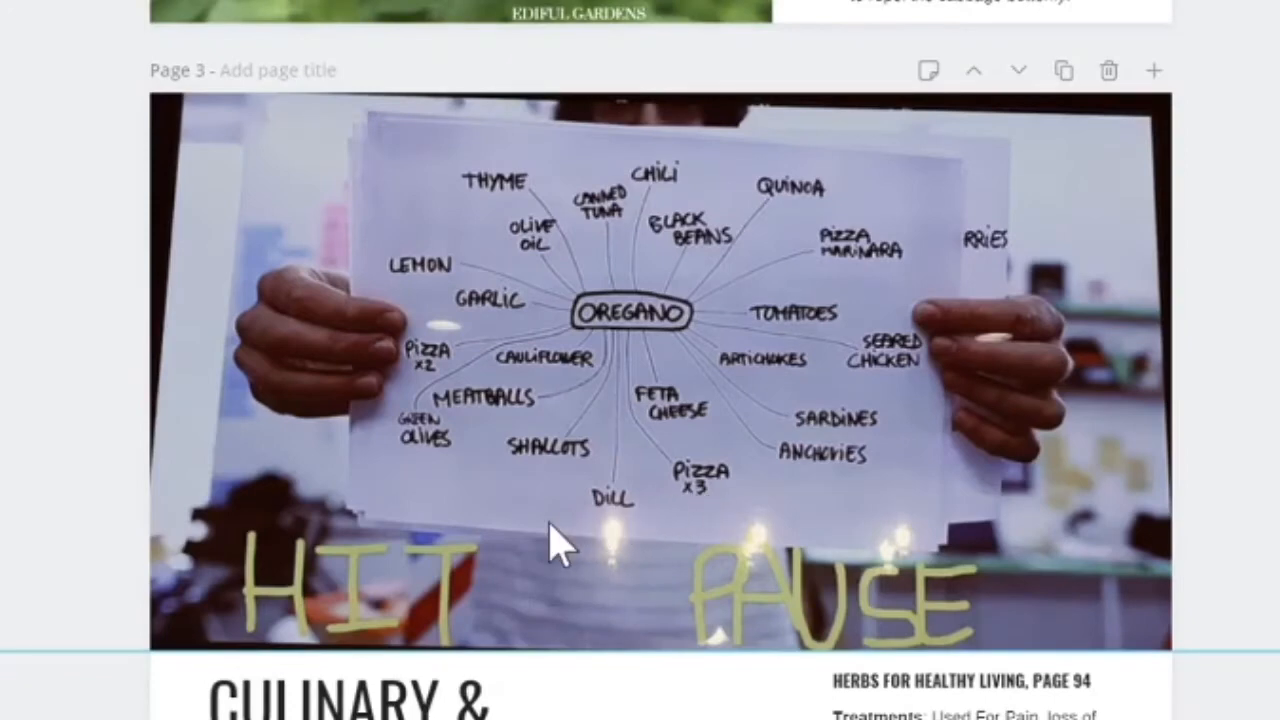
mouse_move(520, 225)
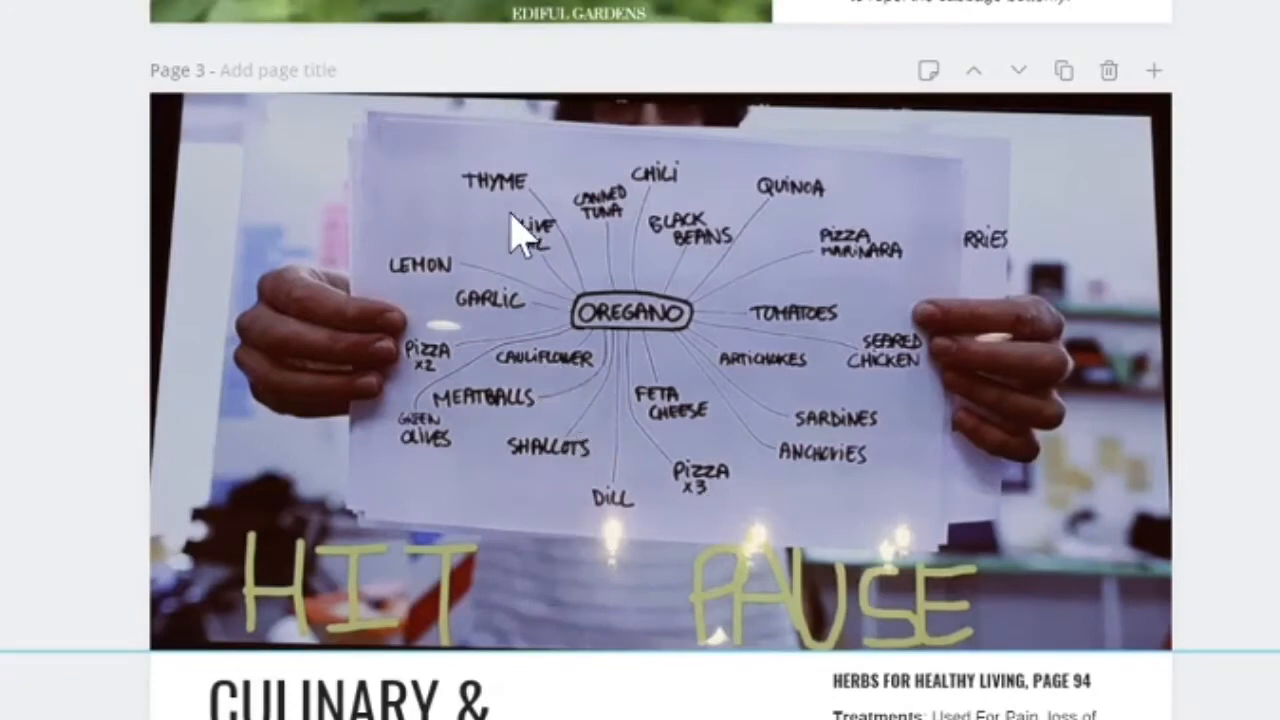
mouse_move(715, 245)
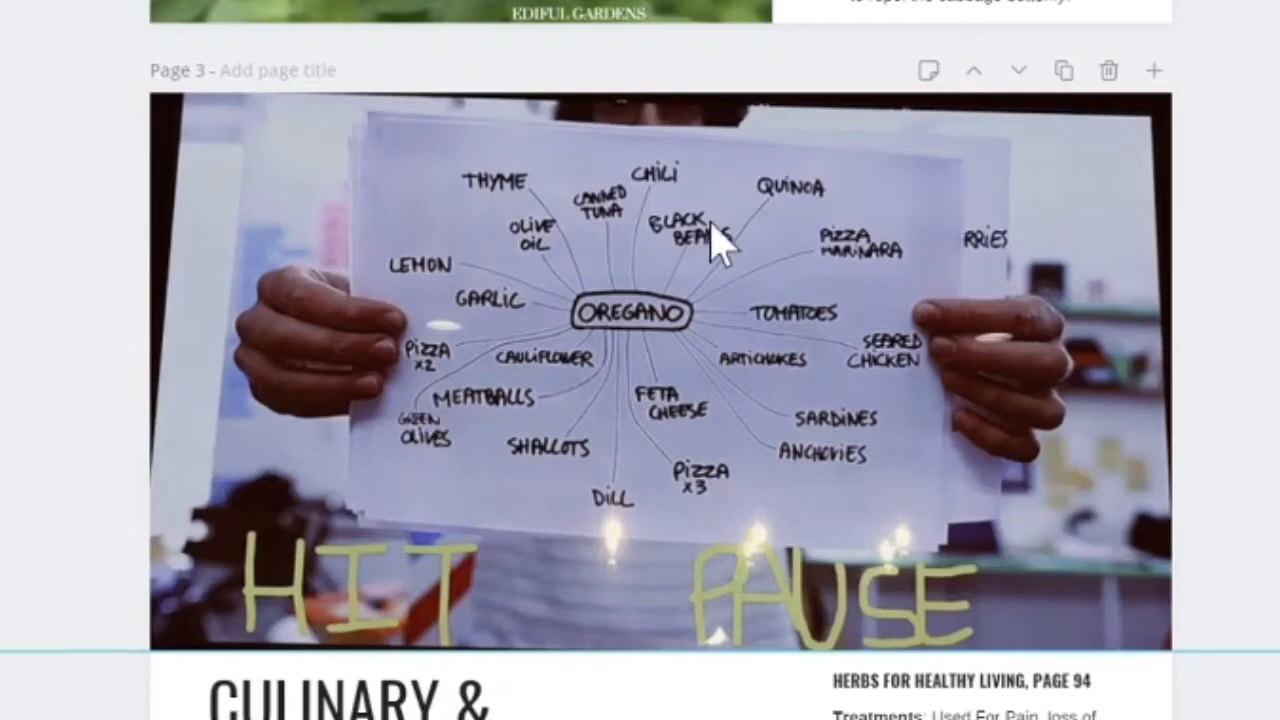
mouse_move(525, 465)
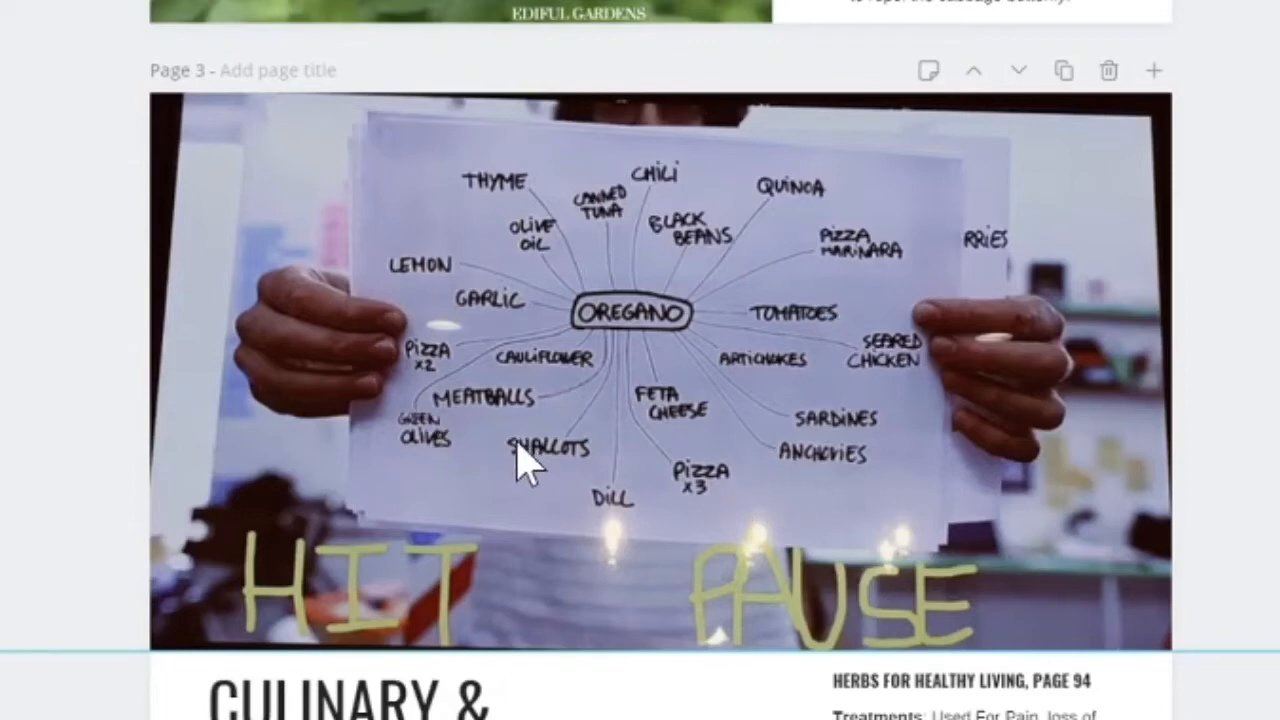
mouse_move(600, 350)
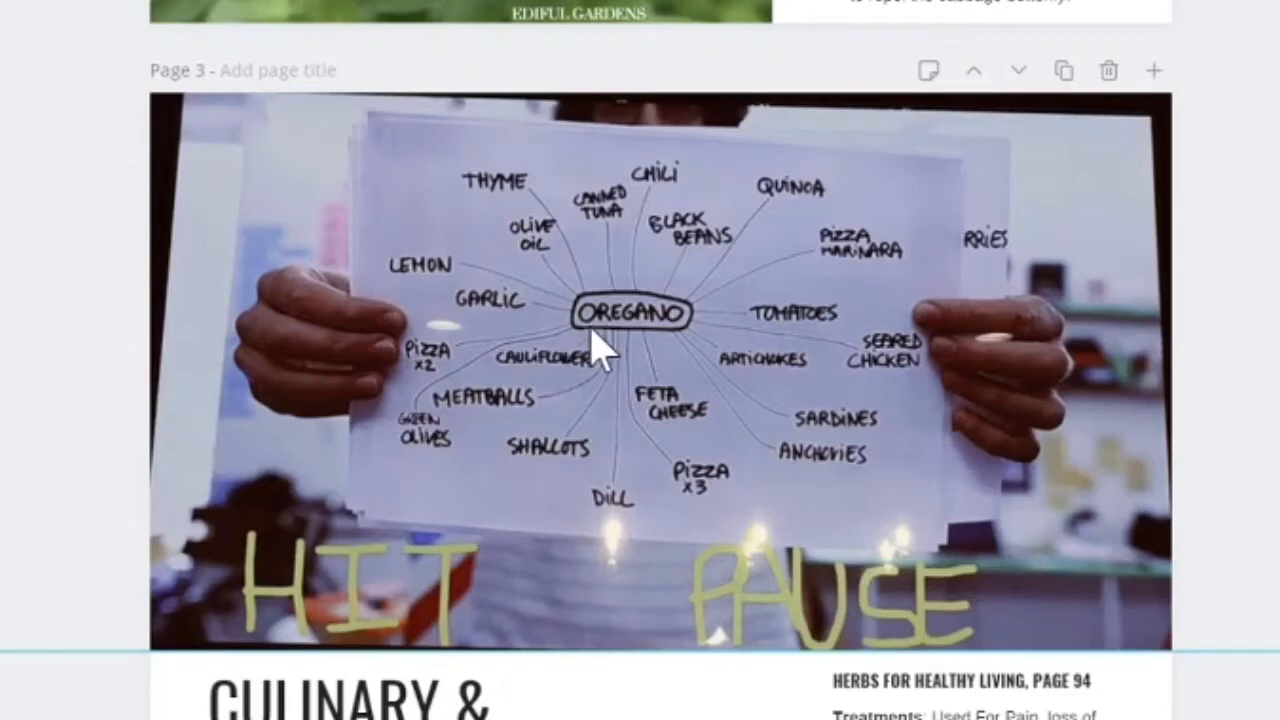
mouse_move(575, 405)
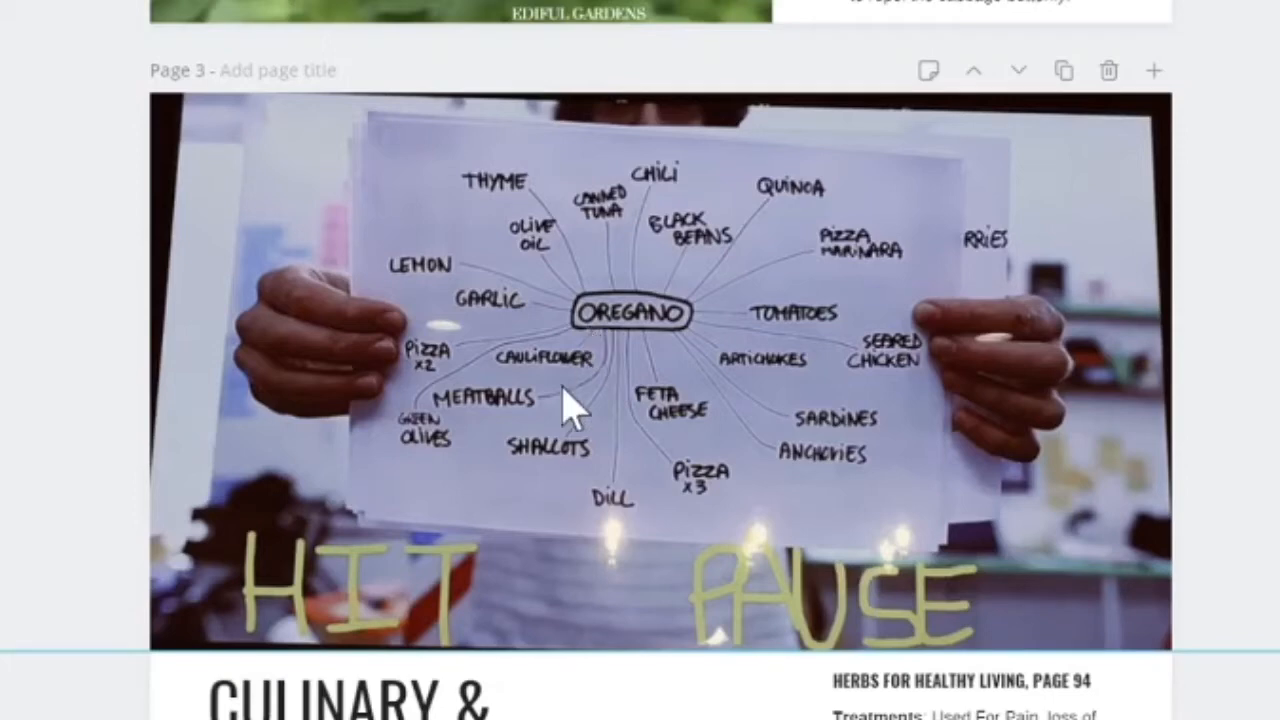
mouse_move(625, 345)
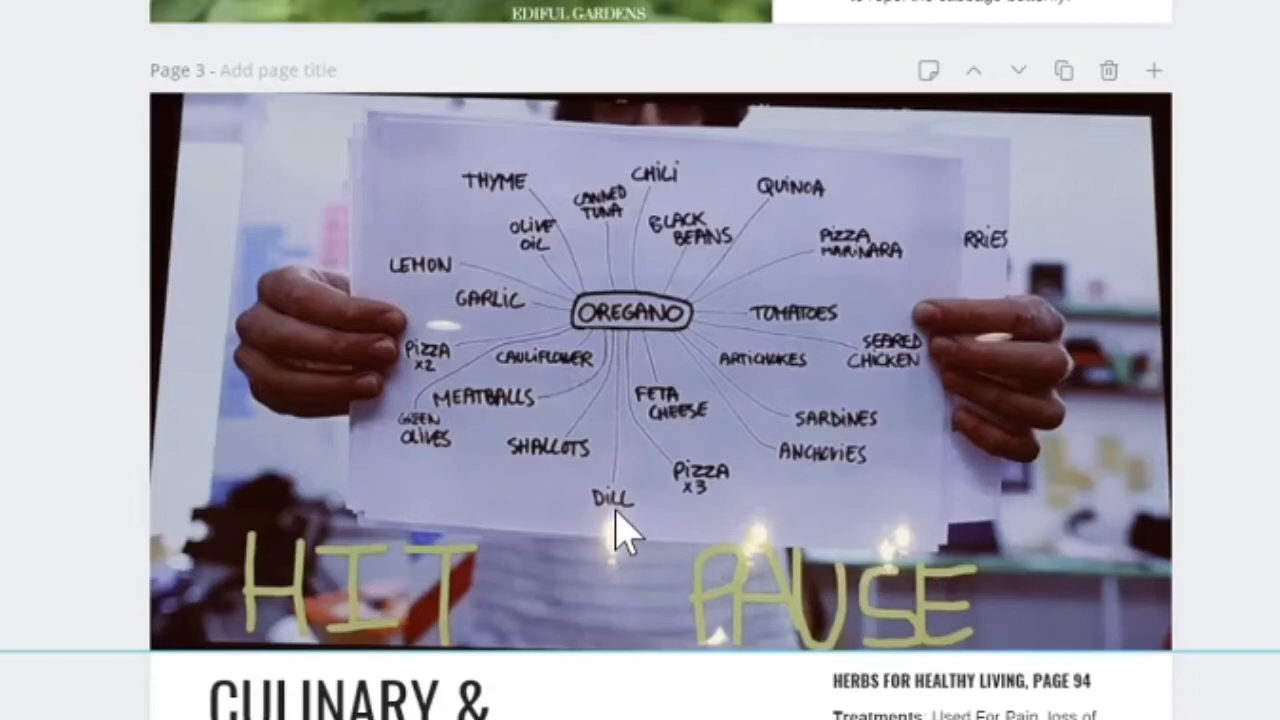
mouse_move(820, 425)
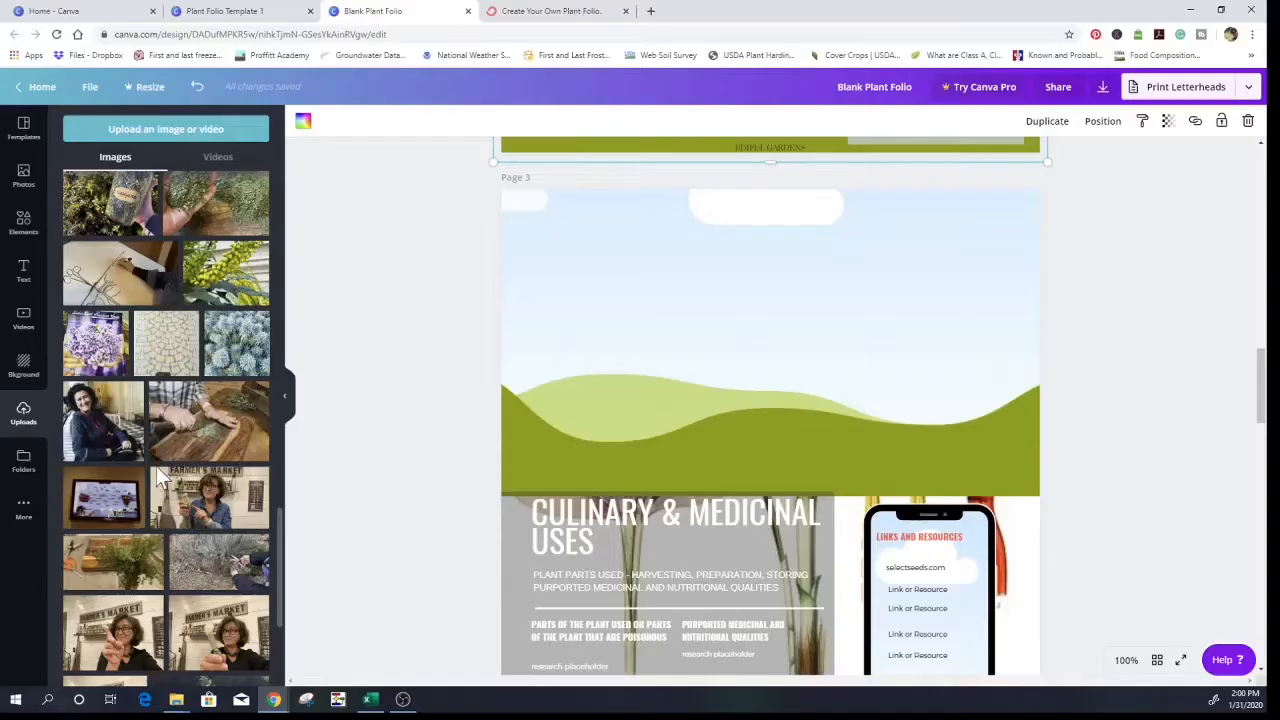
- Drag an uploaded photo into page 3's top frame, showing herbs in a glass jar
scroll(down, 3)
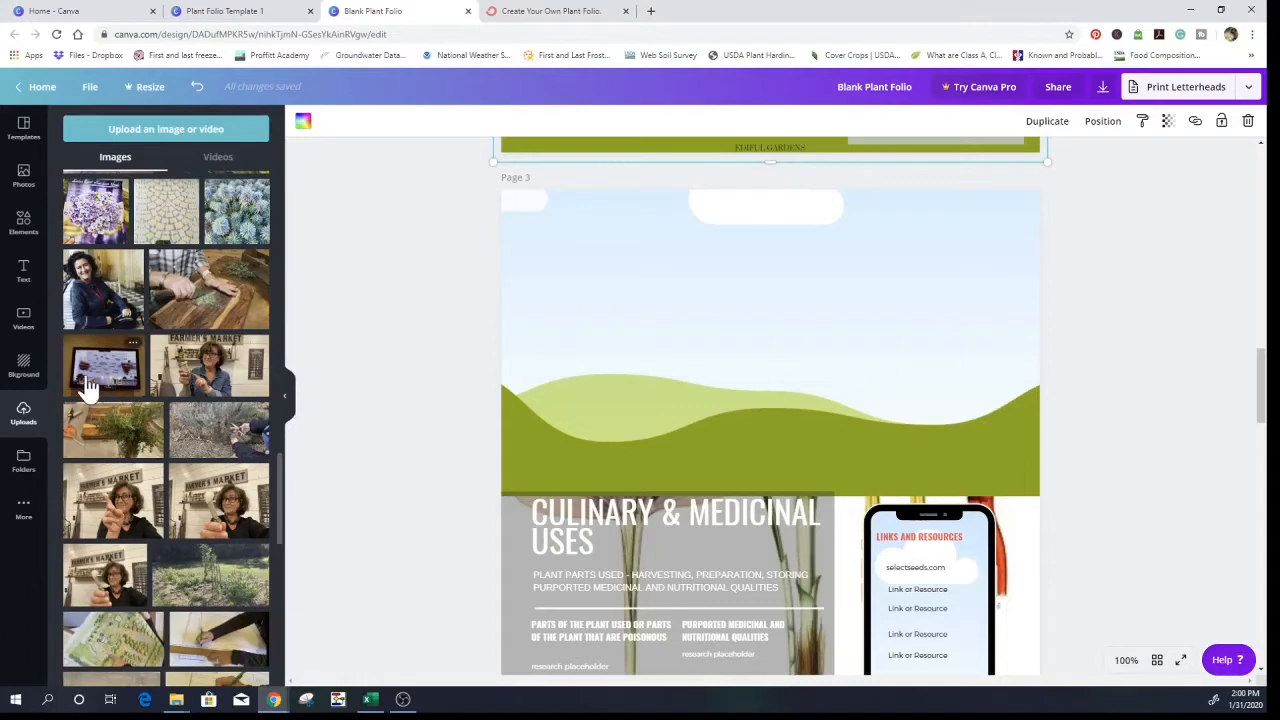
drag(105, 365, 505, 370)
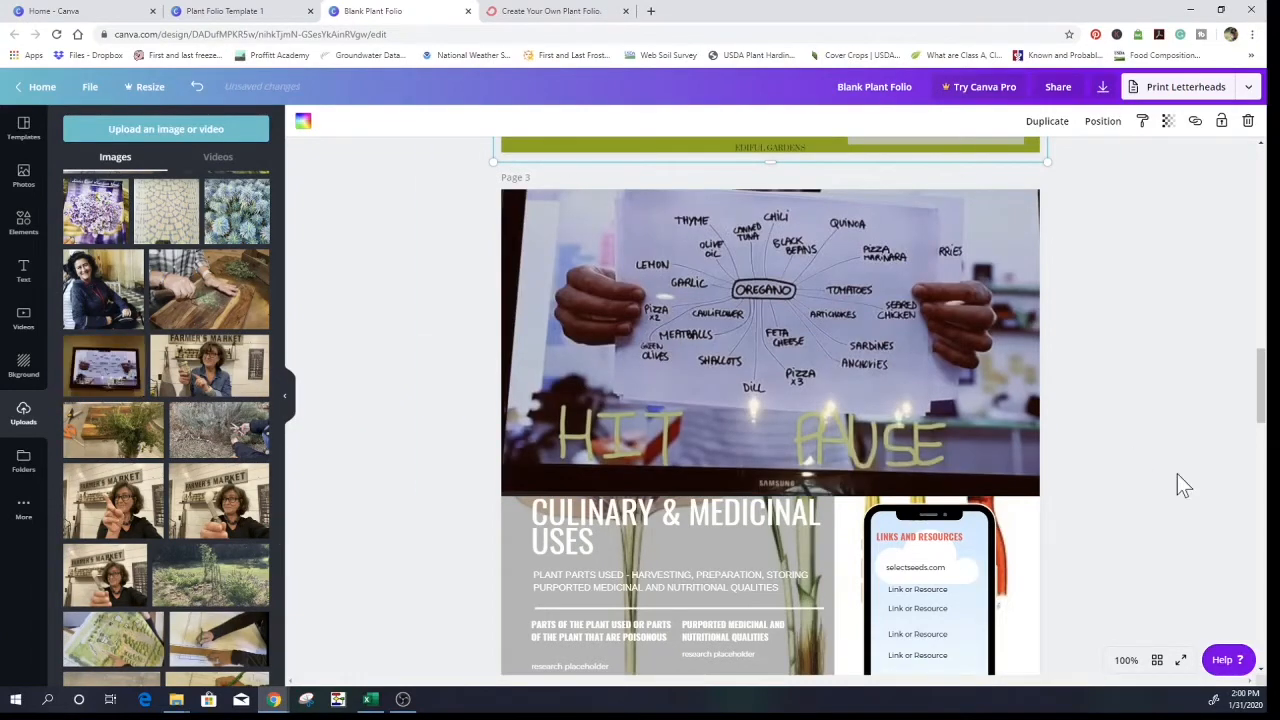
mouse_move(1173, 485)
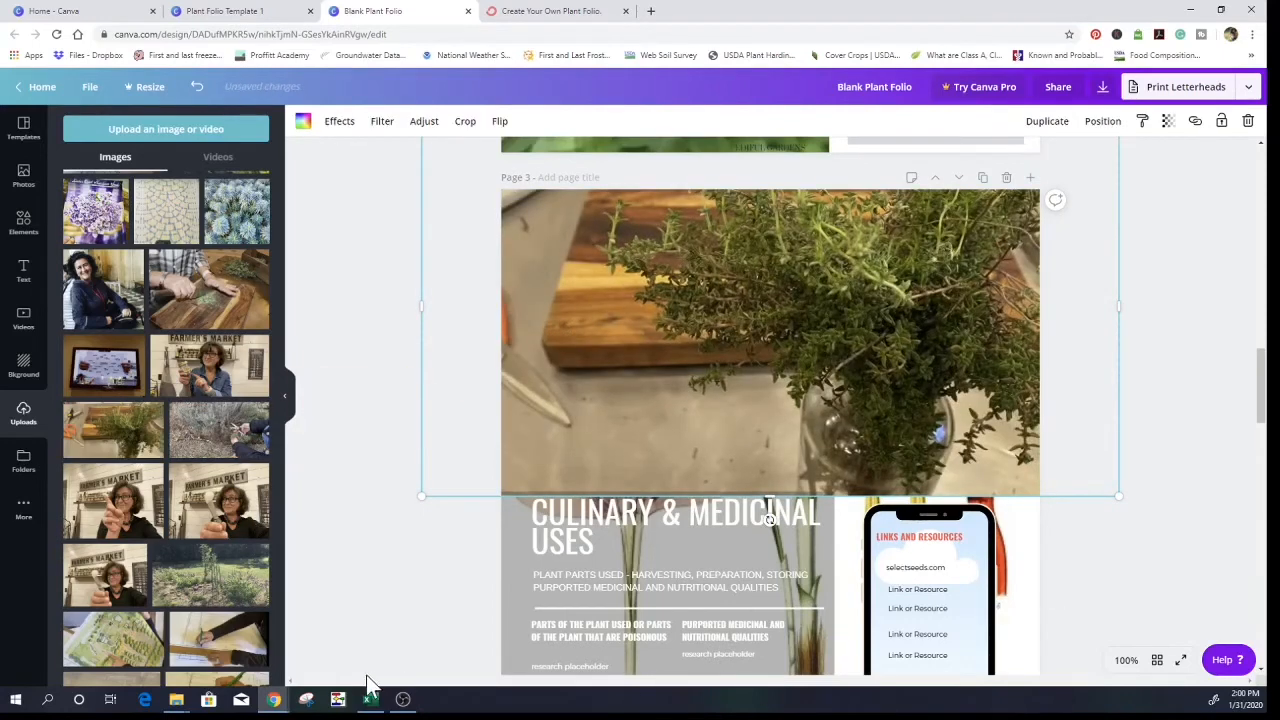
mouse_move(125, 650)
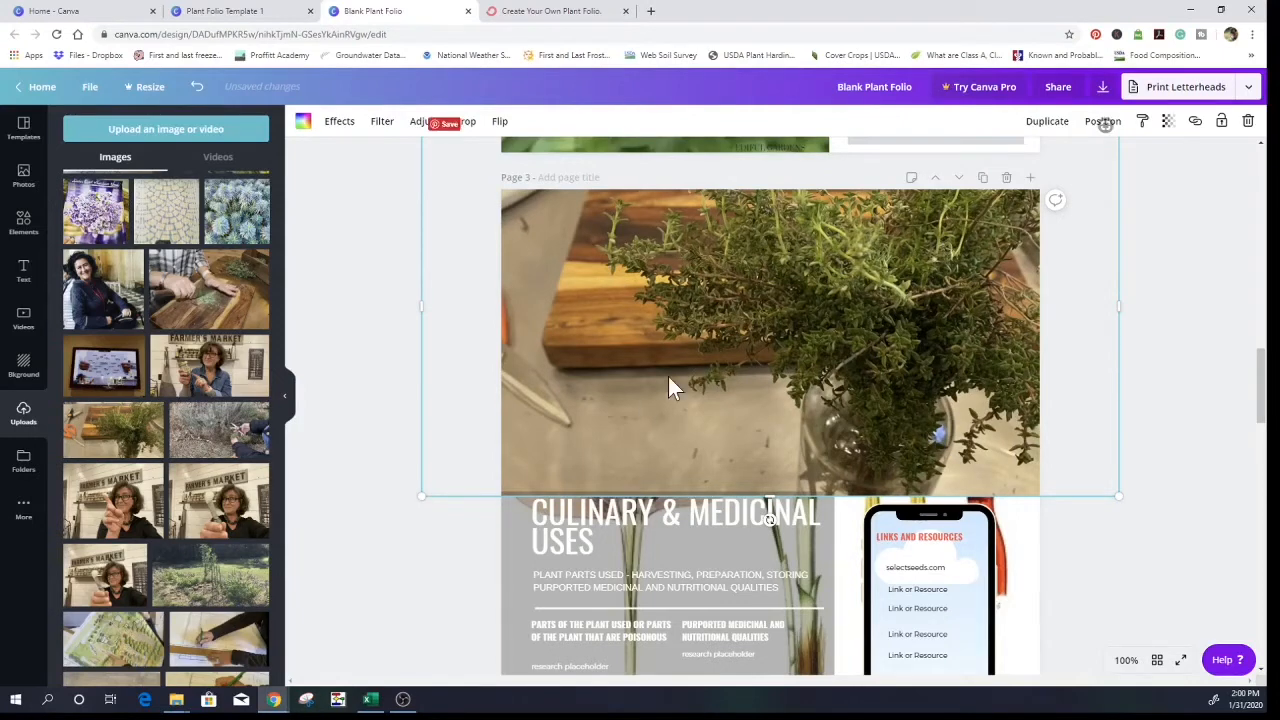
scroll(down, 3)
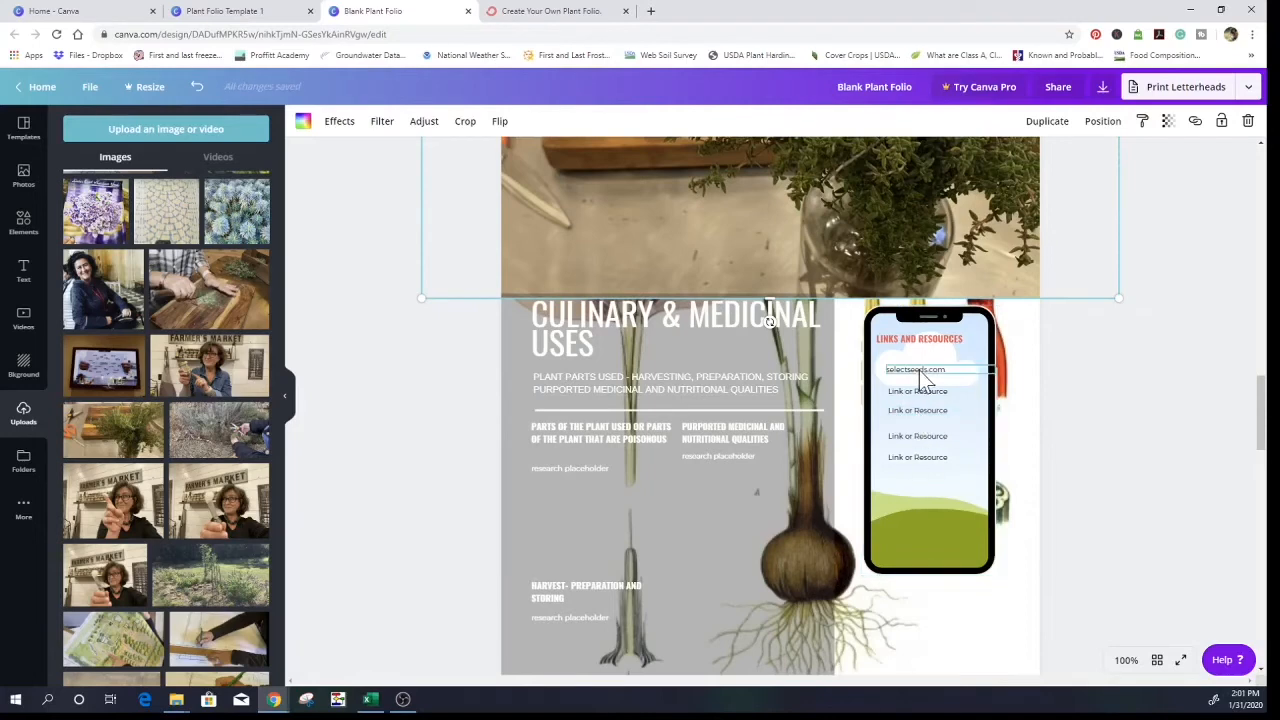
- Select the selectseeds.com links entry, then start a new browser tab for rareseeds.com
click(913, 370)
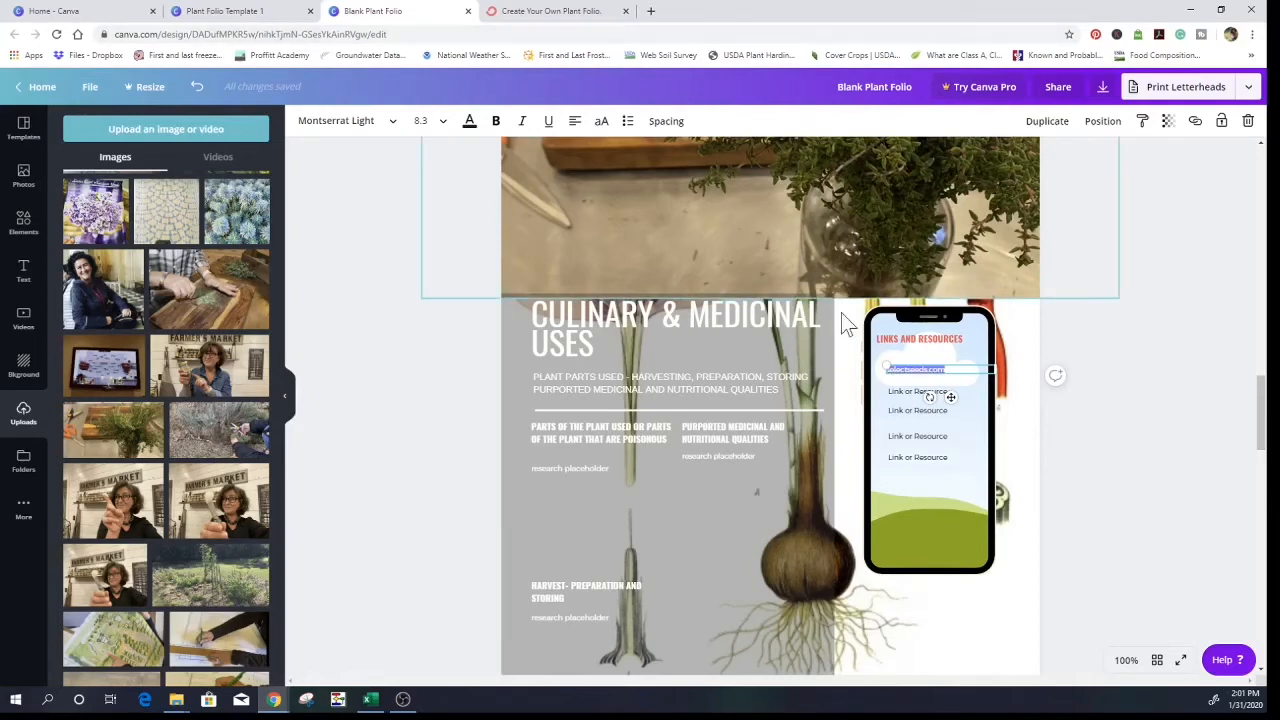
click(793, 11)
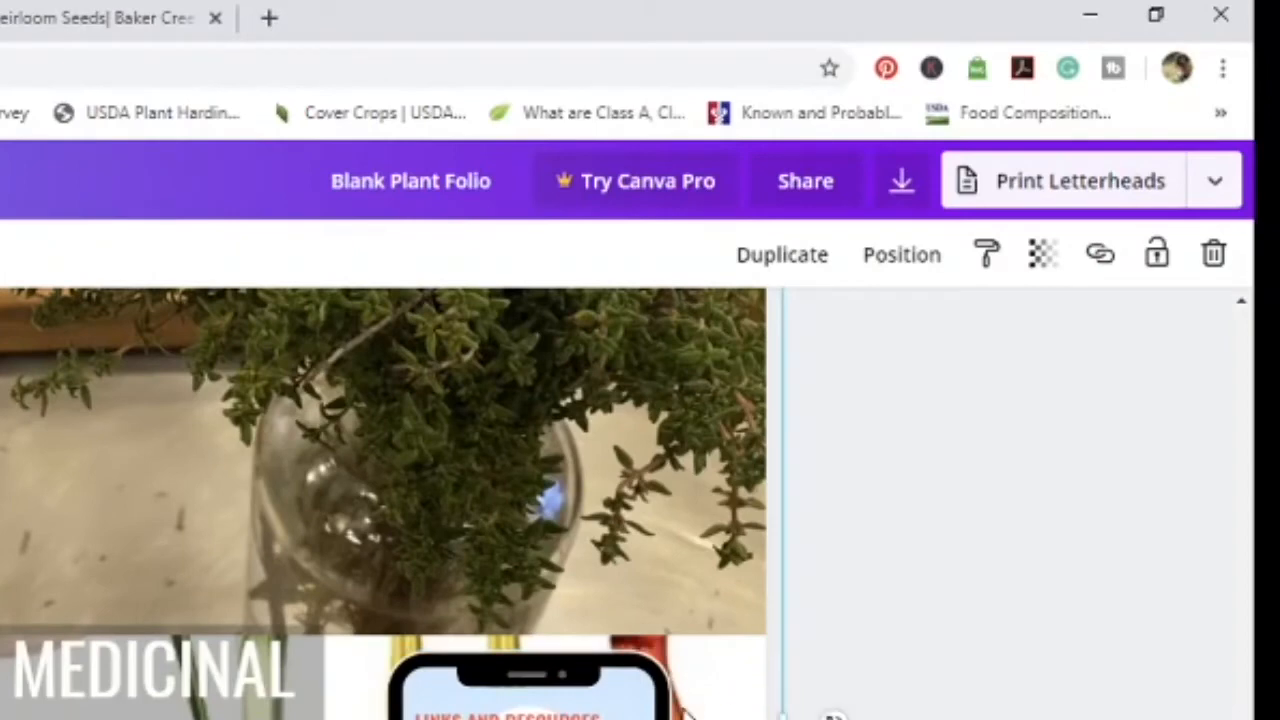
click(1099, 253)
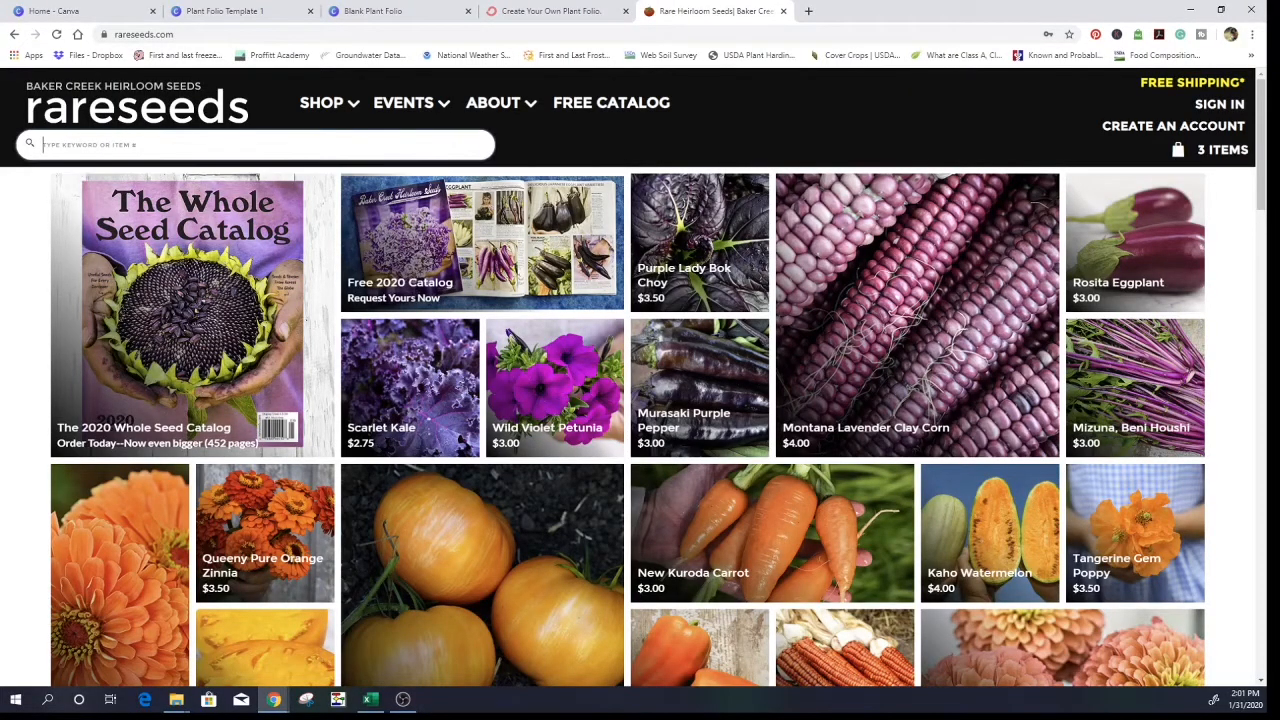
- Search Baker Creek for 'OREGANO', open Vulgare Oregano, and highlight its web address
text(OREGANO)
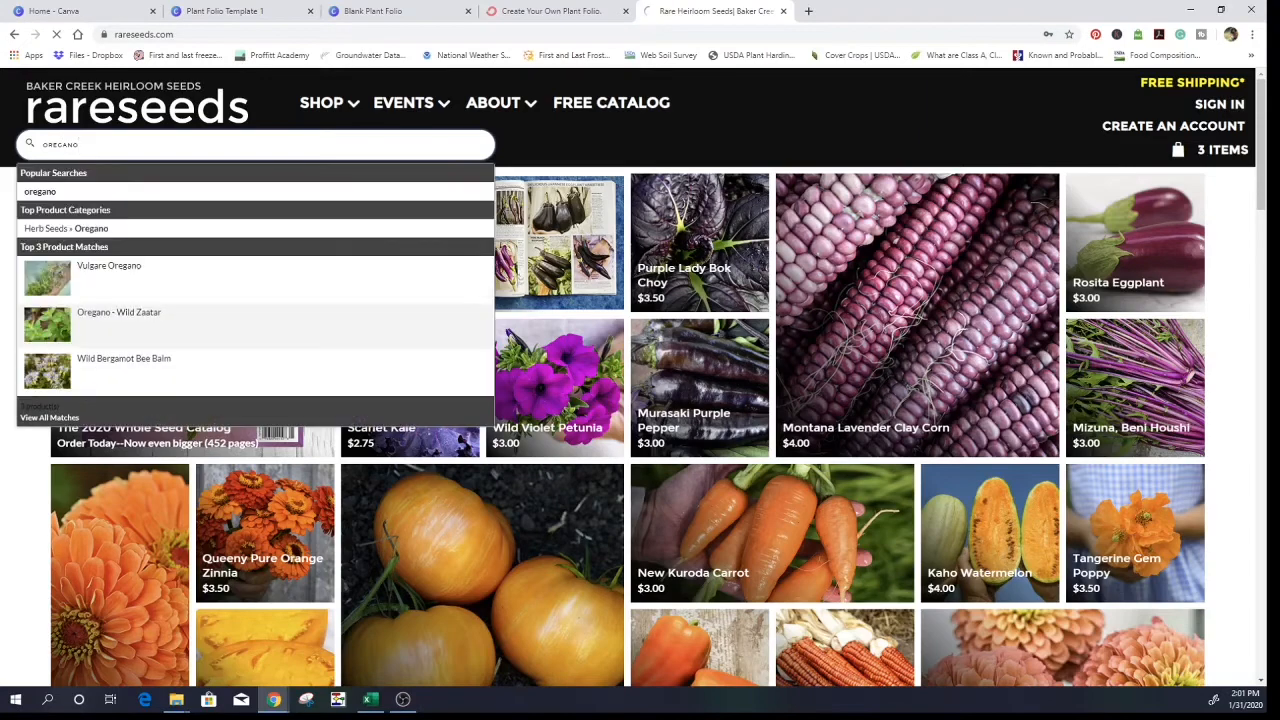
key(Return)
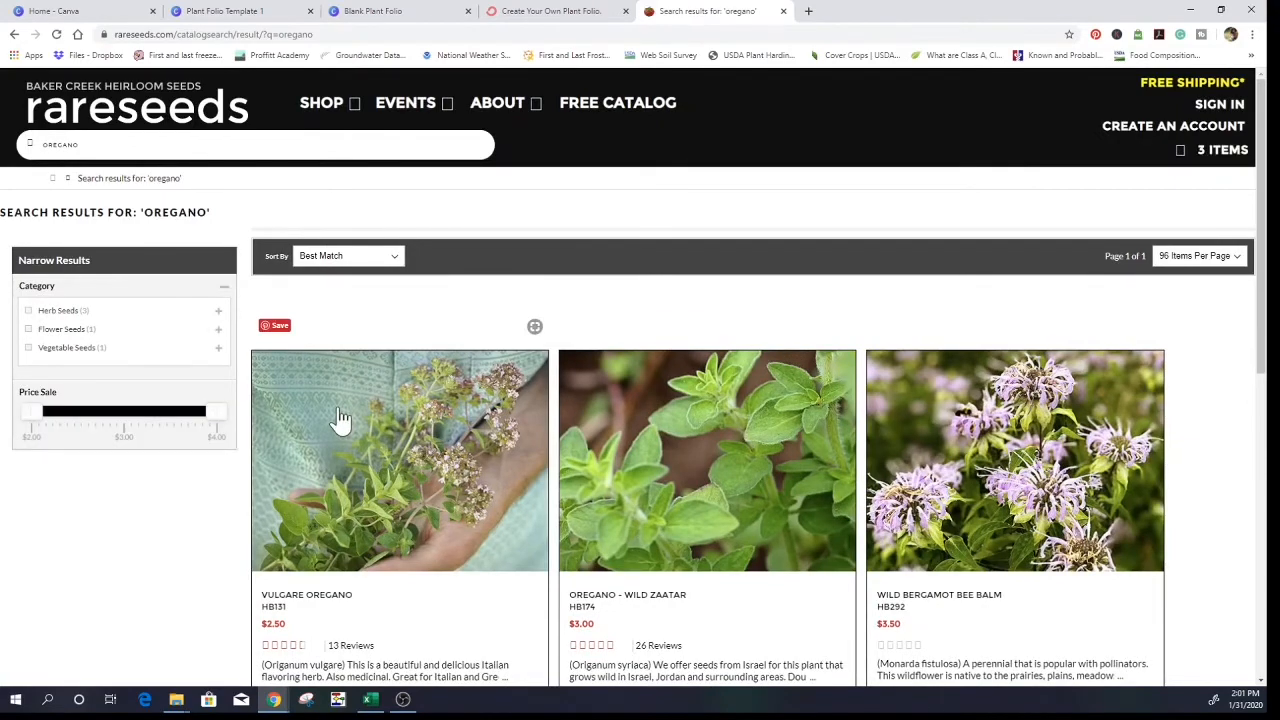
mouse_move(399, 500)
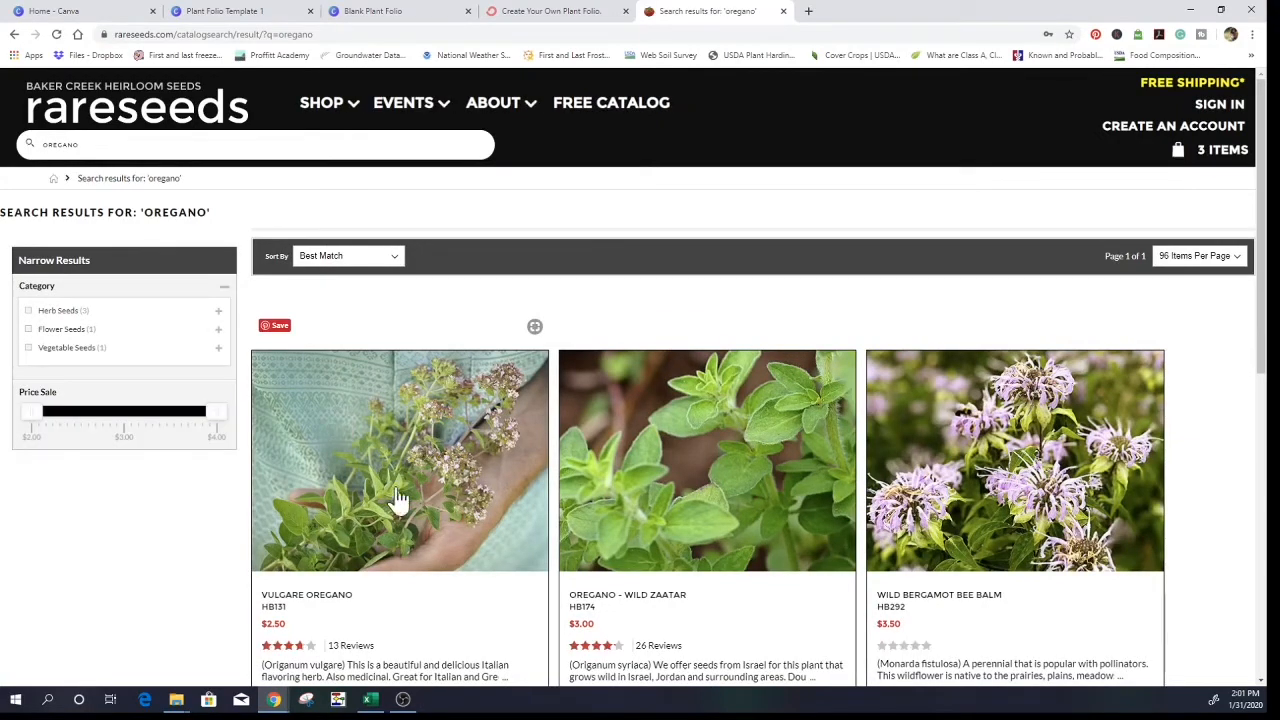
mouse_move(442, 461)
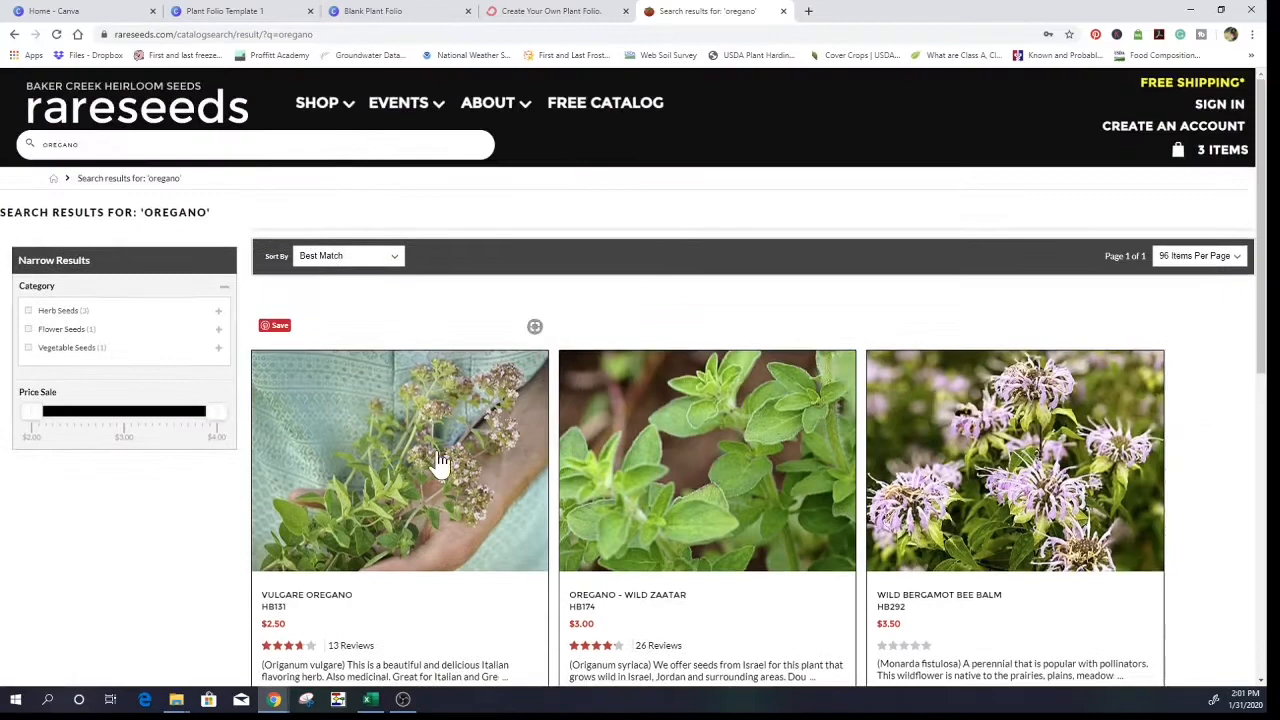
click(398, 460)
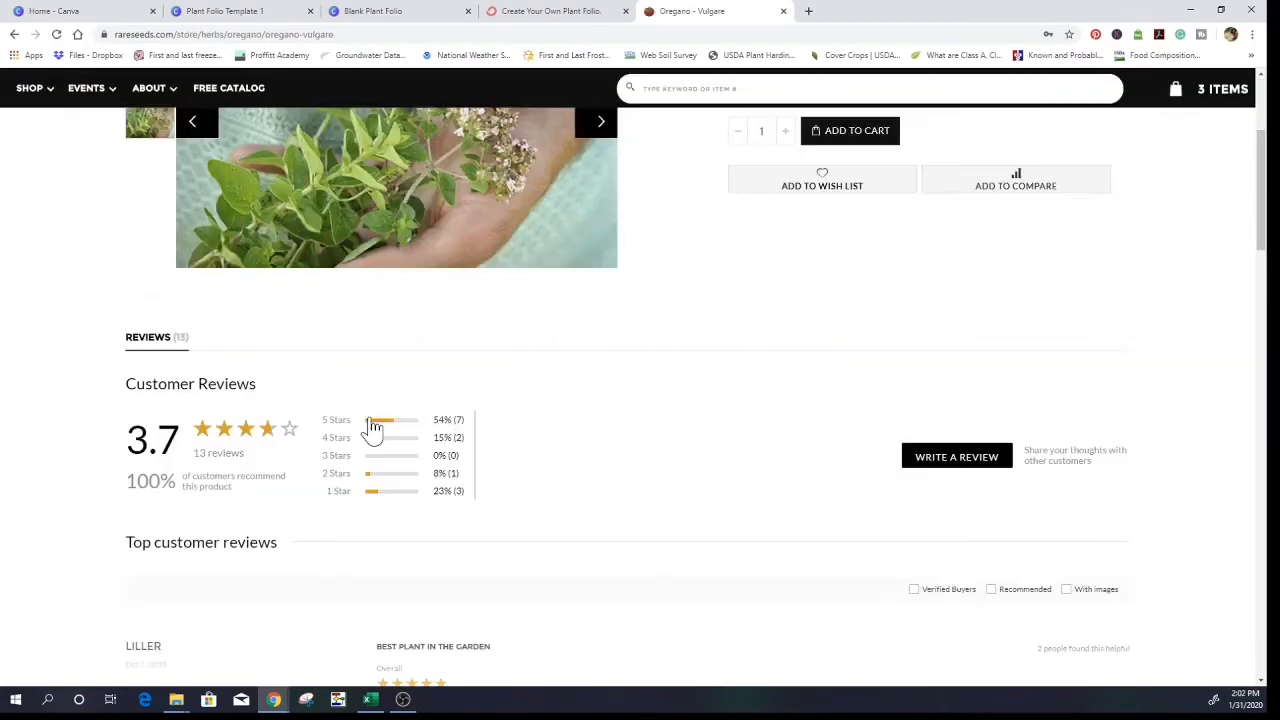
scroll(down, 3)
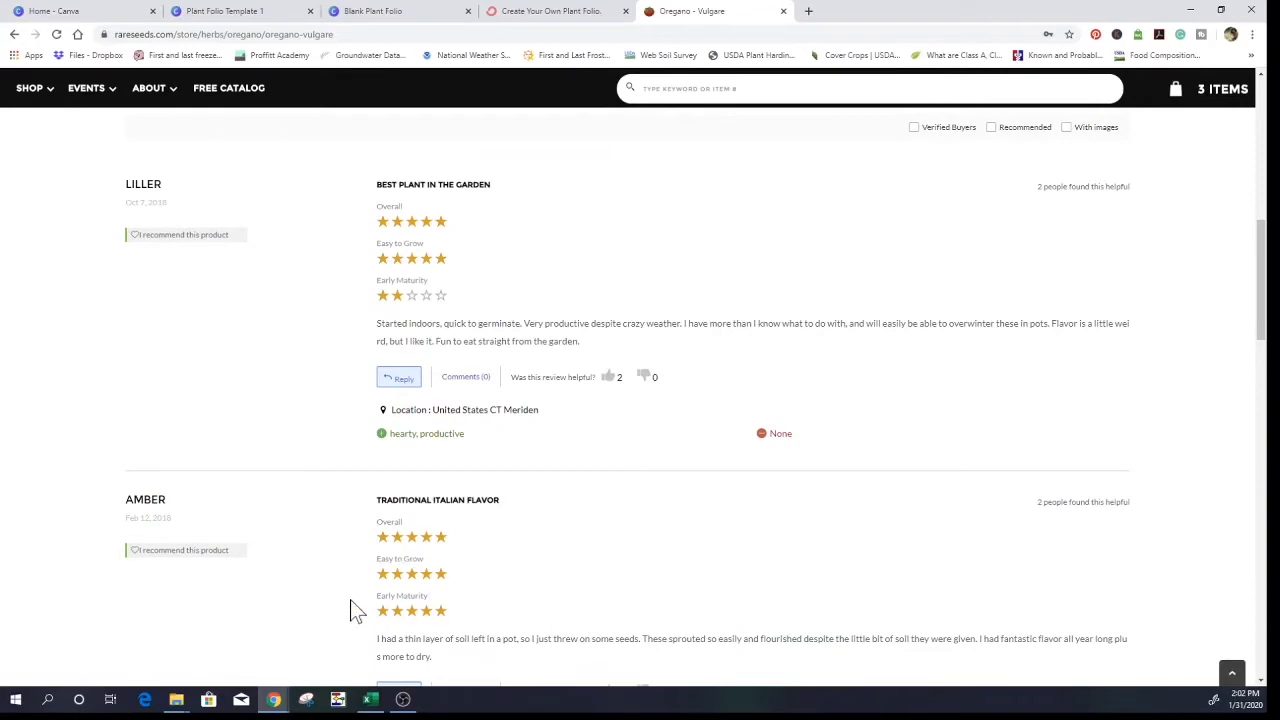
scroll(up, 3)
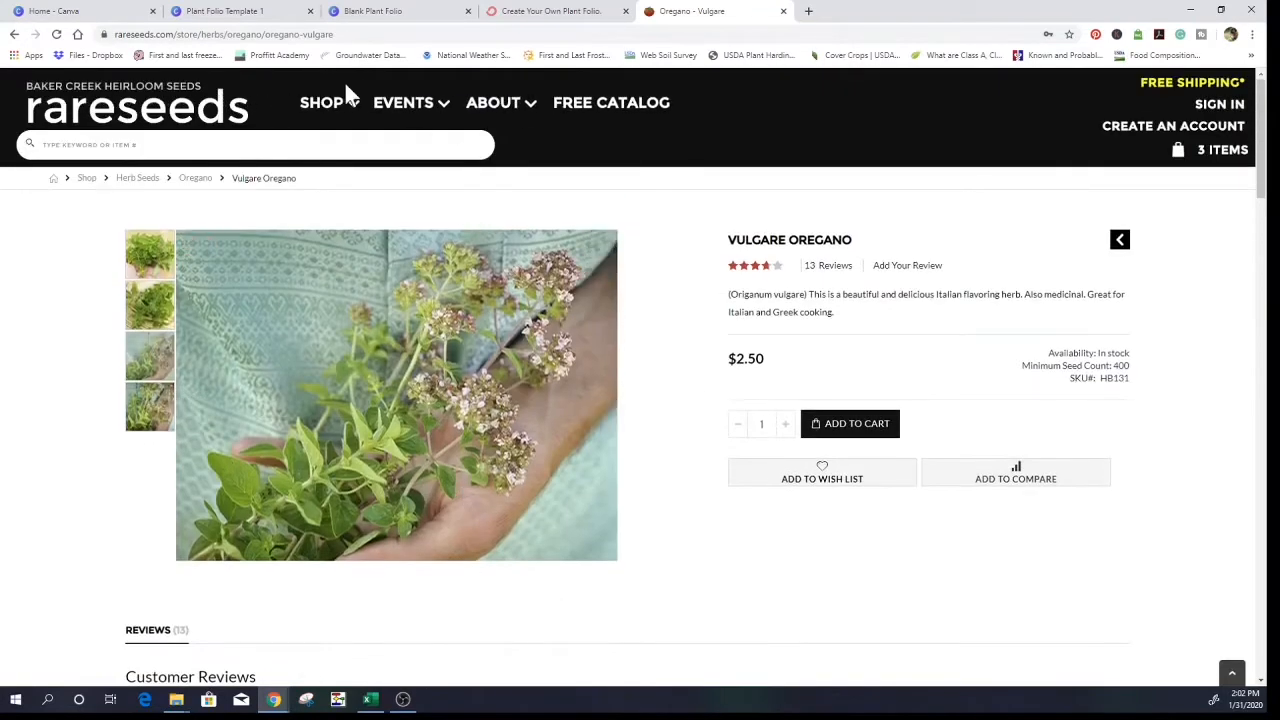
click(225, 34)
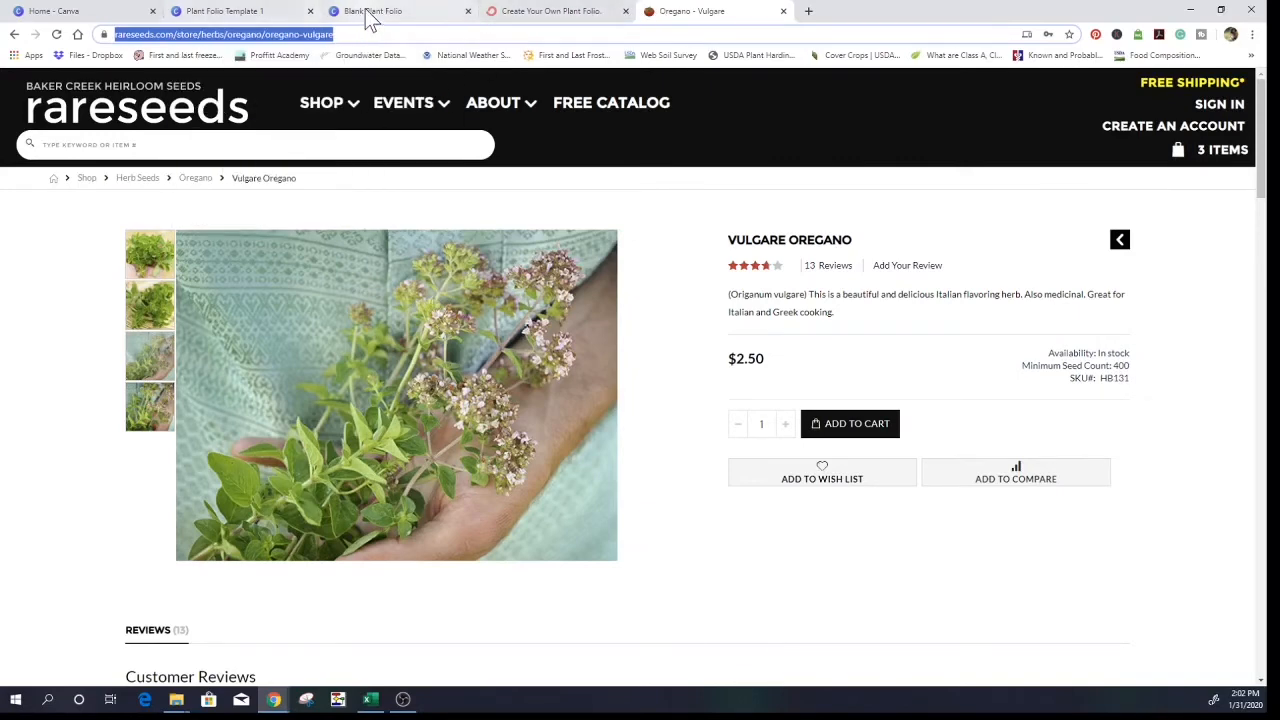
- Check the template's oregano book reference, then go back to the Blank Plant Folio links list
click(378, 11)
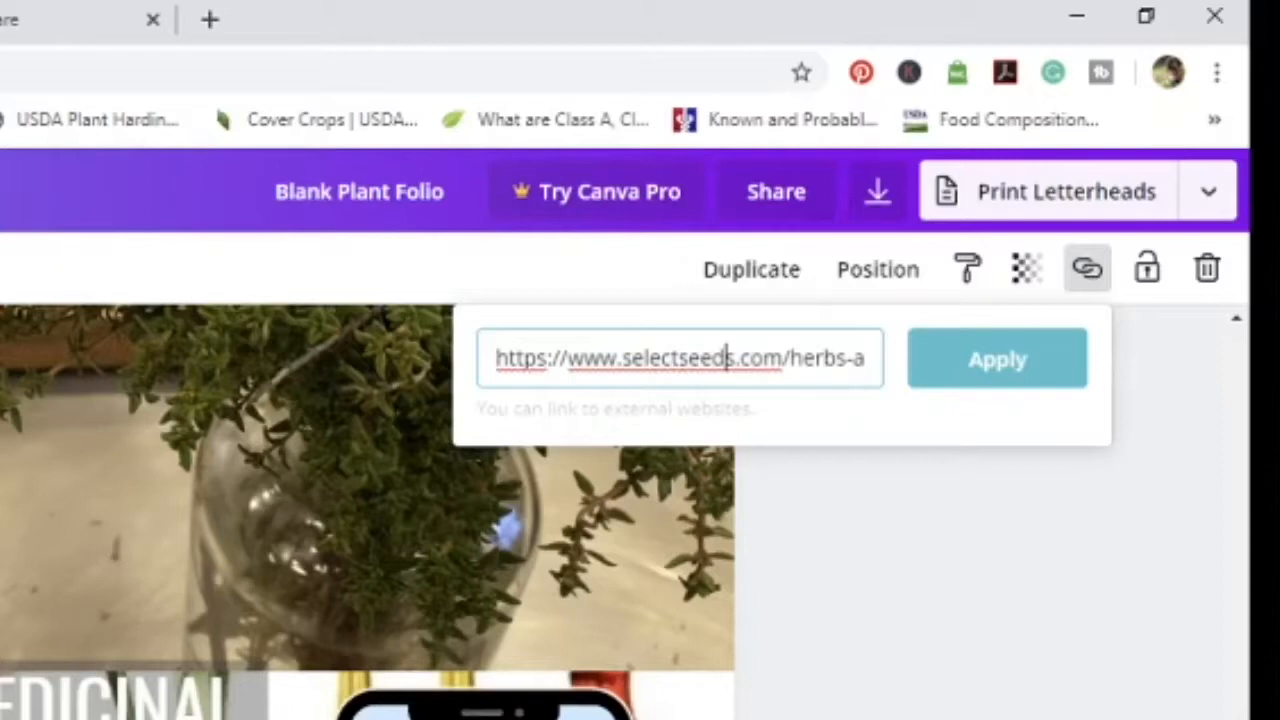
right_click(683, 358)
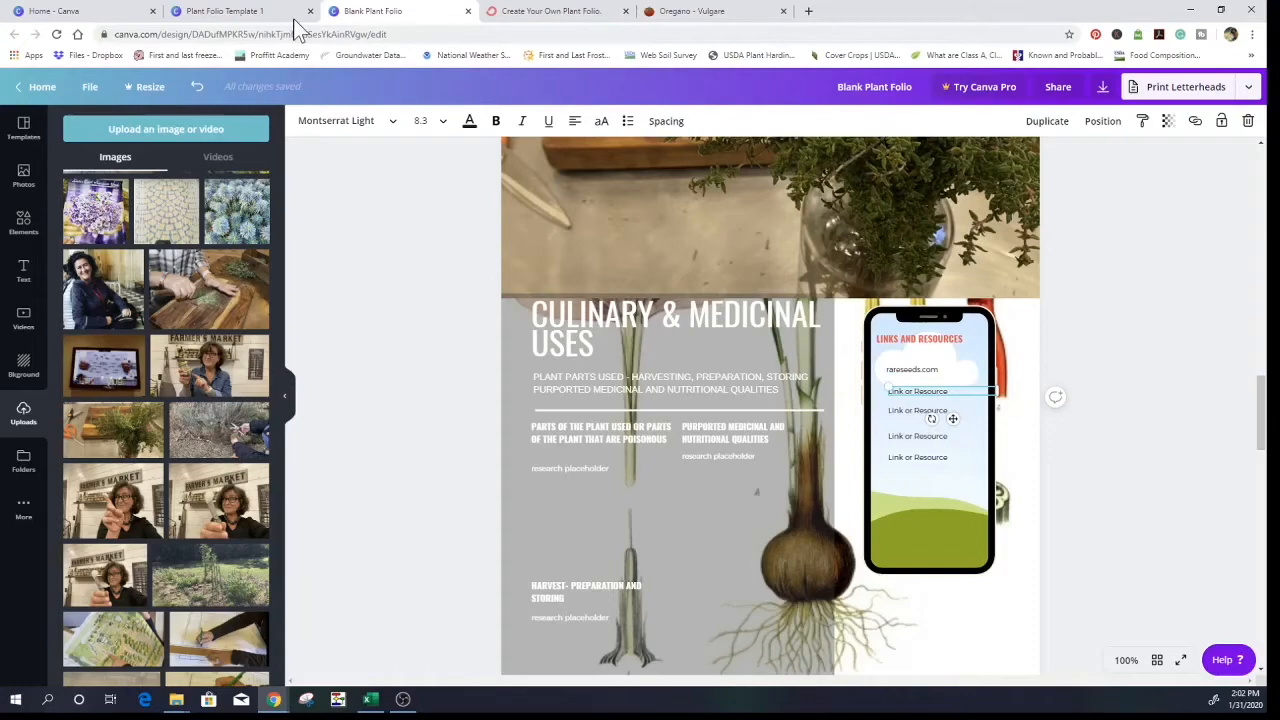
click(215, 11)
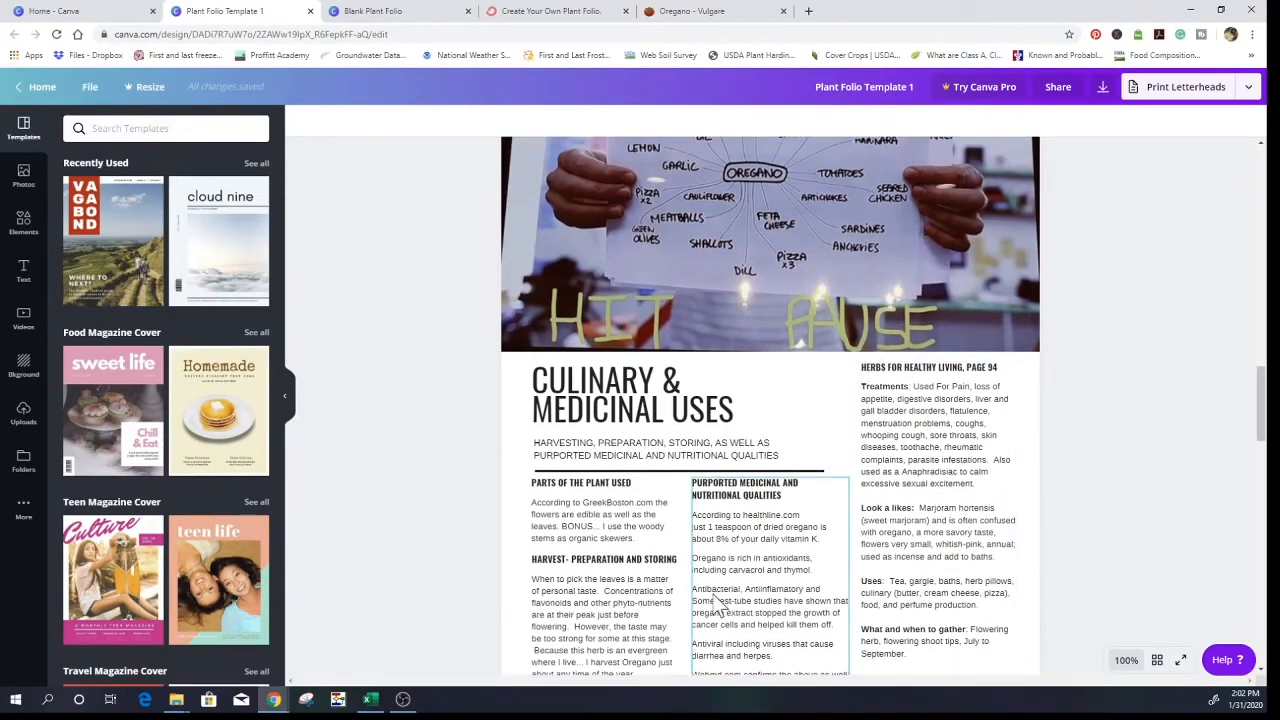
click(398, 11)
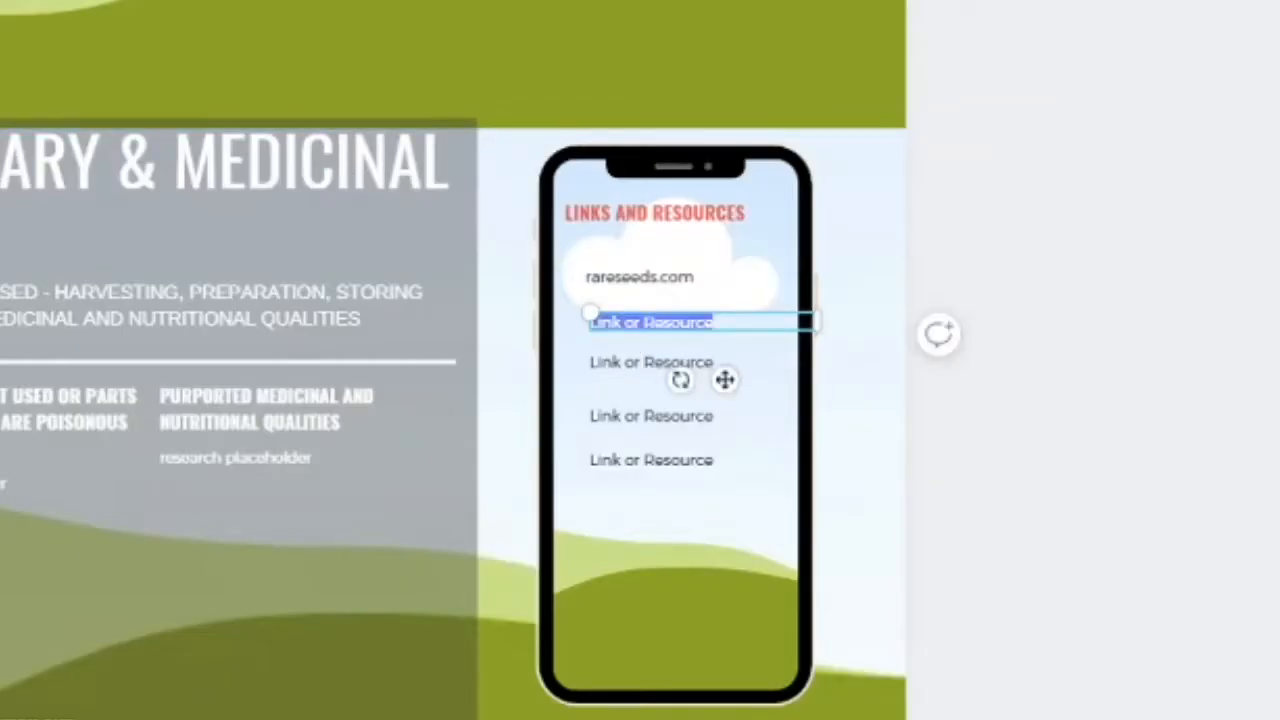
- Type 'The Encyclopedia of Herbs and Spices, Page 219' over the second links placeholder
text(rH)
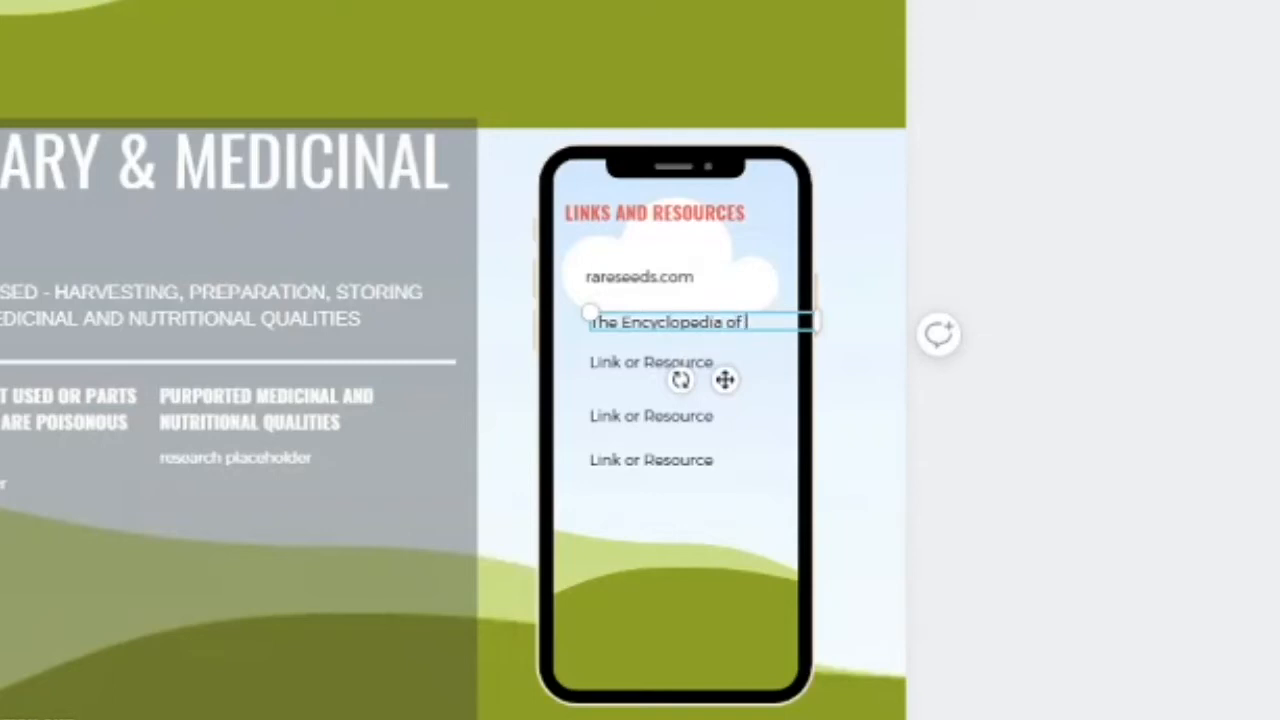
text(Herbs and)
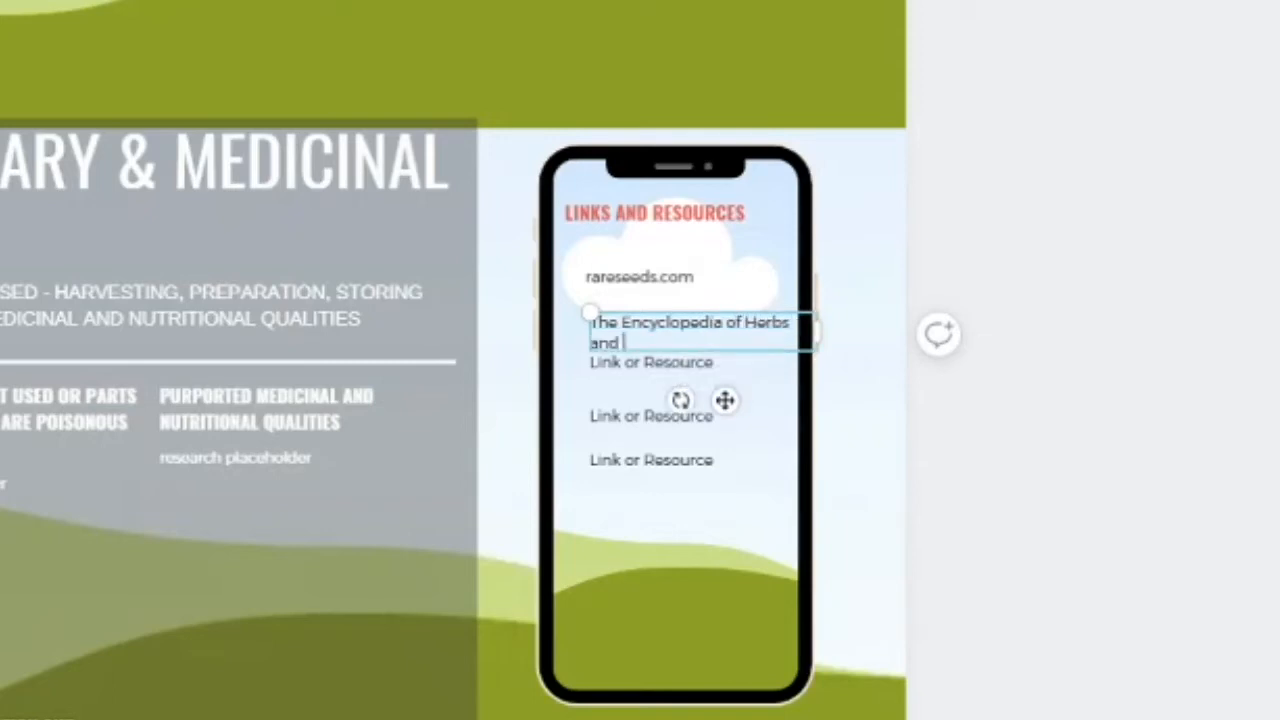
text(Spice)
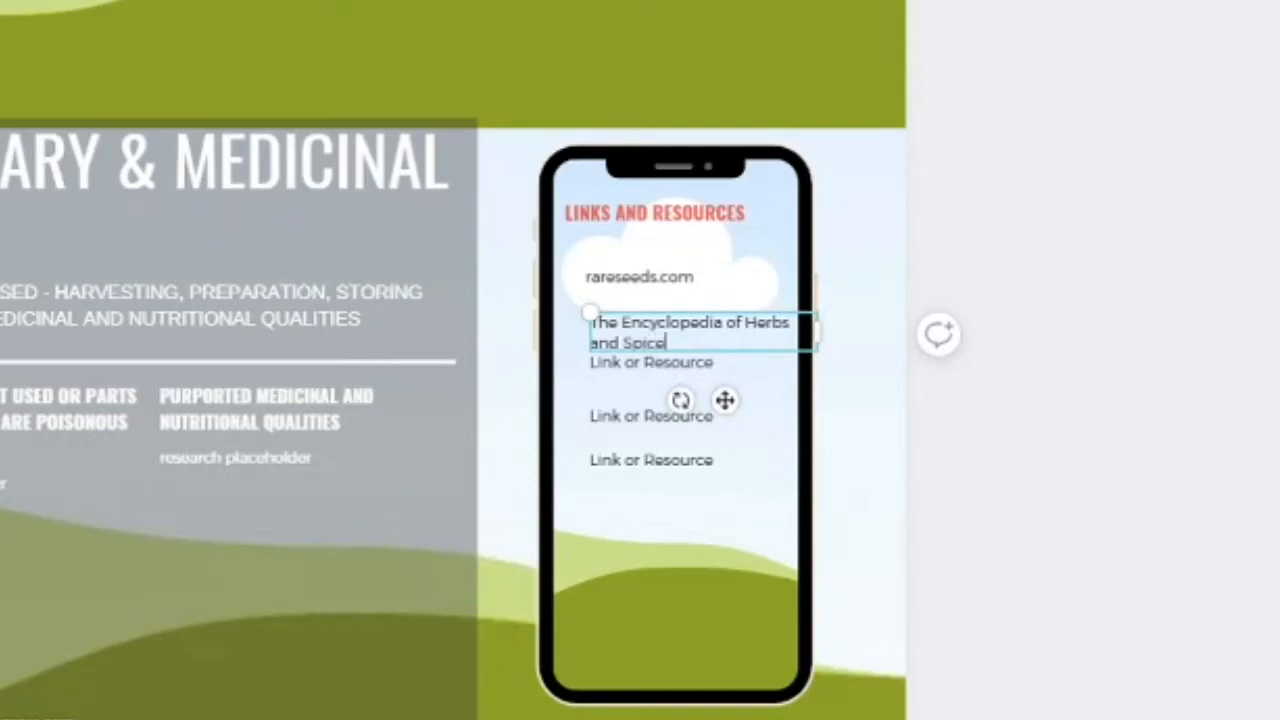
text(s)
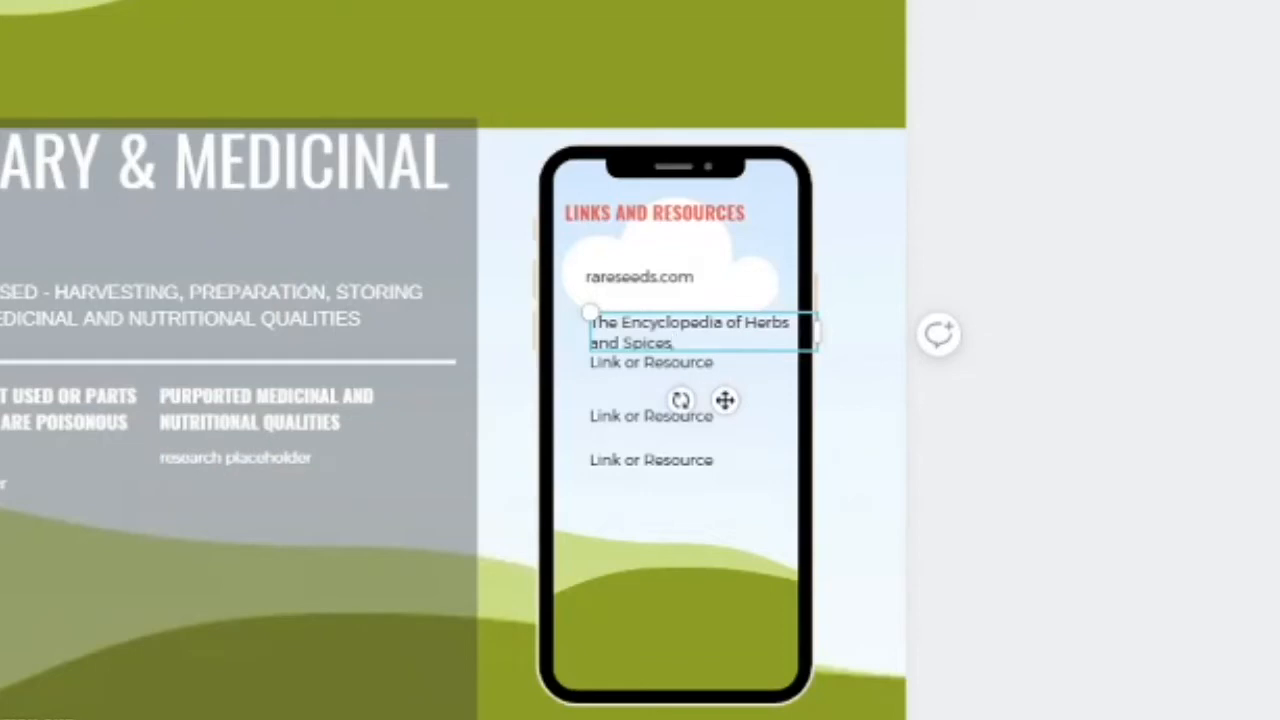
text(Page)
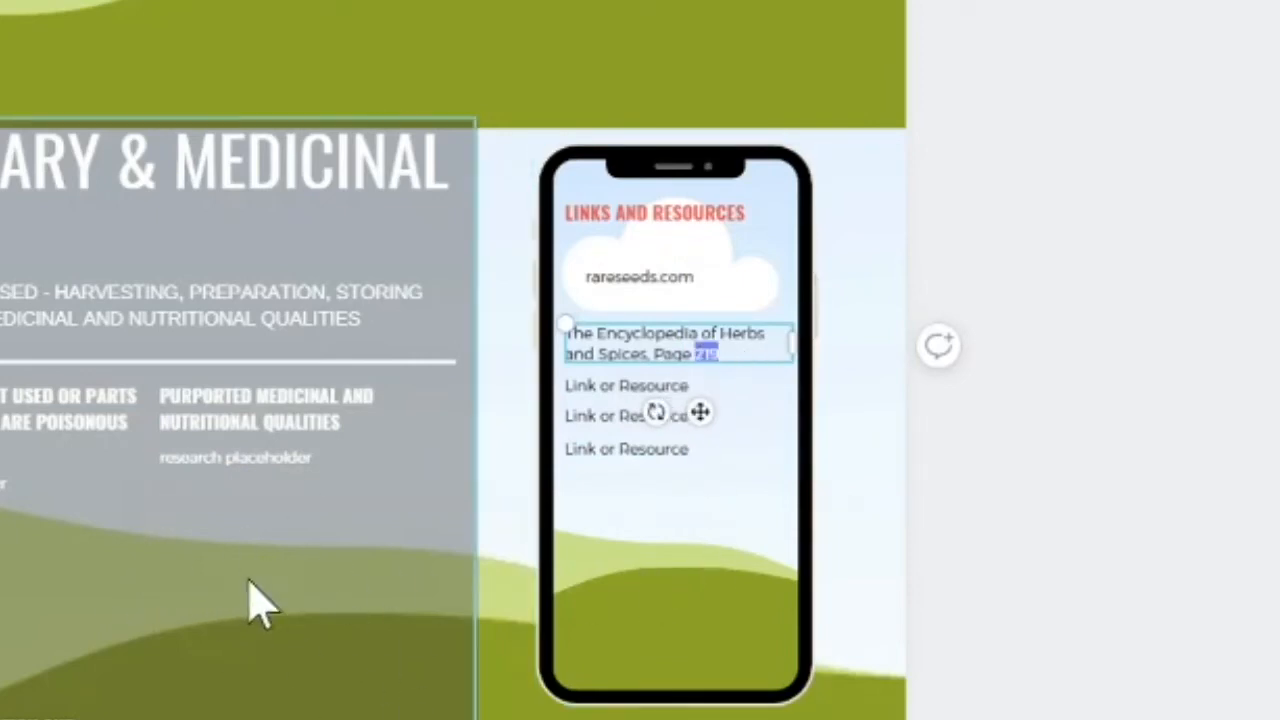
mouse_move(205, 690)
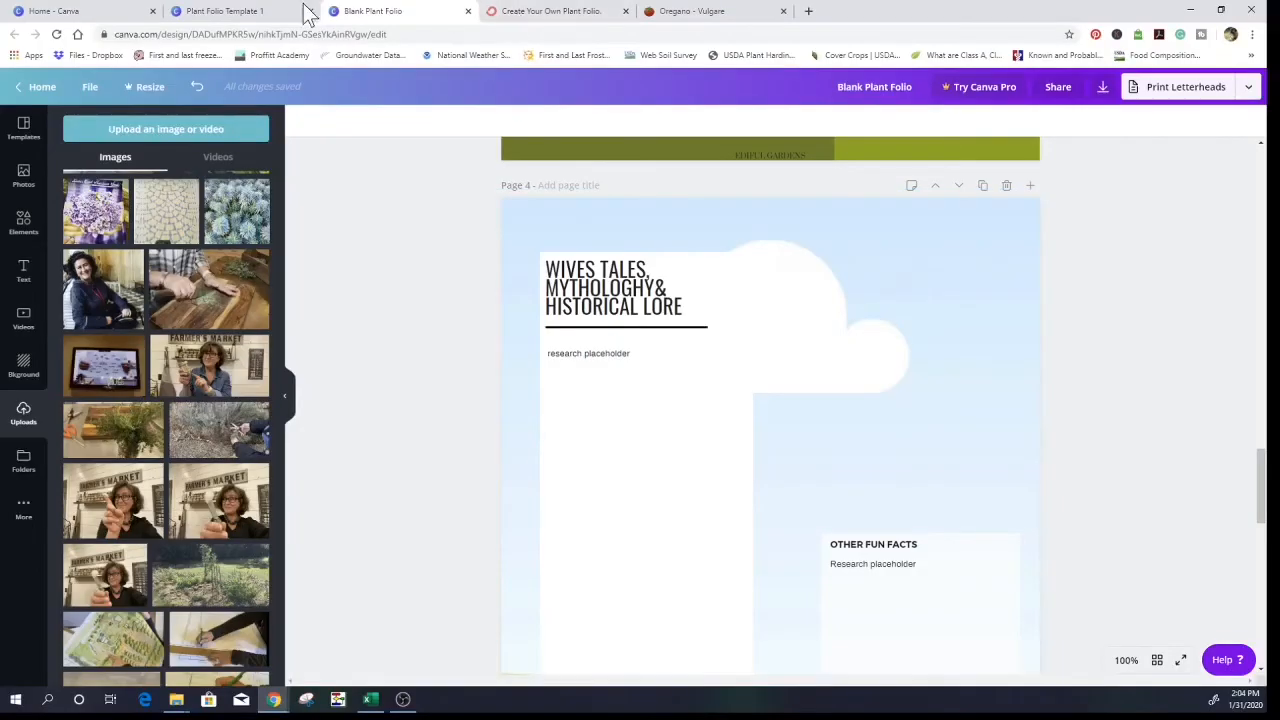
click(220, 11)
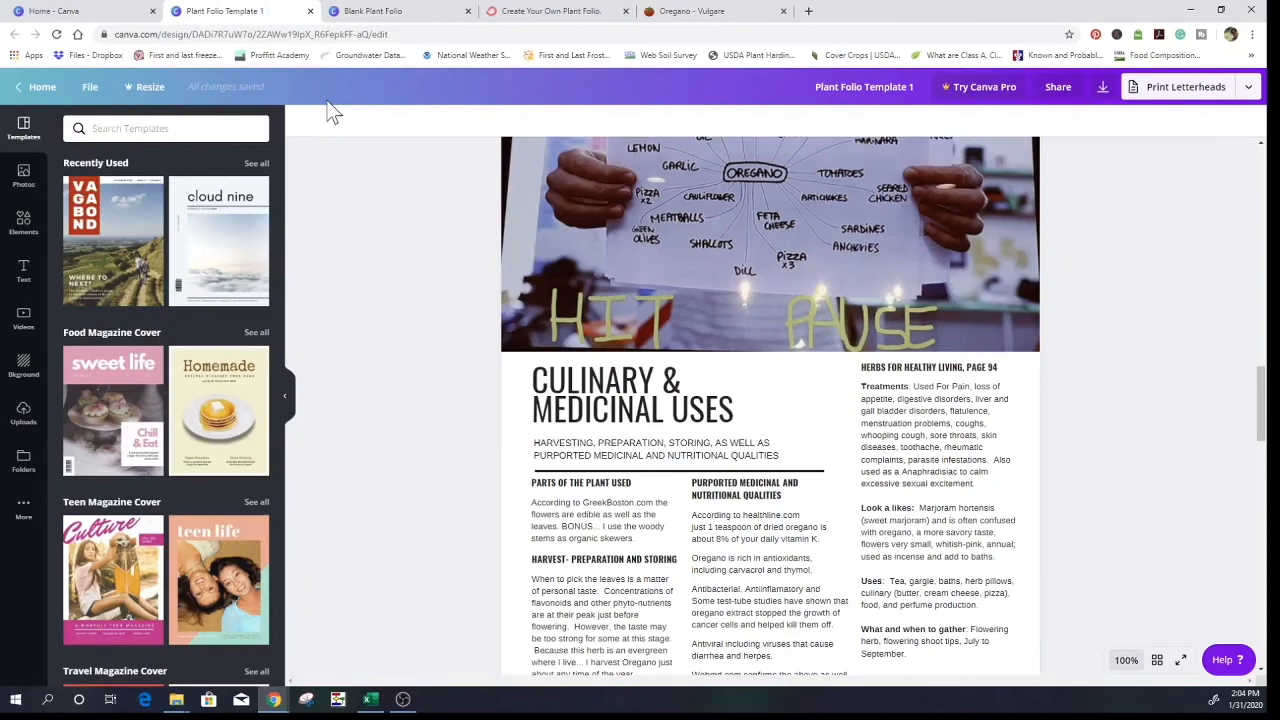
scroll(down, 3)
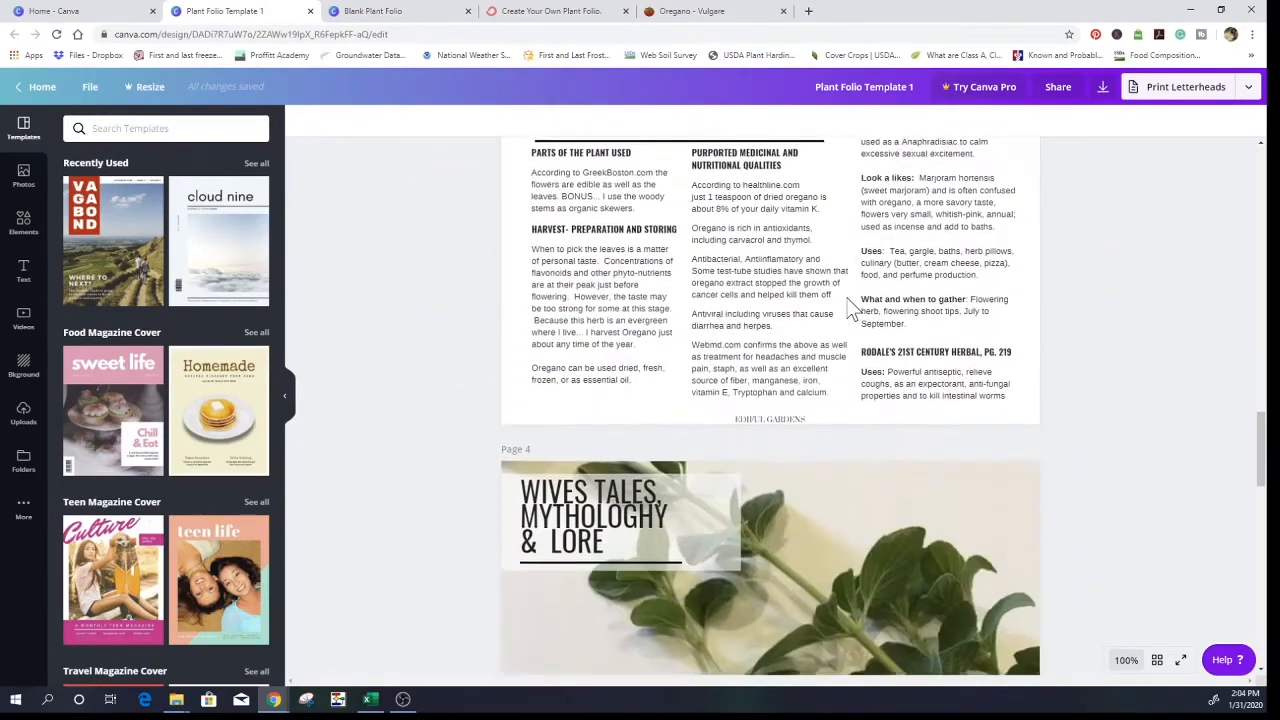
scroll(down, 3)
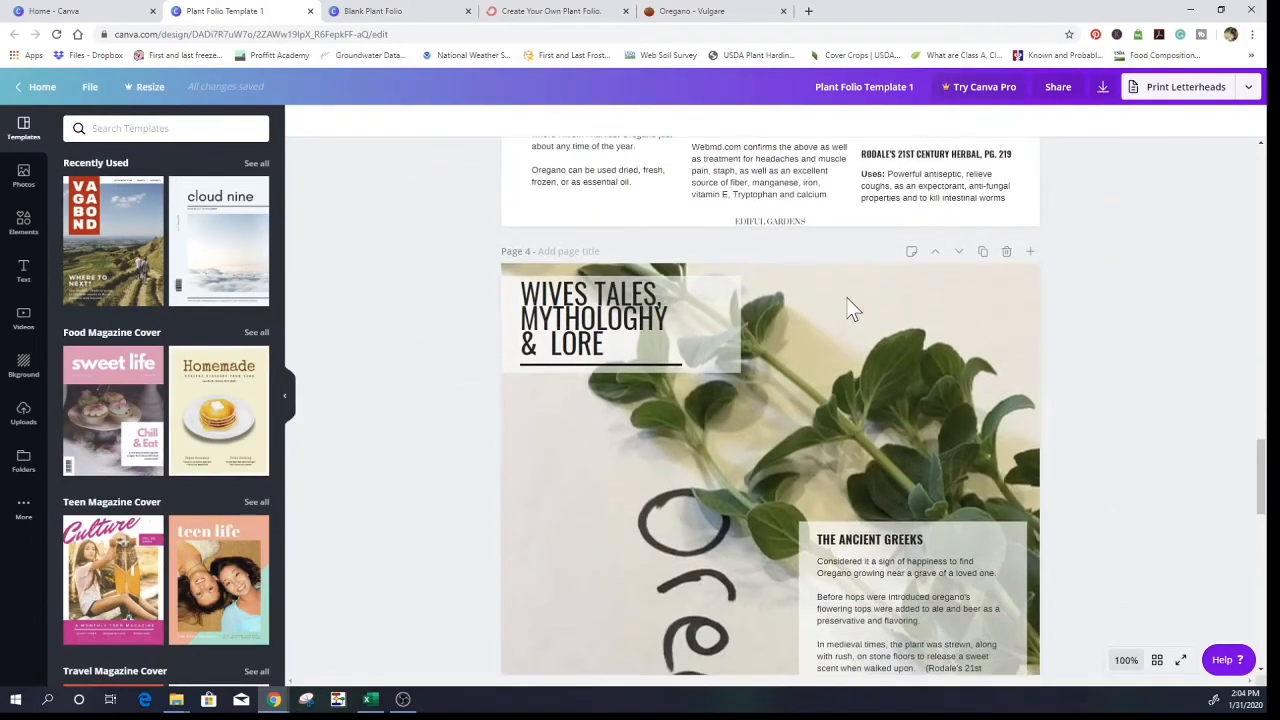
scroll(down, 3)
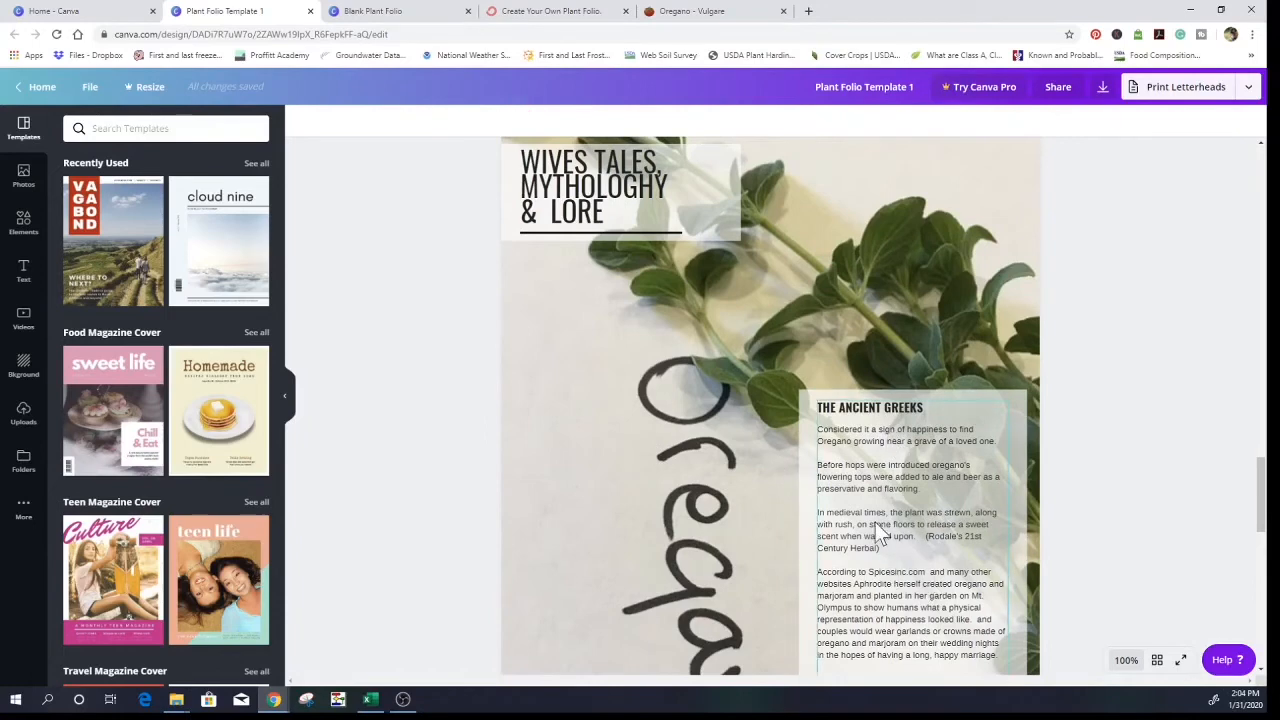
scroll(down, 3)
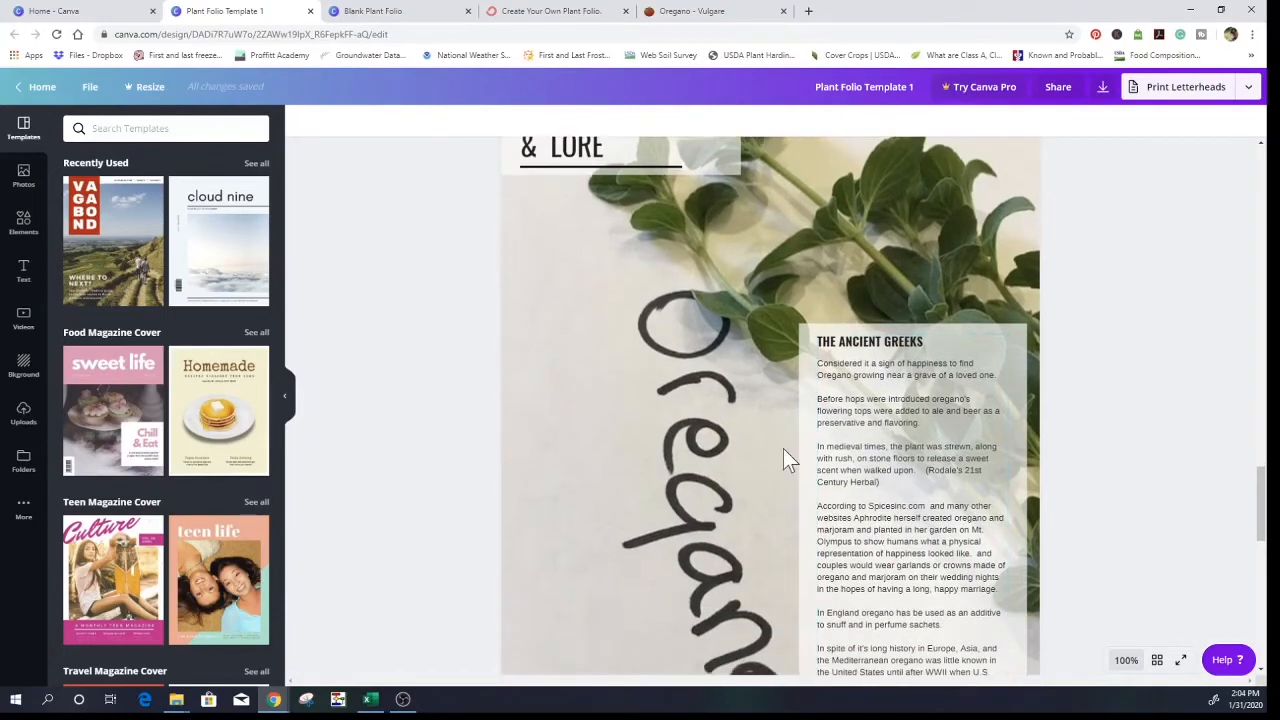
scroll(down, 3)
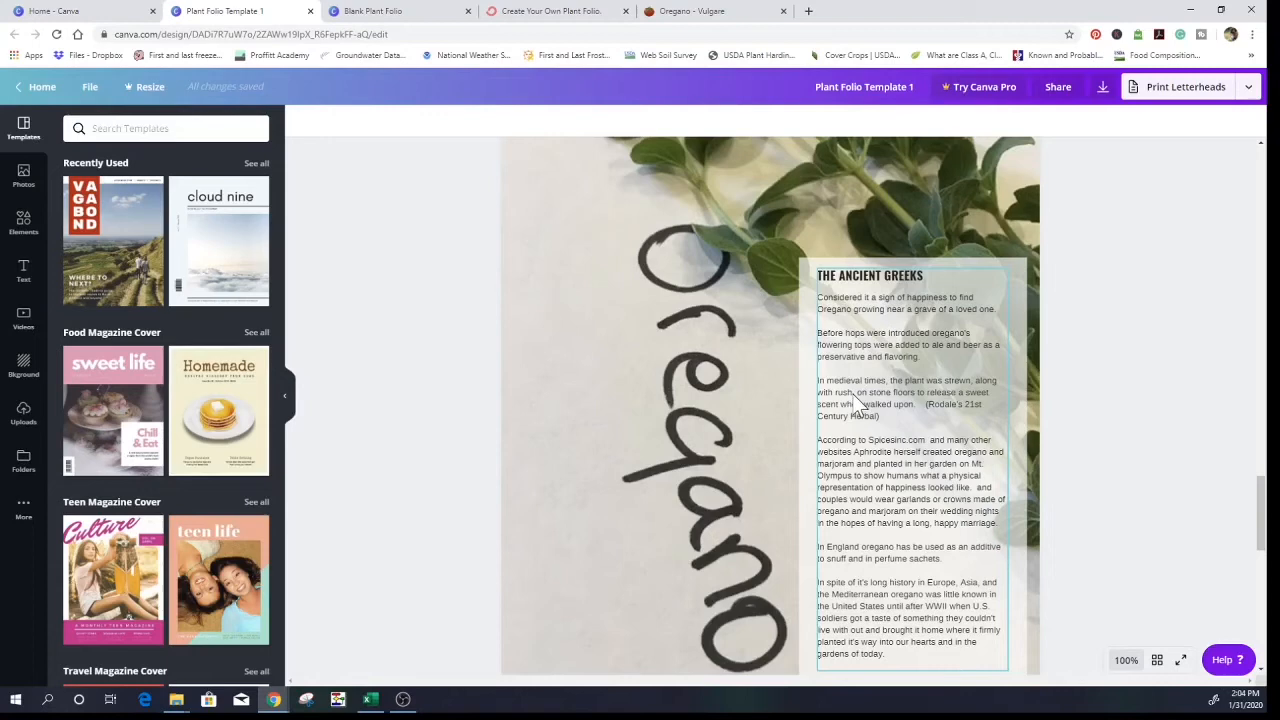
mouse_move(920, 420)
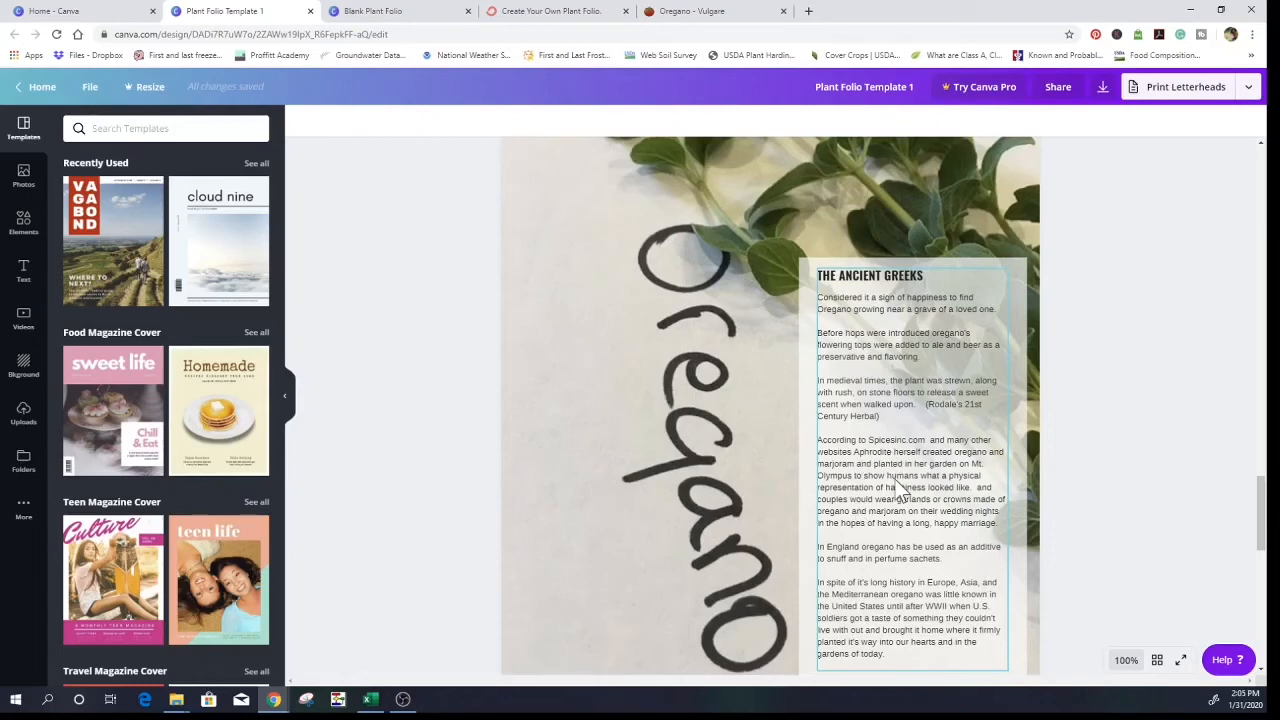
scroll(down, 3)
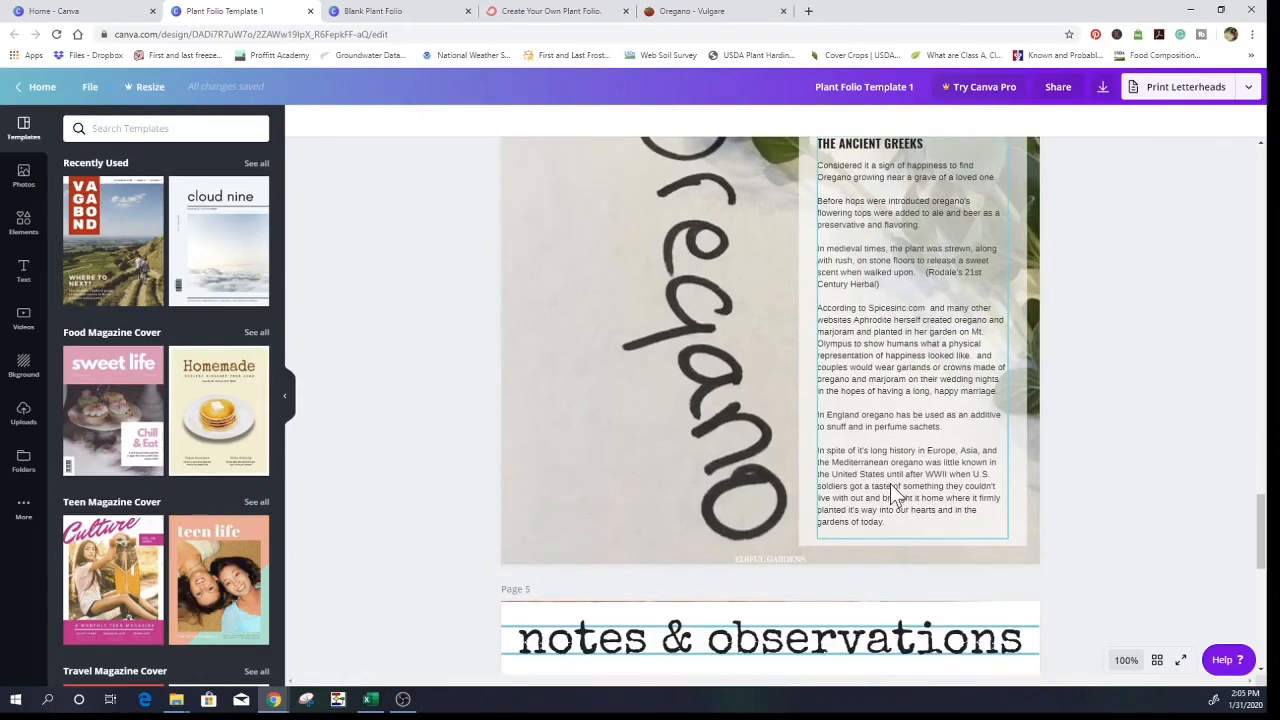
scroll(up, 3)
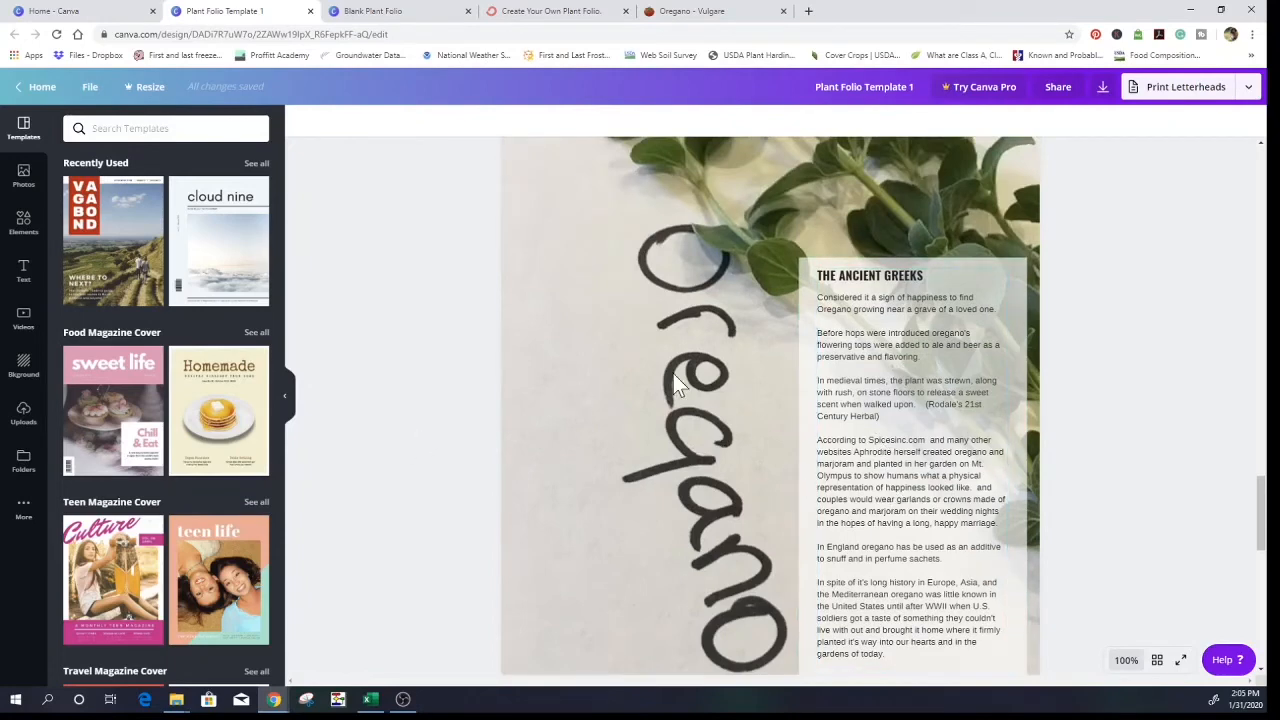
scroll(down, 3)
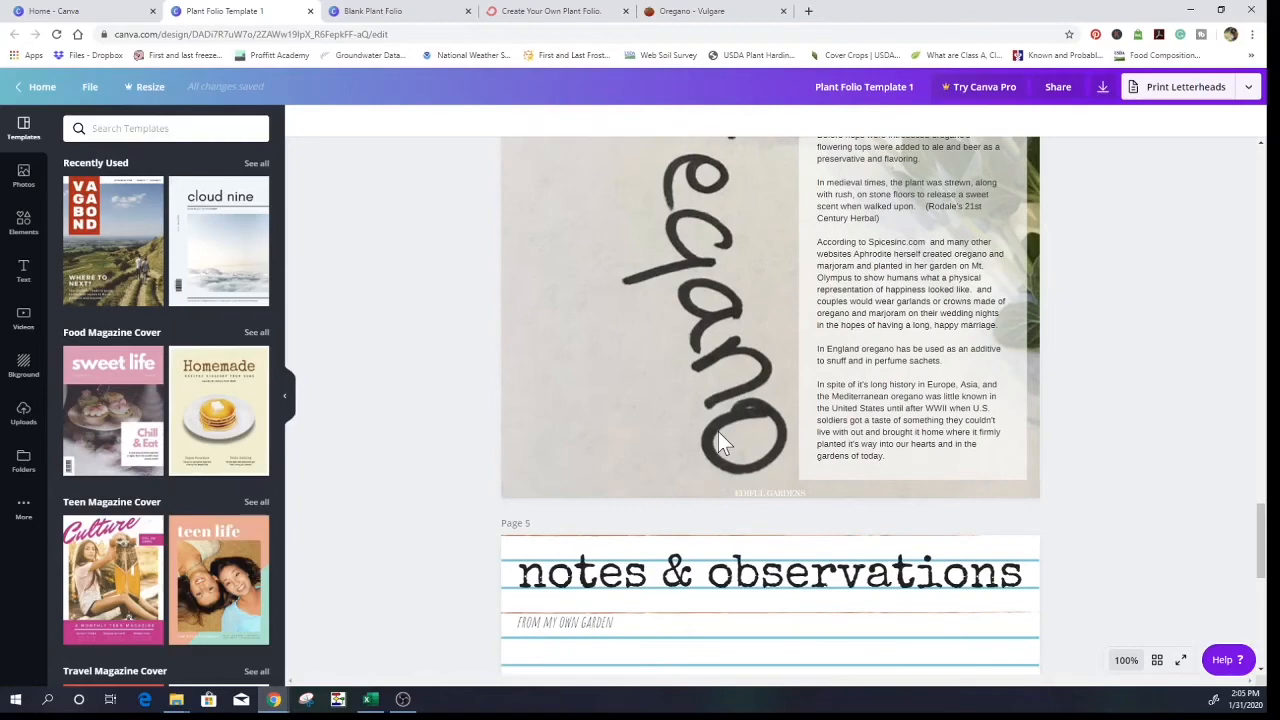
click(400, 11)
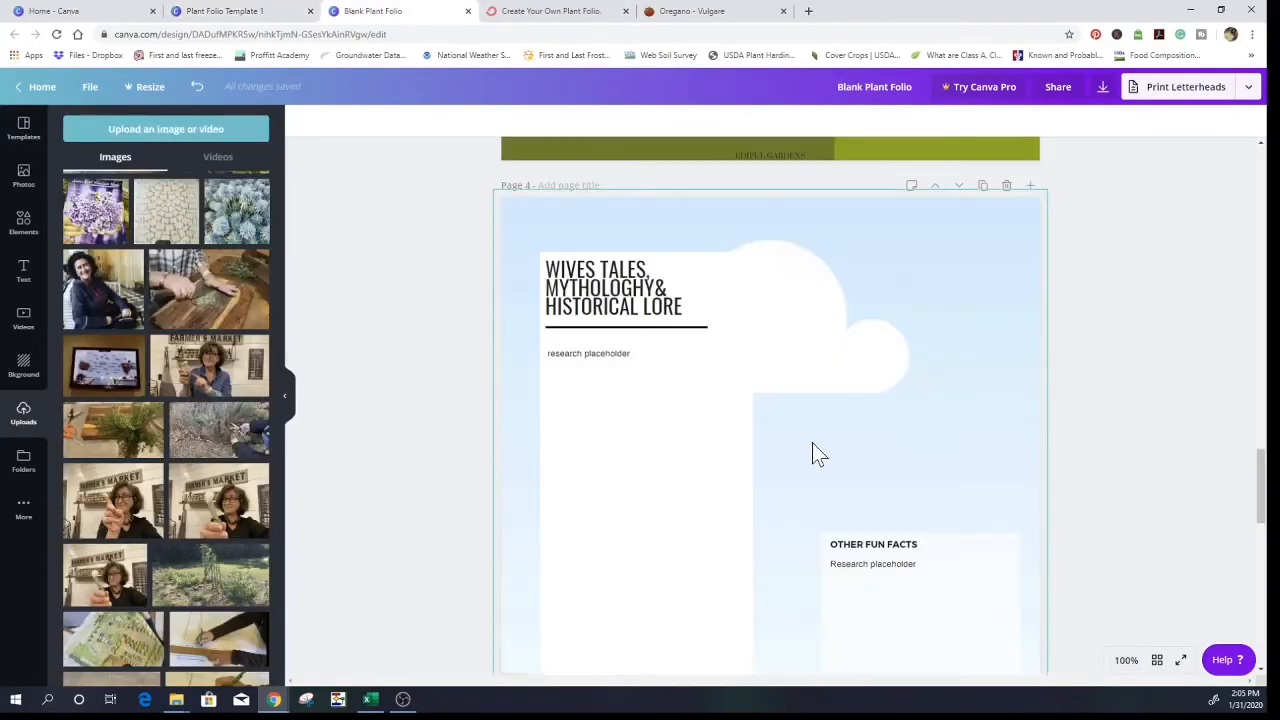
scroll(down, 3)
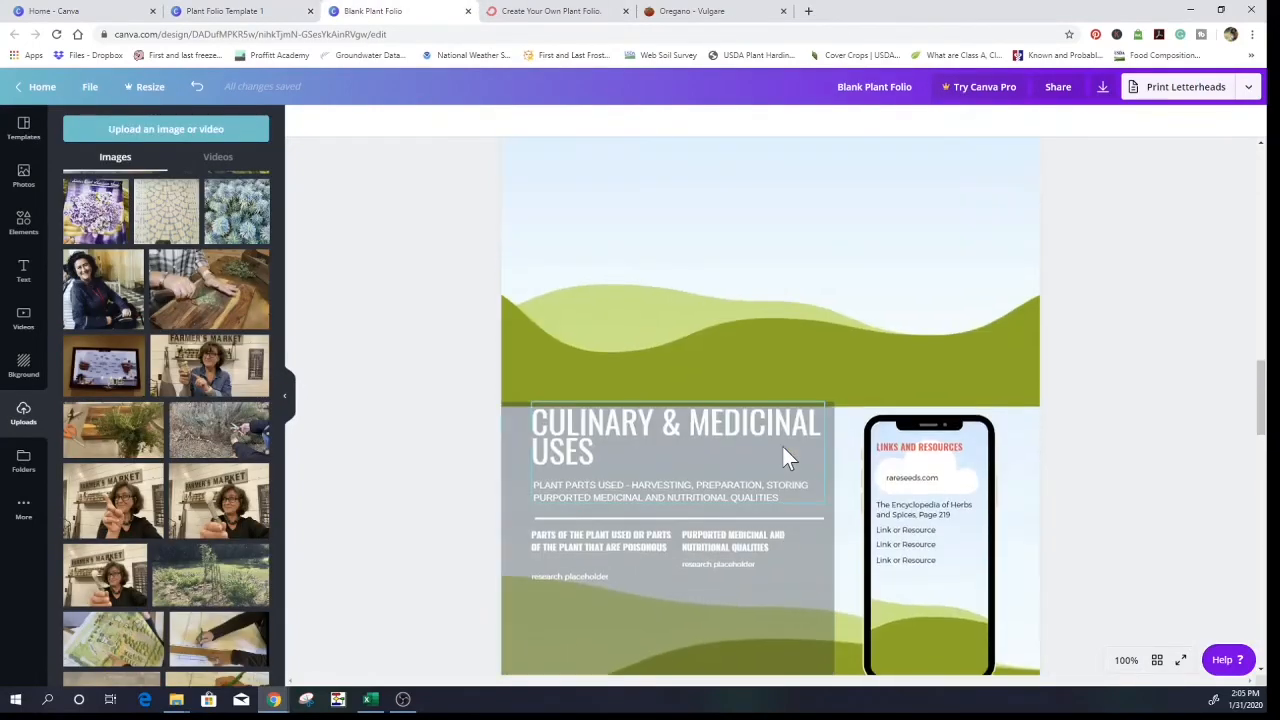
scroll(up, 3)
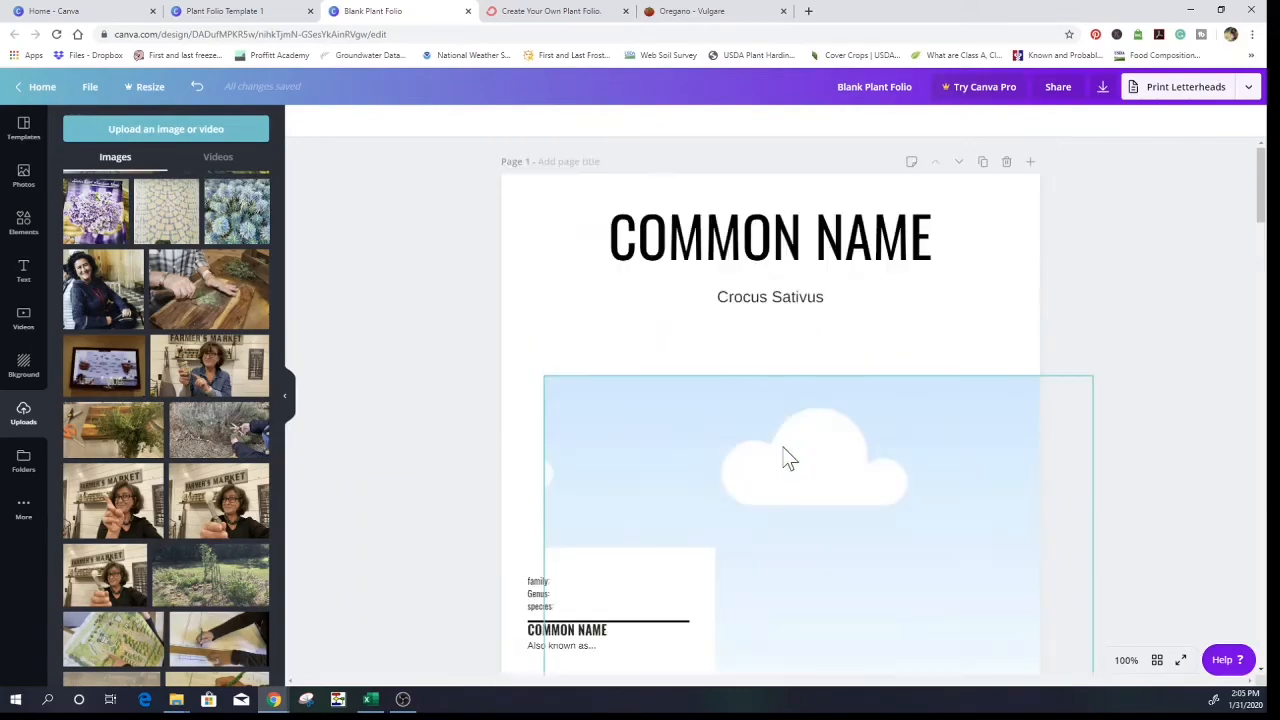
scroll(down, 3)
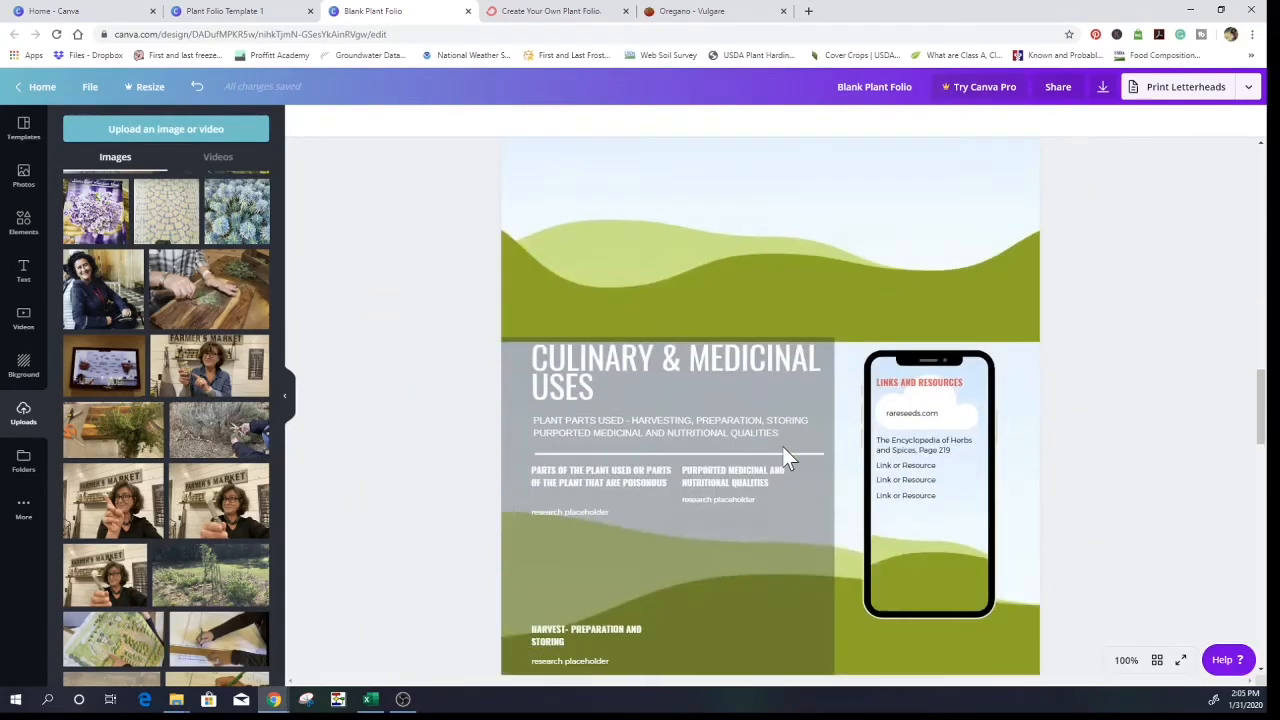
scroll(down, 3)
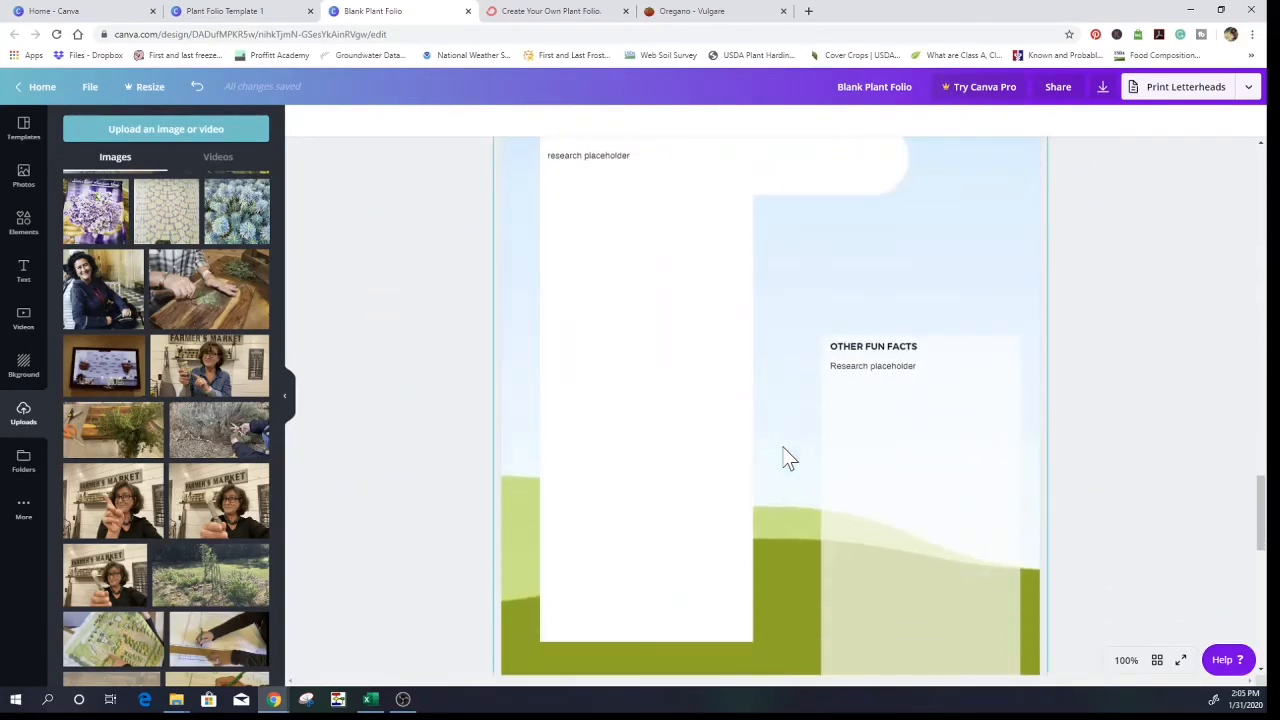